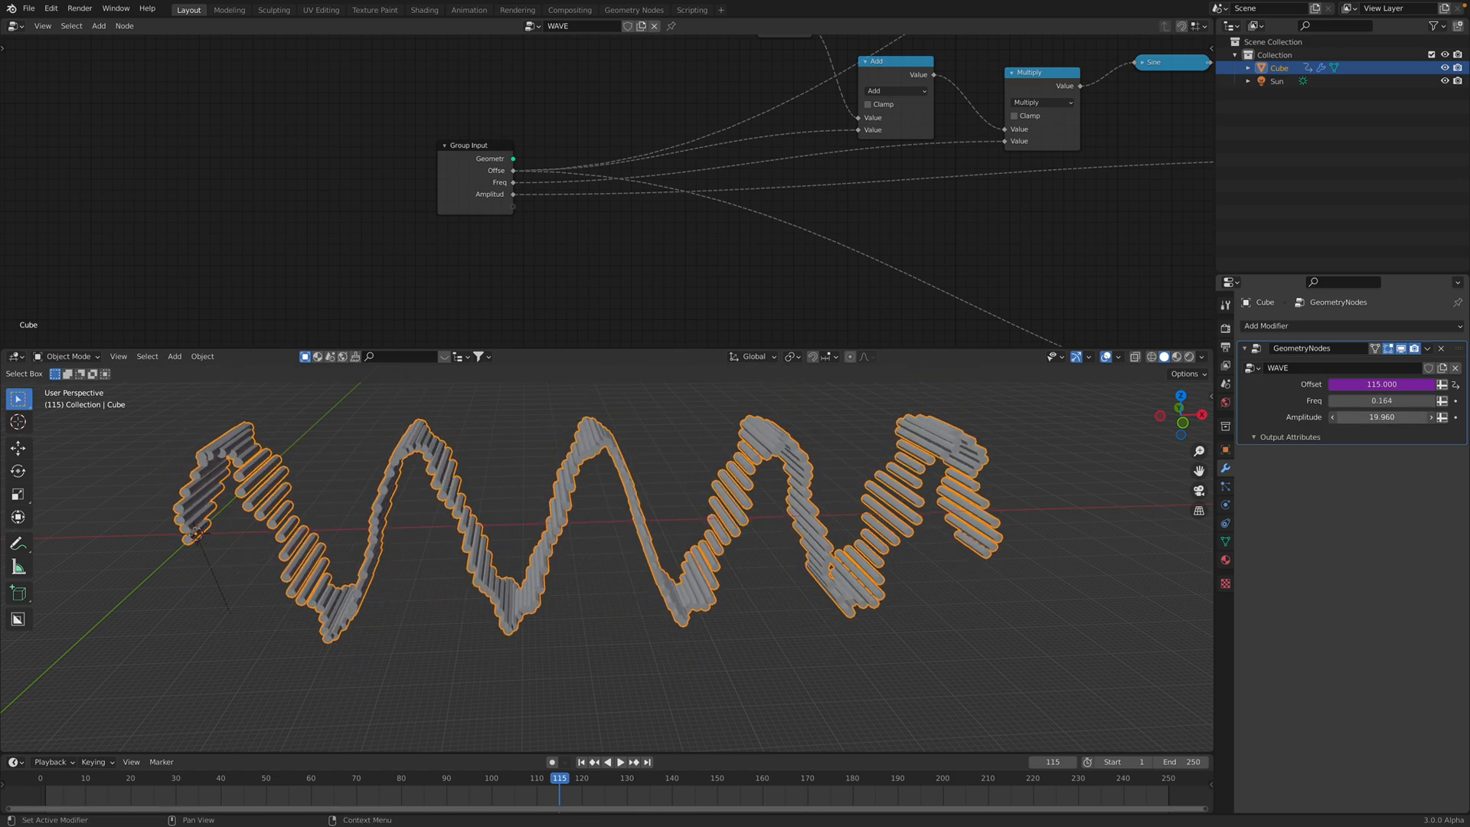
Lower the GeometryNodes Amplitude input from 19.96 to 15.94 during playback
{"action": "left_click", "coordinate": [607, 761]}
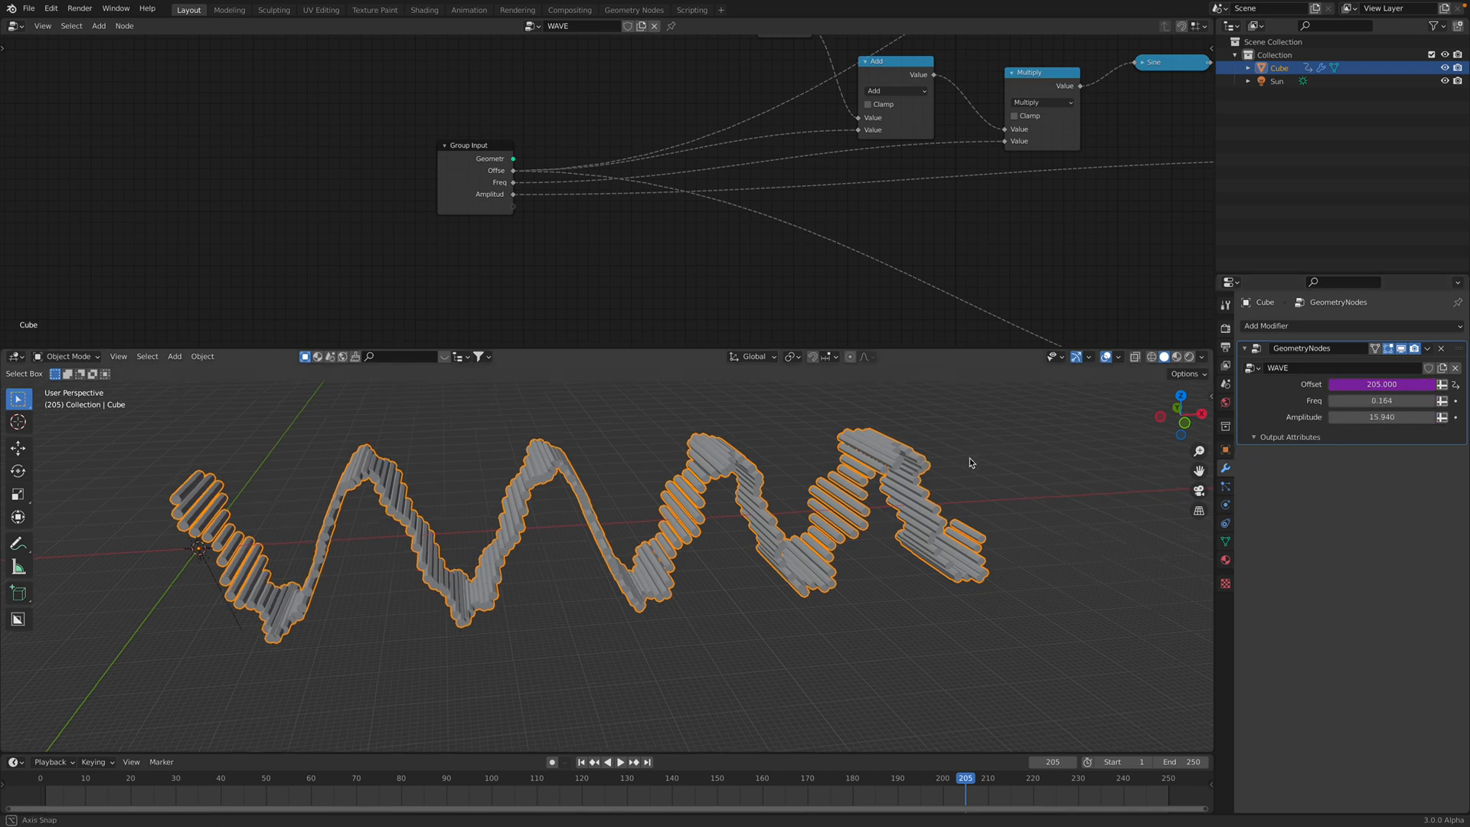
{"action": "left_click", "coordinate": [617, 761]}
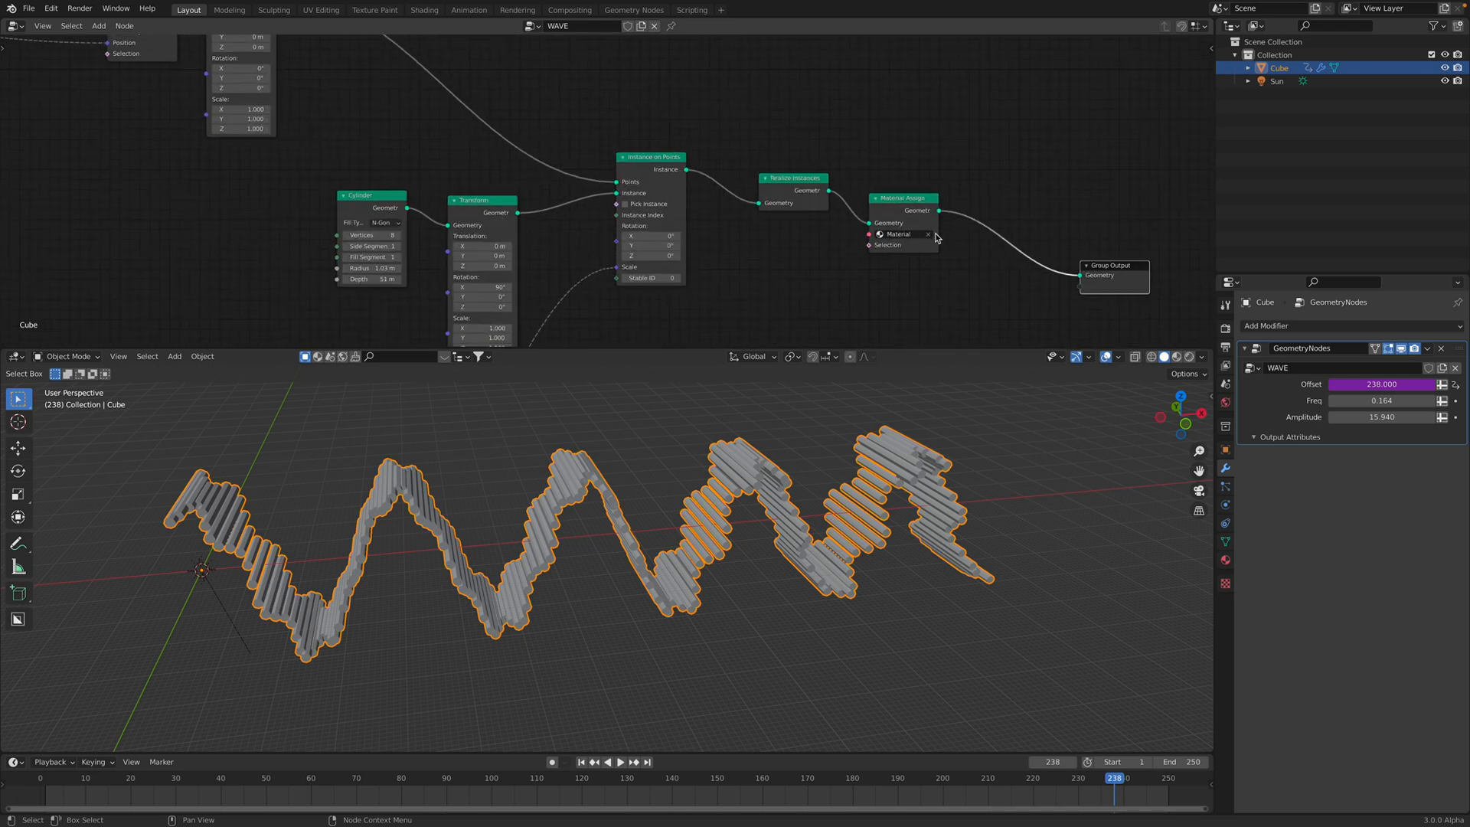
Route the Sine → Add → Multiply → Combine XYZ result into Instance on Points Scale
{"action": "left_click_drag", "start_coordinate": [903, 198], "coordinate": [938, 203]}
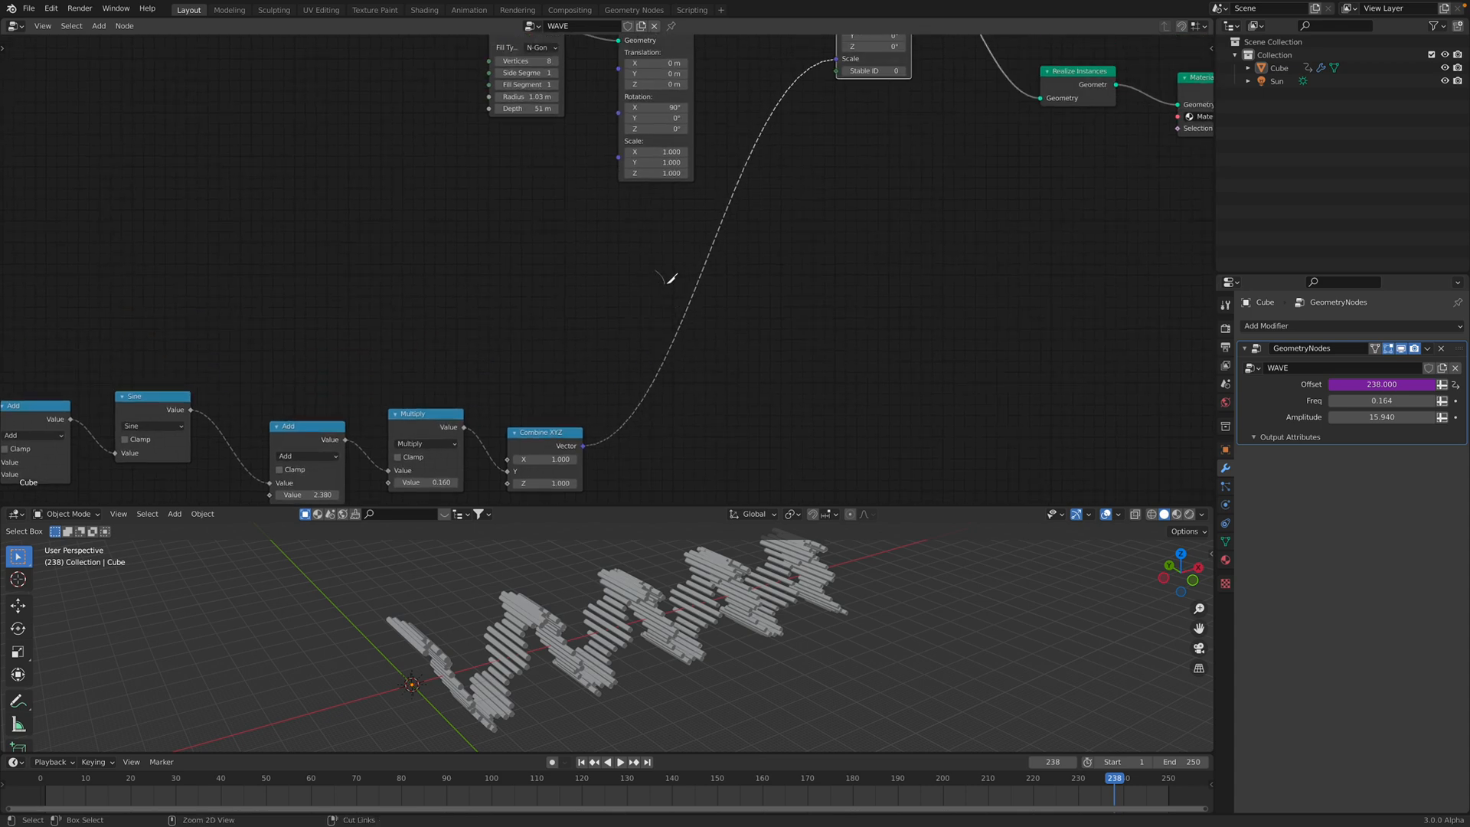
{"action": "mouse_move", "coordinate": [654, 269]}
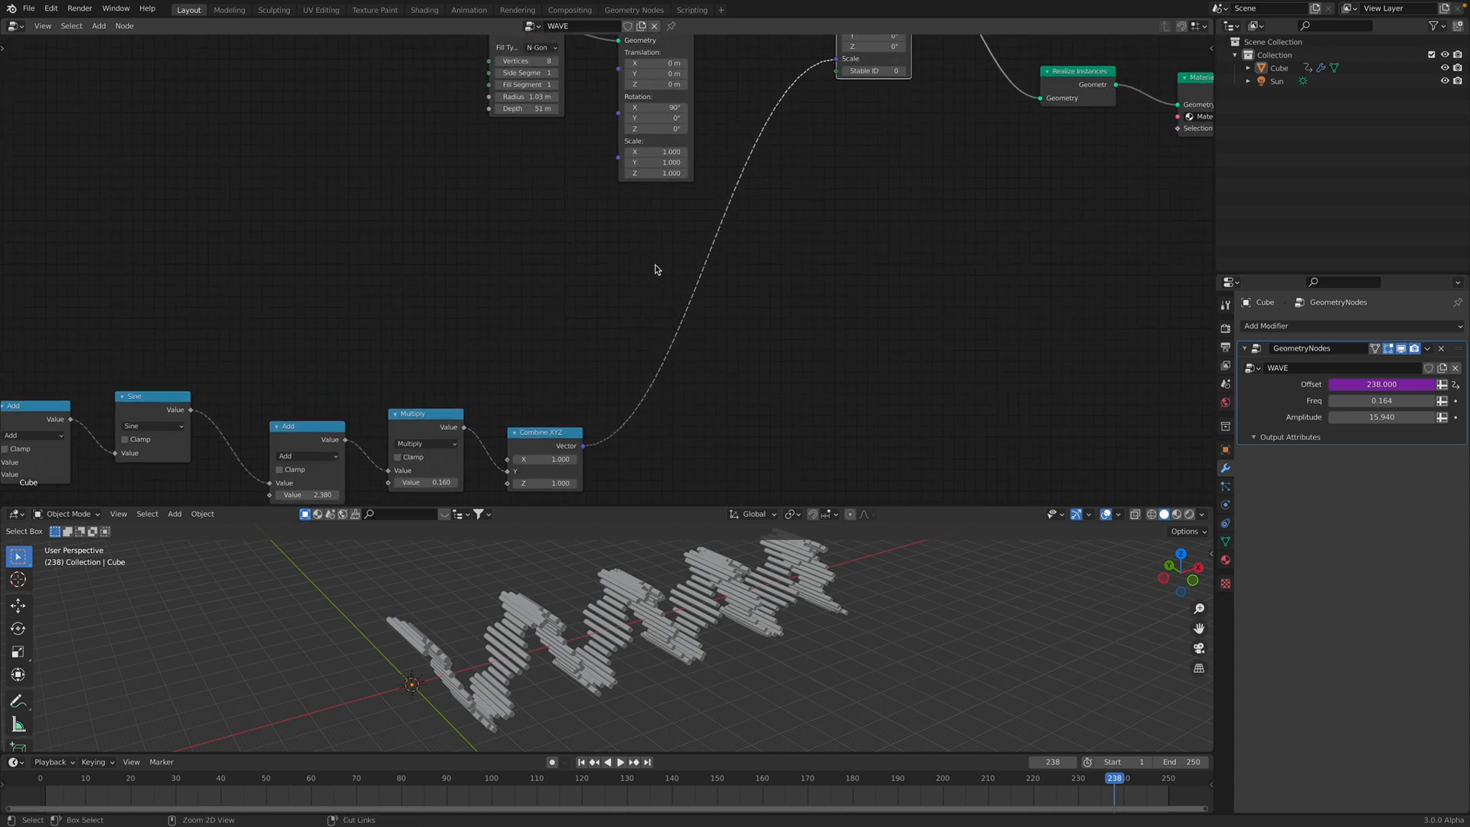
{"action": "left_click", "coordinate": [607, 761]}
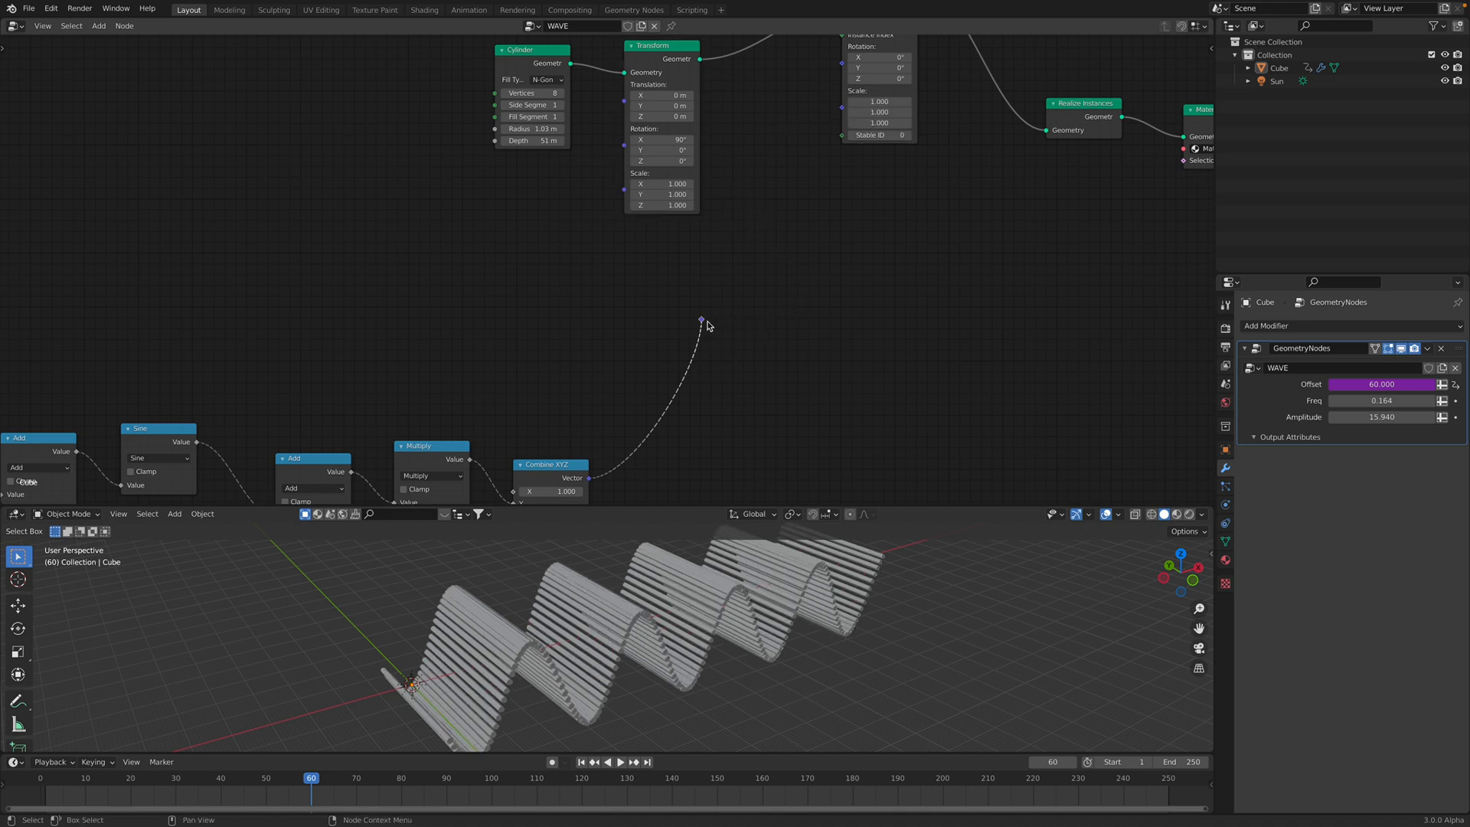
{"action": "left_click", "coordinate": [606, 760]}
{"action": "type", "text": "sphe"}
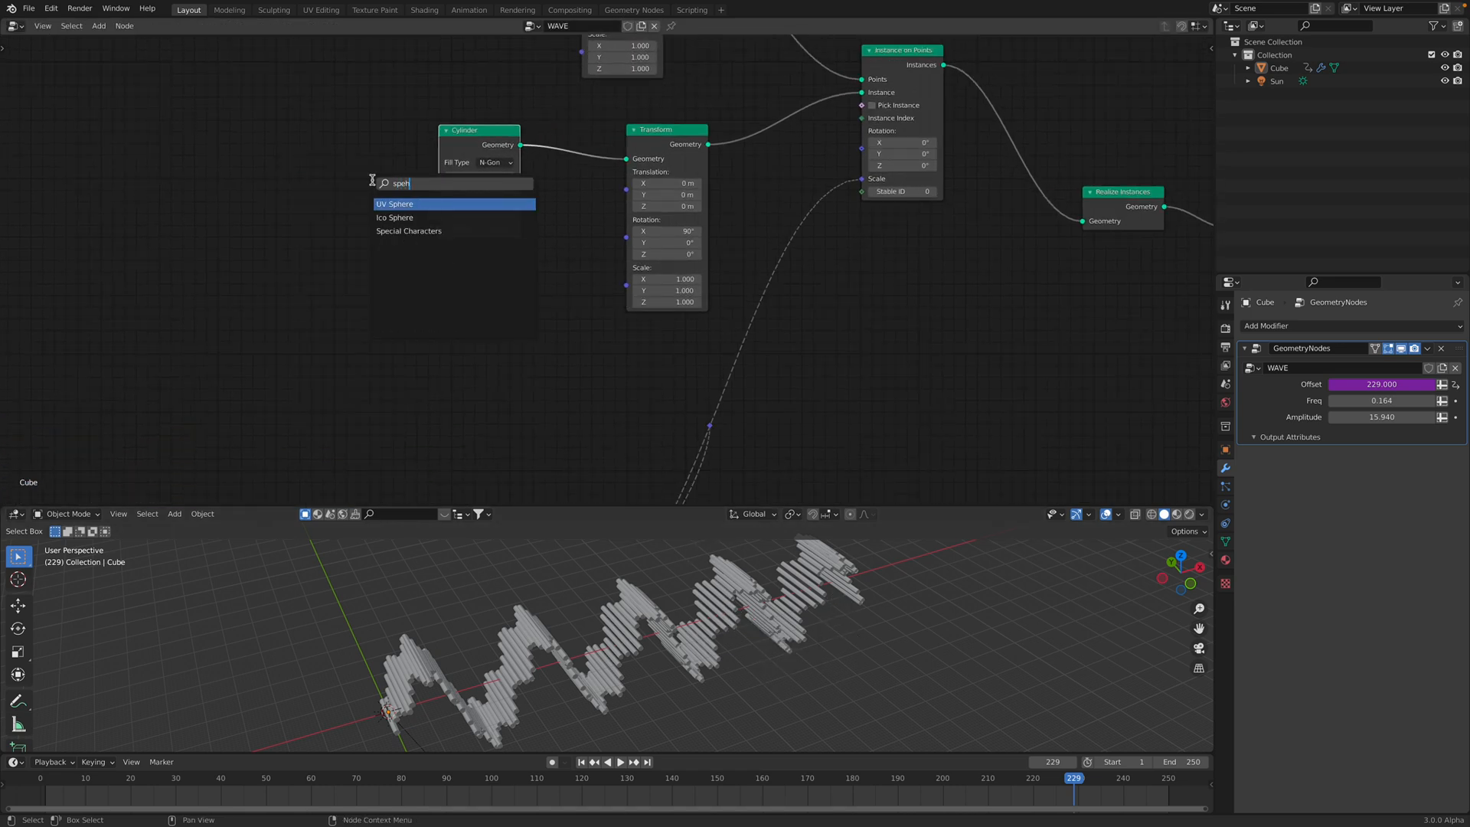
Add a UV Sphere node with a 4.2 m radius beside the Cylinder node
{"action": "left_click", "coordinate": [393, 203]}
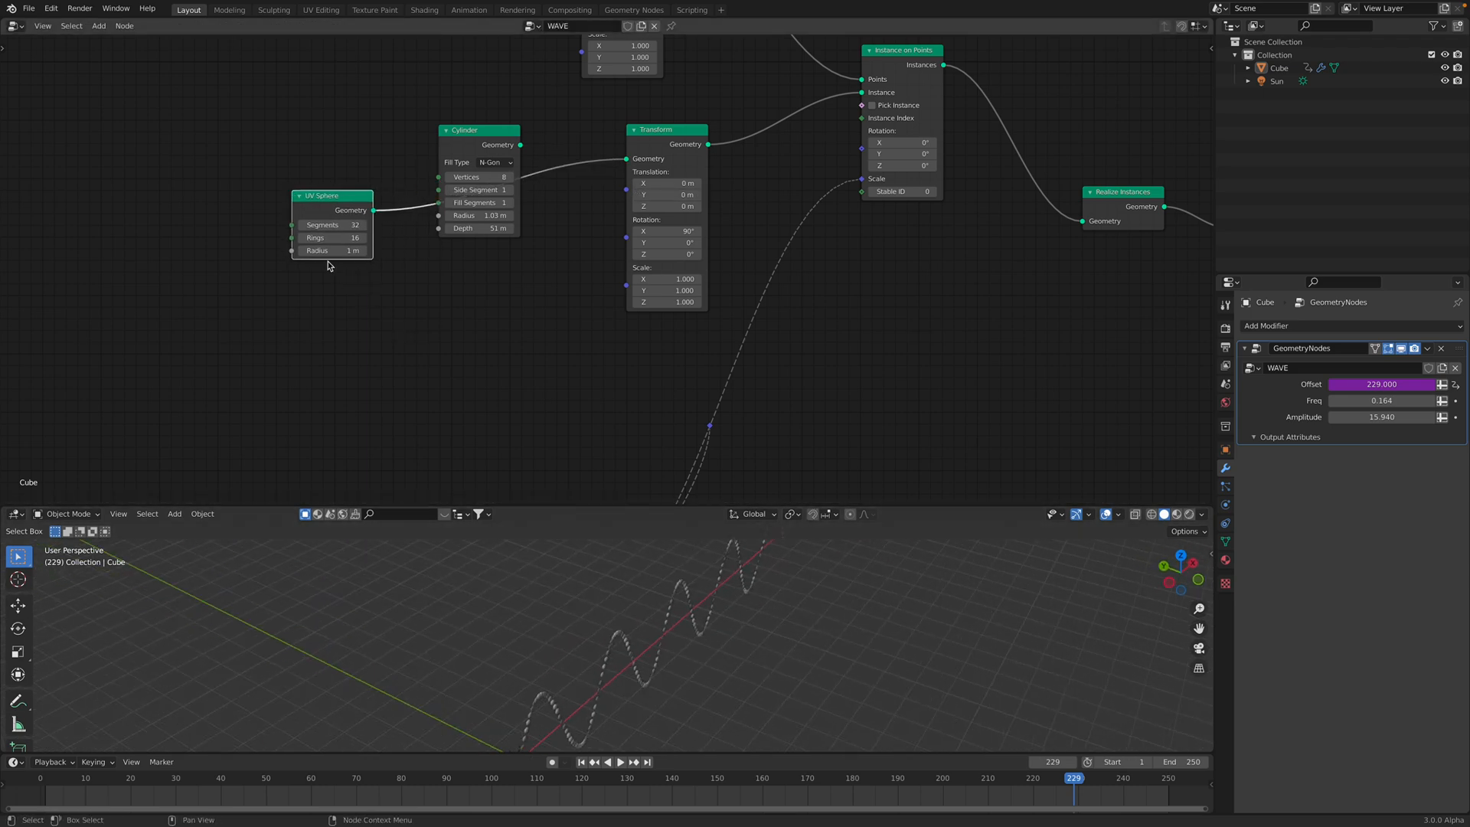
{"action": "left_click_drag", "start_coordinate": [332, 250], "coordinate": [366, 250]}
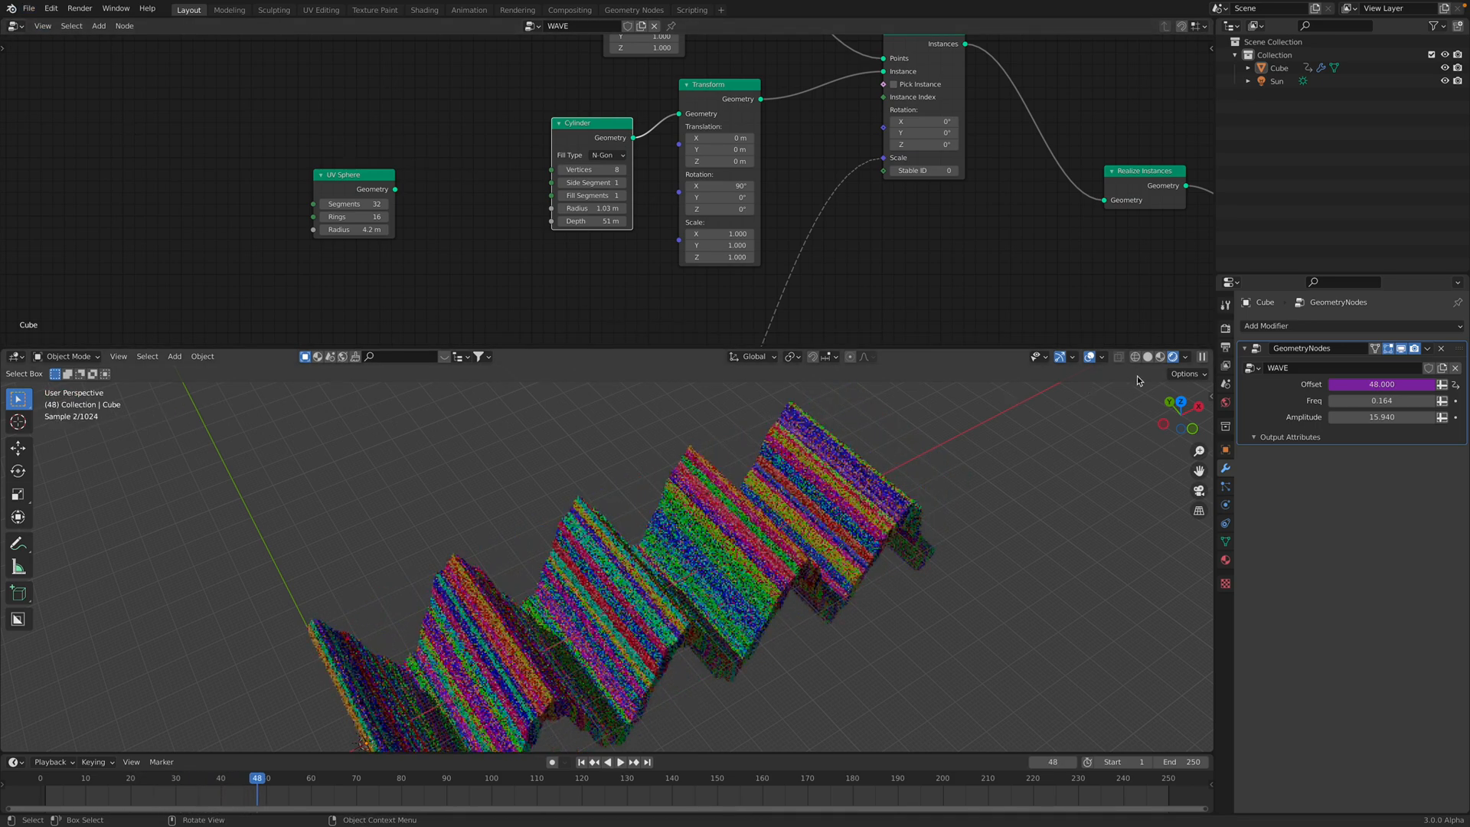
Switch the viewport to Solid shading and bring the Mesh Line node into reach
{"action": "left_click", "coordinate": [28, 9]}
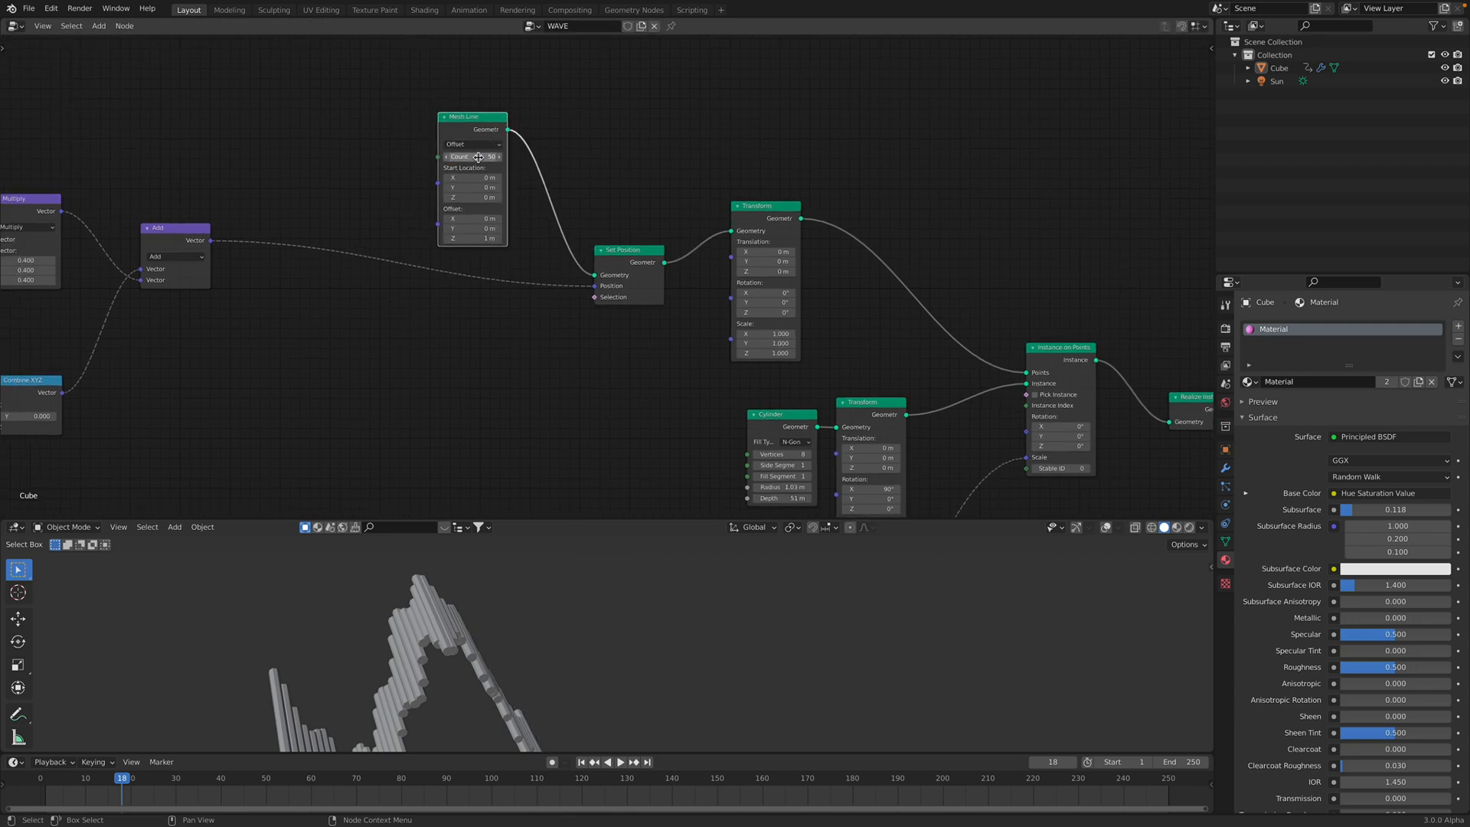
{"action": "left_click", "coordinate": [606, 761]}
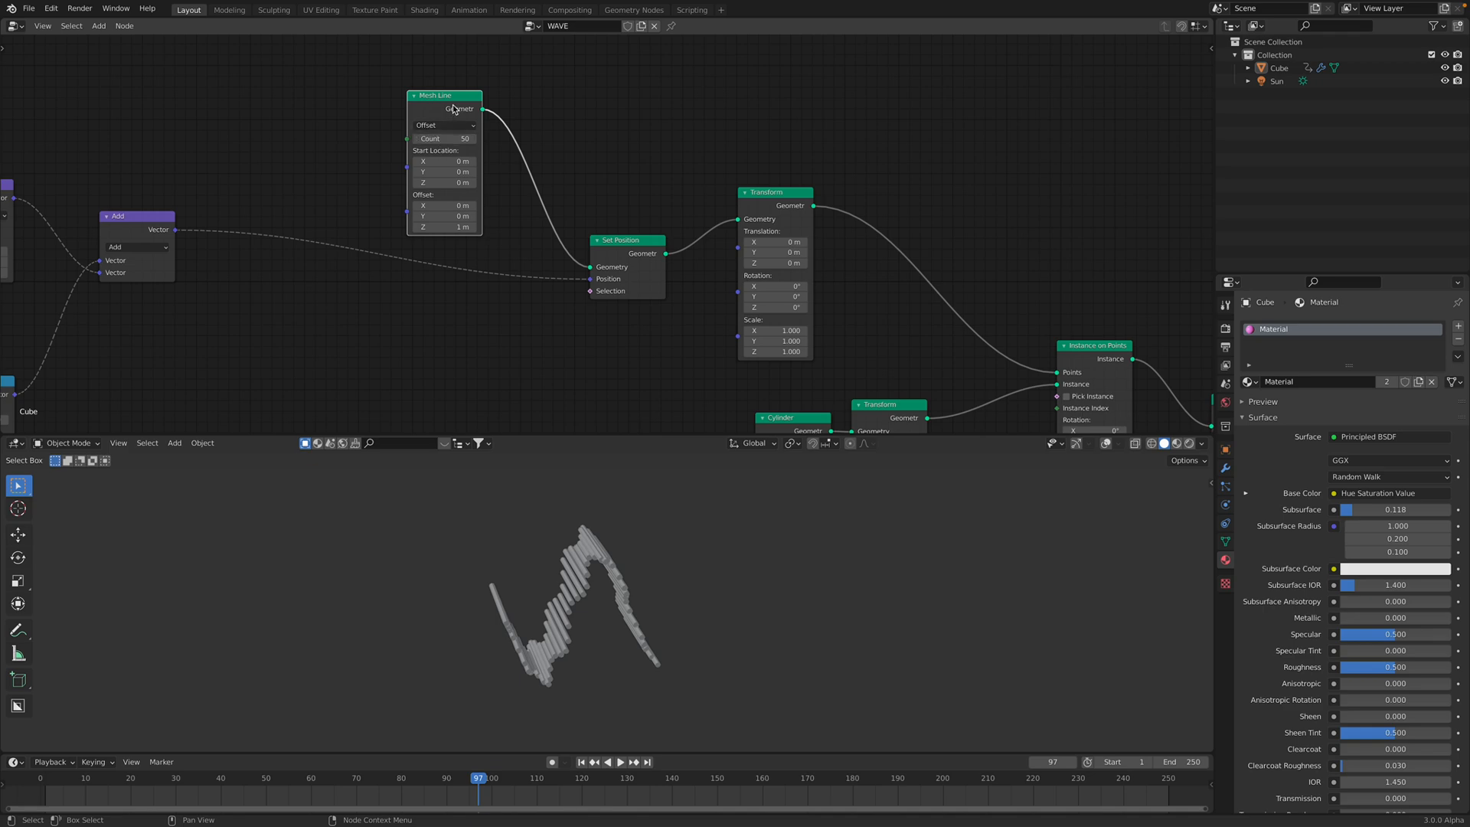
{"action": "left_click_drag", "start_coordinate": [444, 95], "coordinate": [454, 98]}
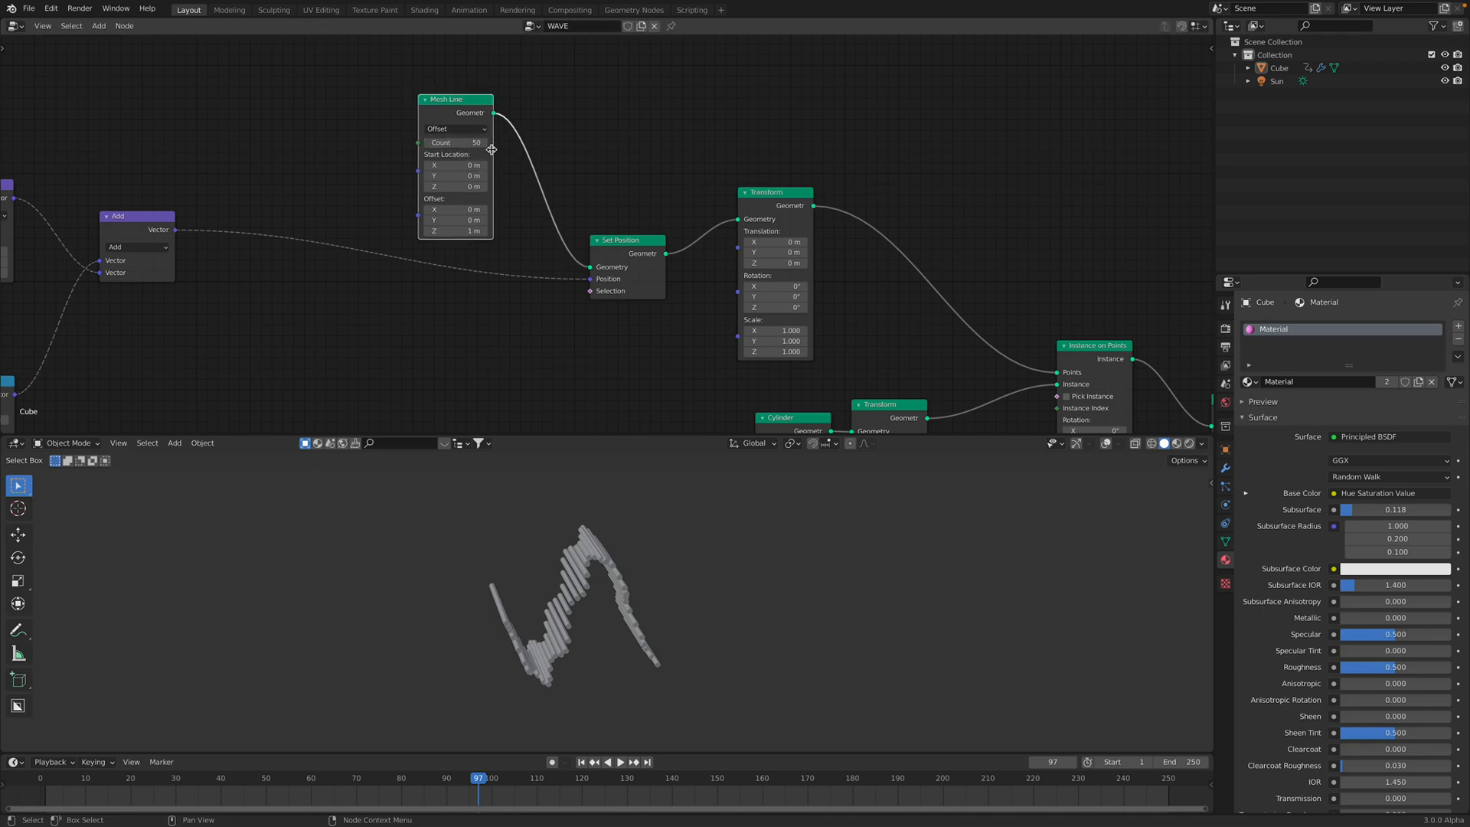
Drag the Mesh Line Count through 76 and 108, settling on 78 points
{"action": "left_click_drag", "start_coordinate": [455, 141], "coordinate": [479, 141]}
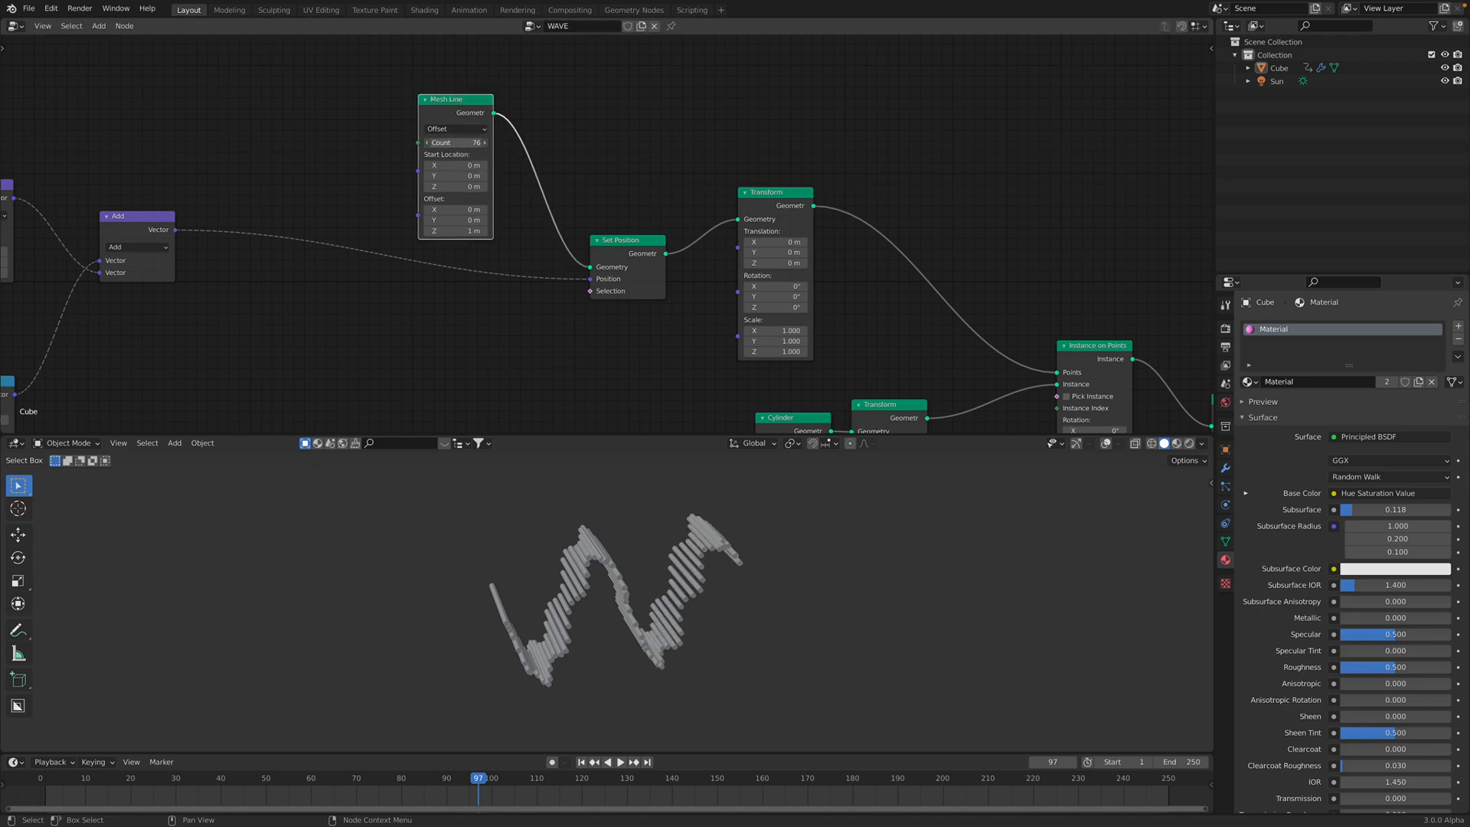
{"action": "left_click_drag", "start_coordinate": [455, 140], "coordinate": [477, 141]}
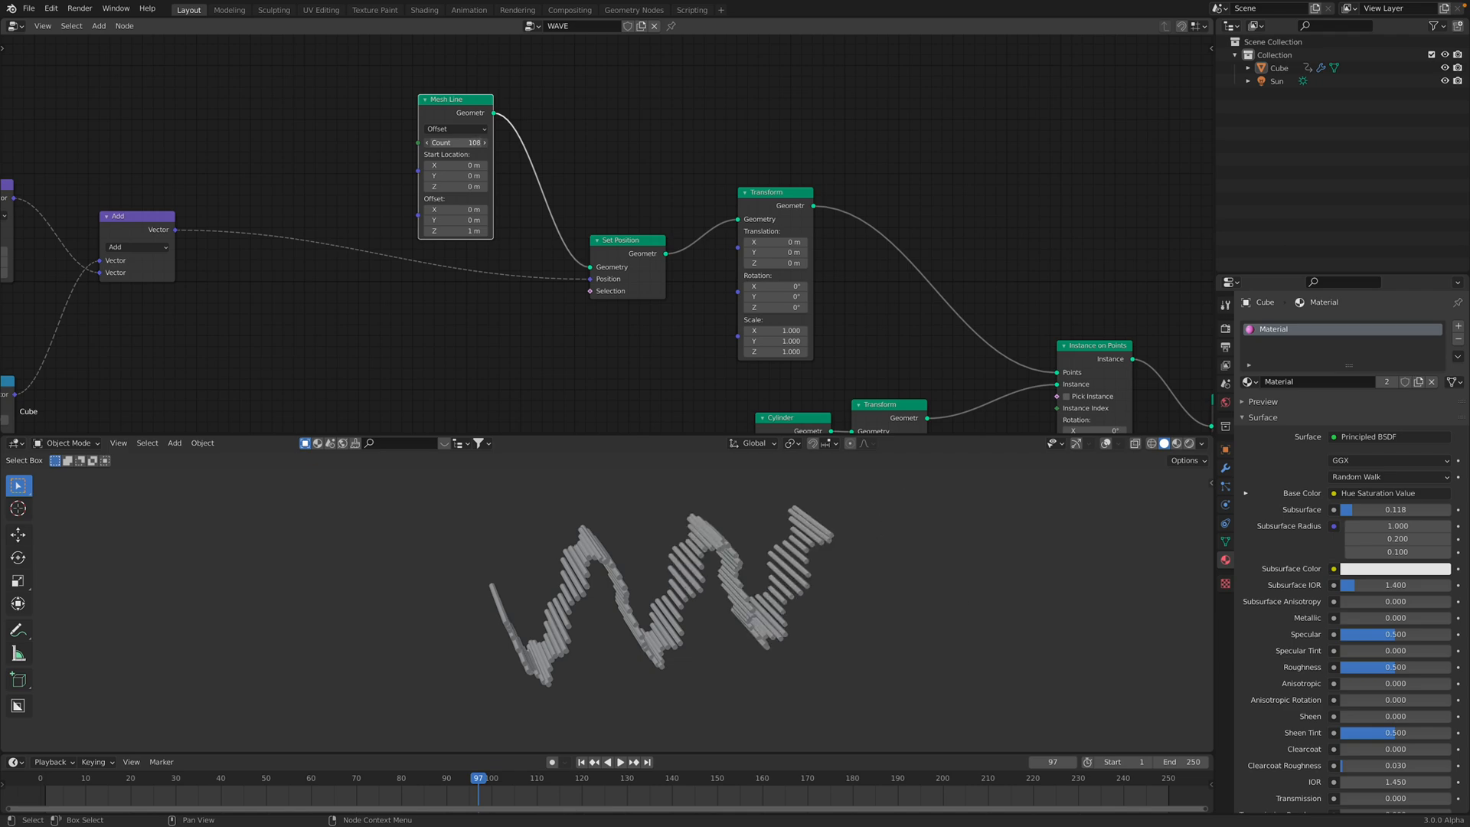
{"action": "left_click_drag", "start_coordinate": [469, 141], "coordinate": [441, 140]}
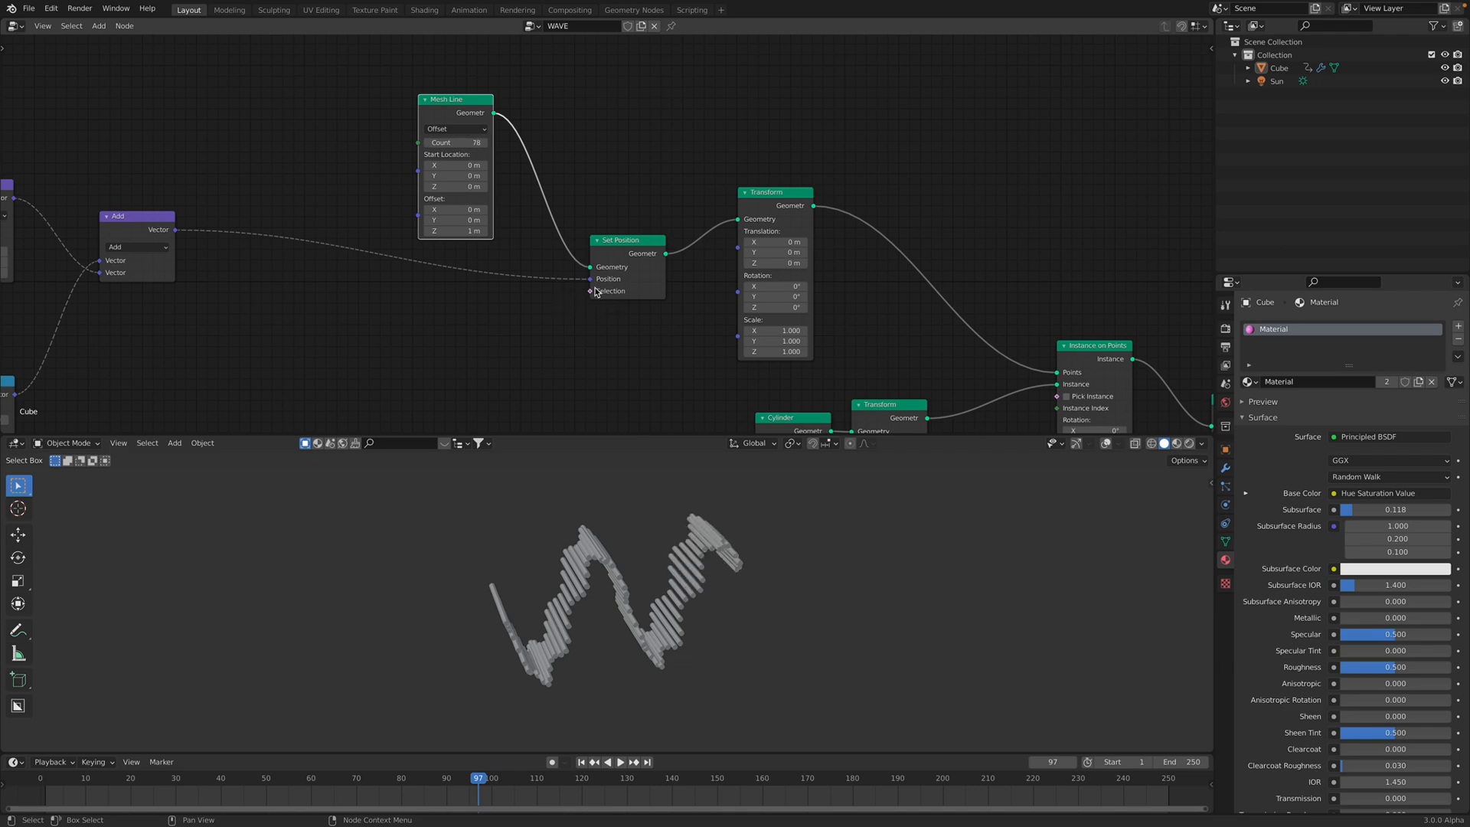
{"action": "left_click_drag", "start_coordinate": [454, 98], "coordinate": [447, 93]}
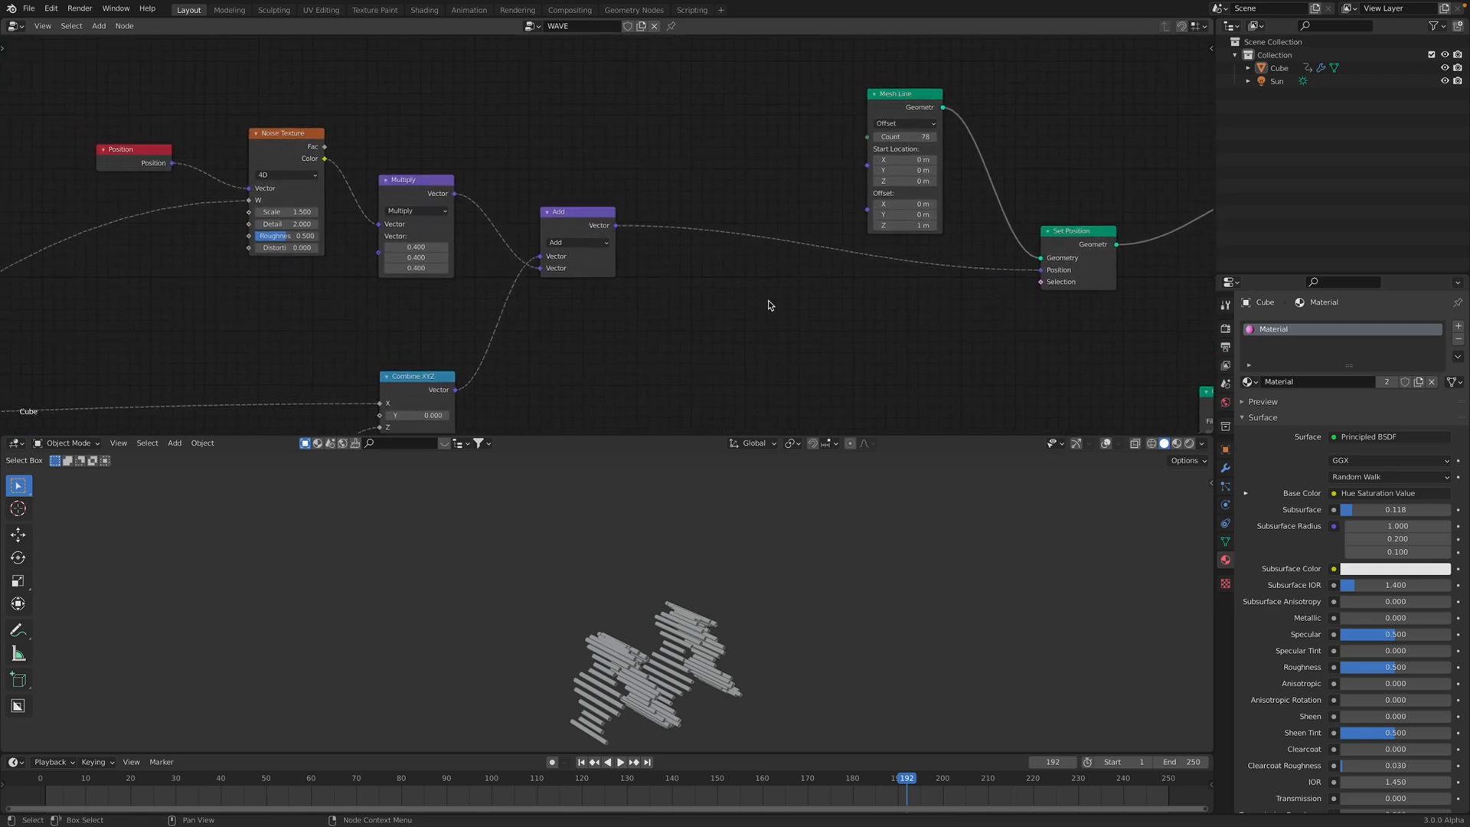
Raise the noise Multiply vector values from 0.4 to 17.4 so the cylinders scatter
{"action": "left_click", "coordinate": [606, 761]}
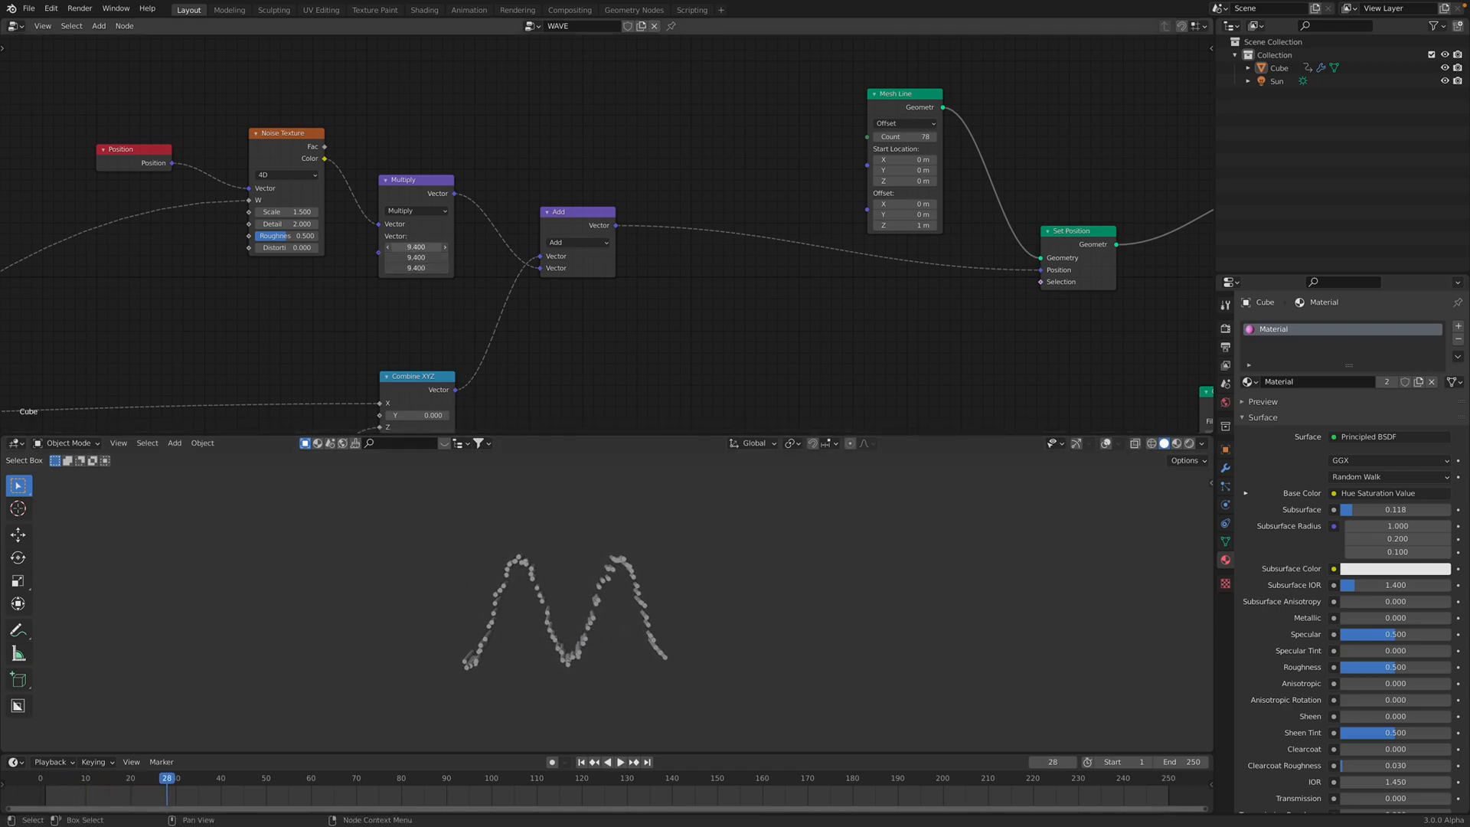
{"action": "left_click", "coordinate": [617, 763]}
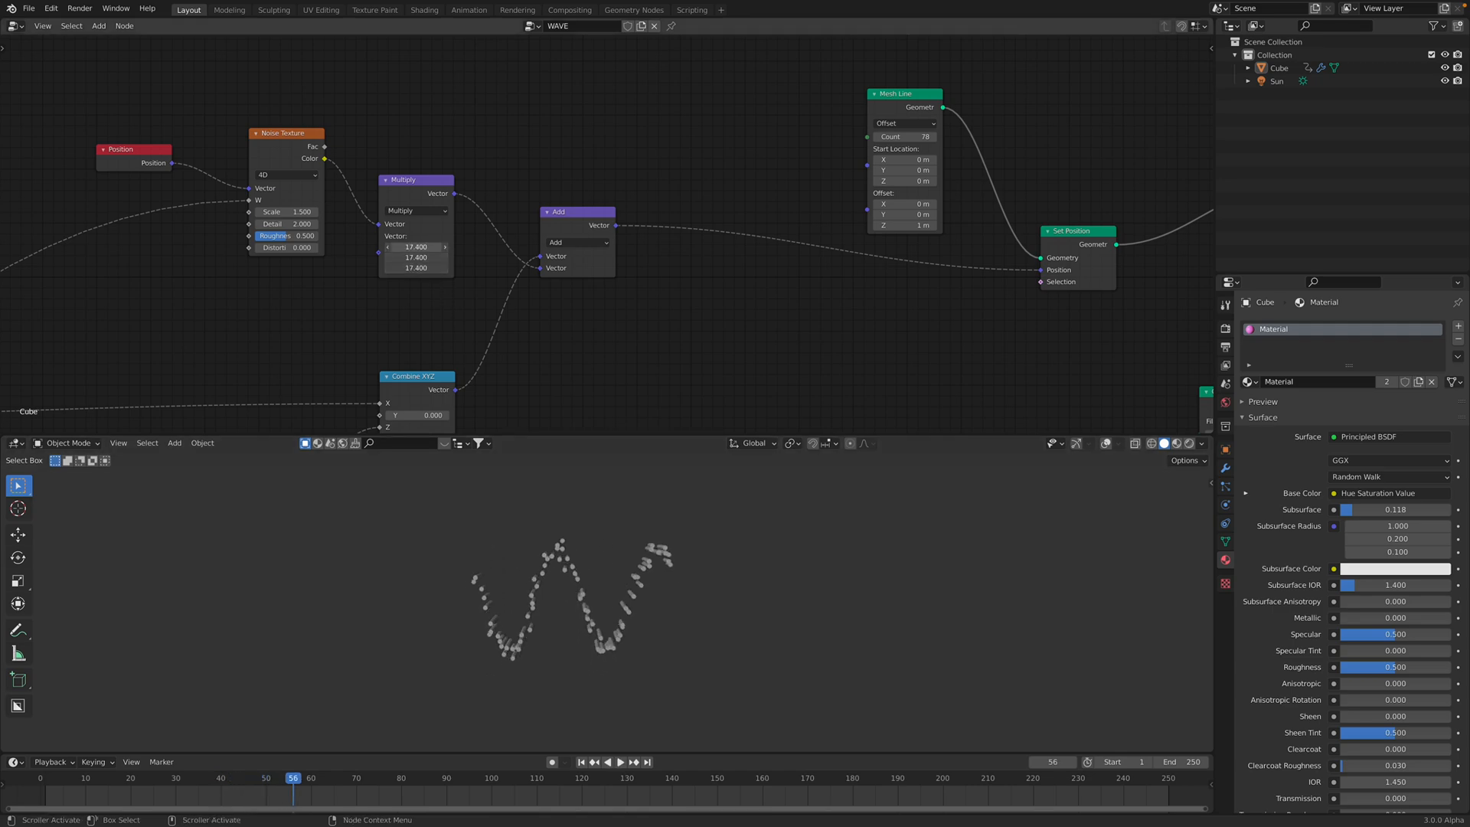
{"action": "left_click", "coordinate": [606, 761]}
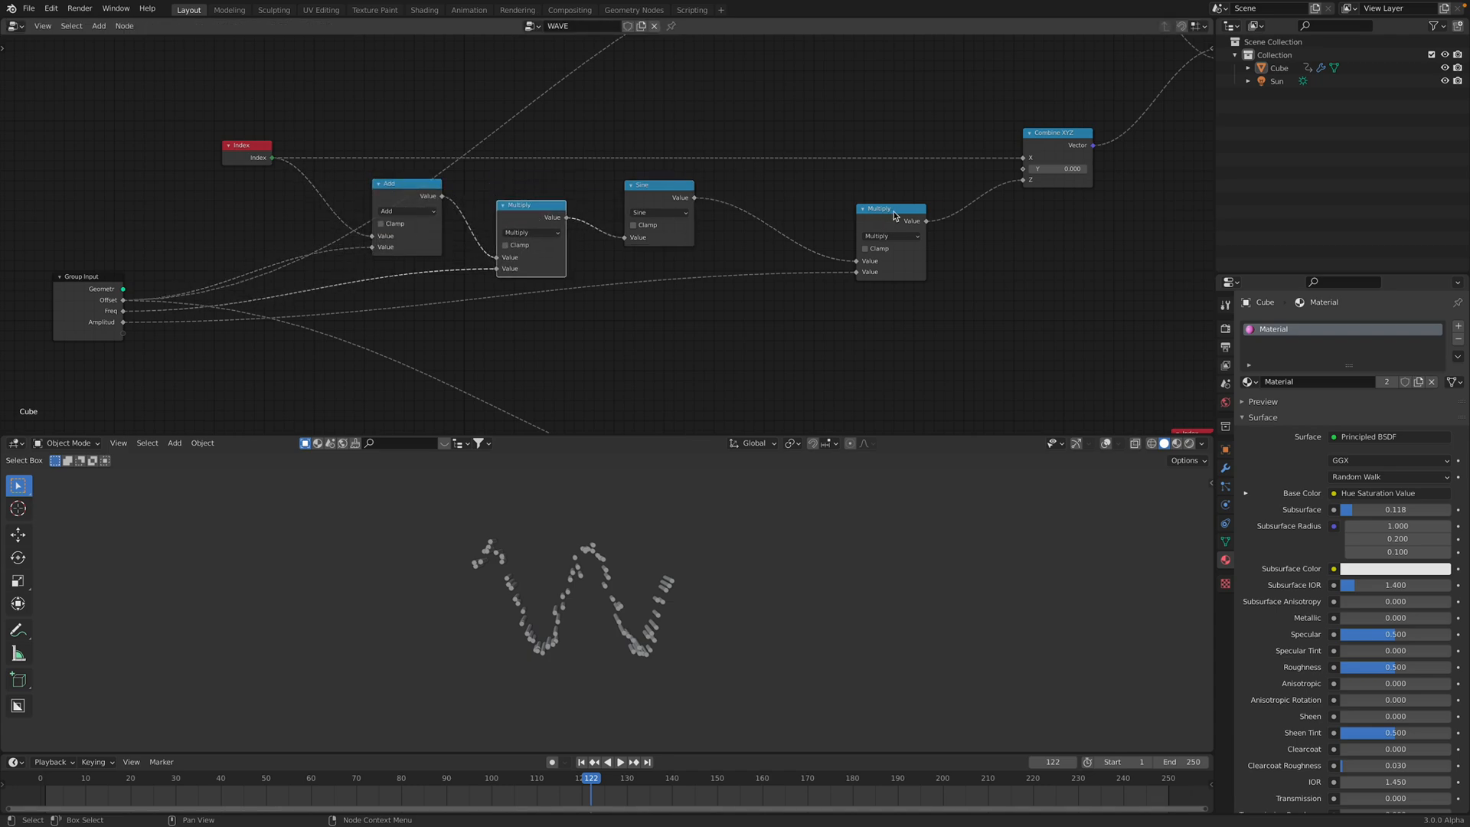
{"action": "left_click_drag", "start_coordinate": [888, 208], "coordinate": [806, 227]}
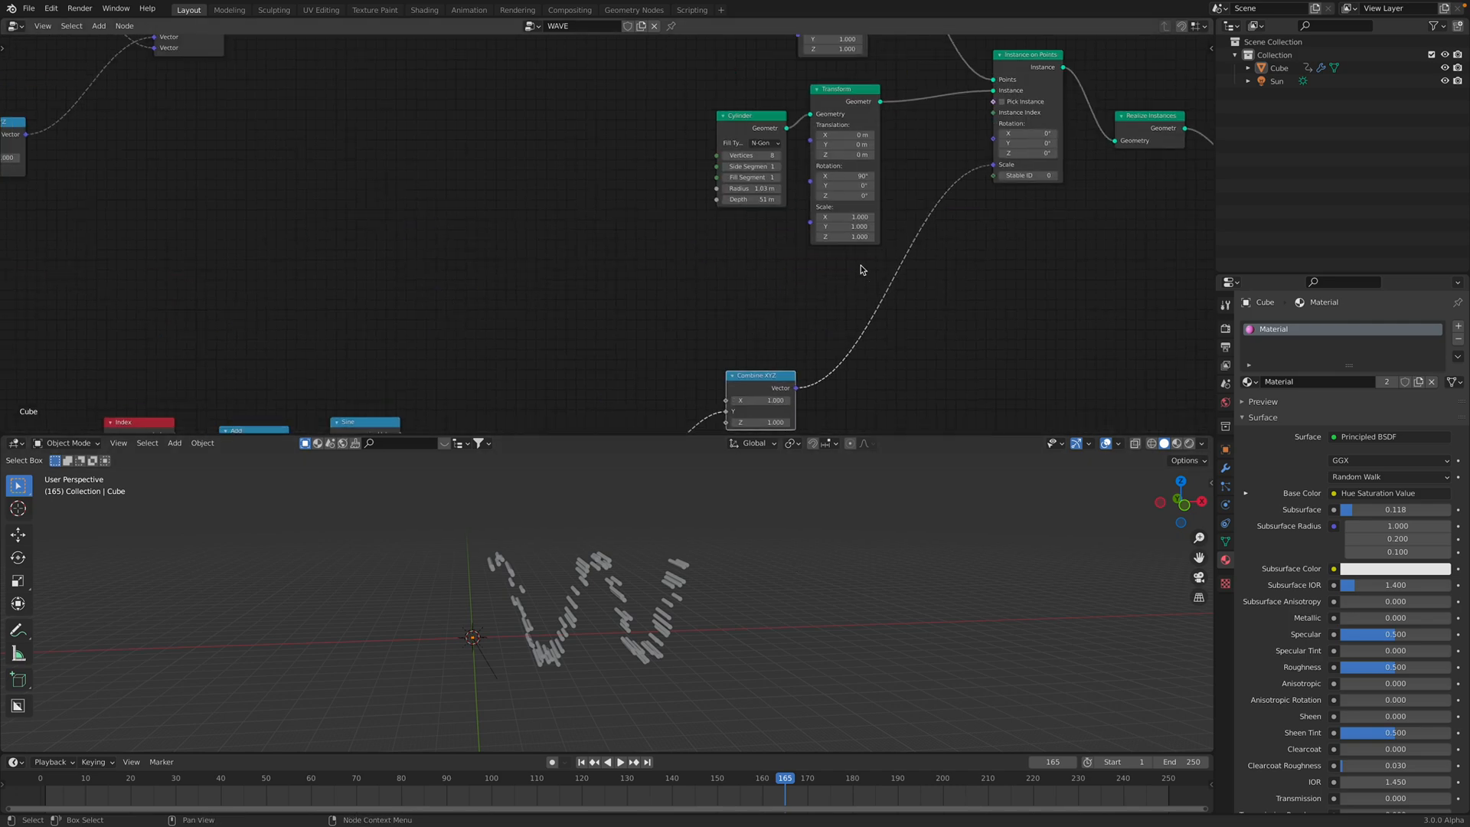
{"action": "left_click_drag", "start_coordinate": [755, 187], "coordinate": [768, 186]}
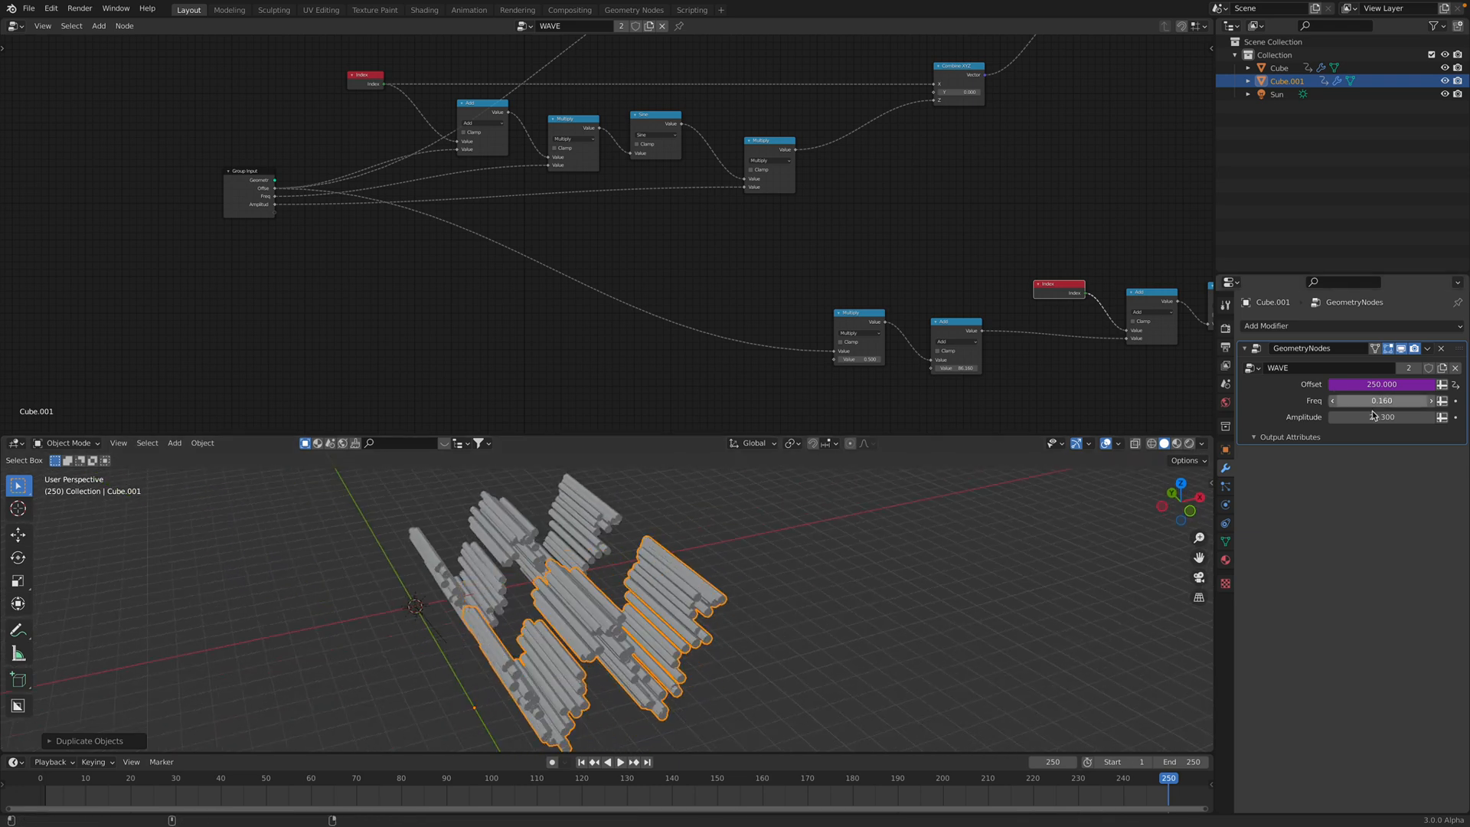
Give the duplicated wave objects their own Amplitude and lower Freq values
{"action": "left_click_drag", "start_coordinate": [1350, 417], "coordinate": [1396, 416]}
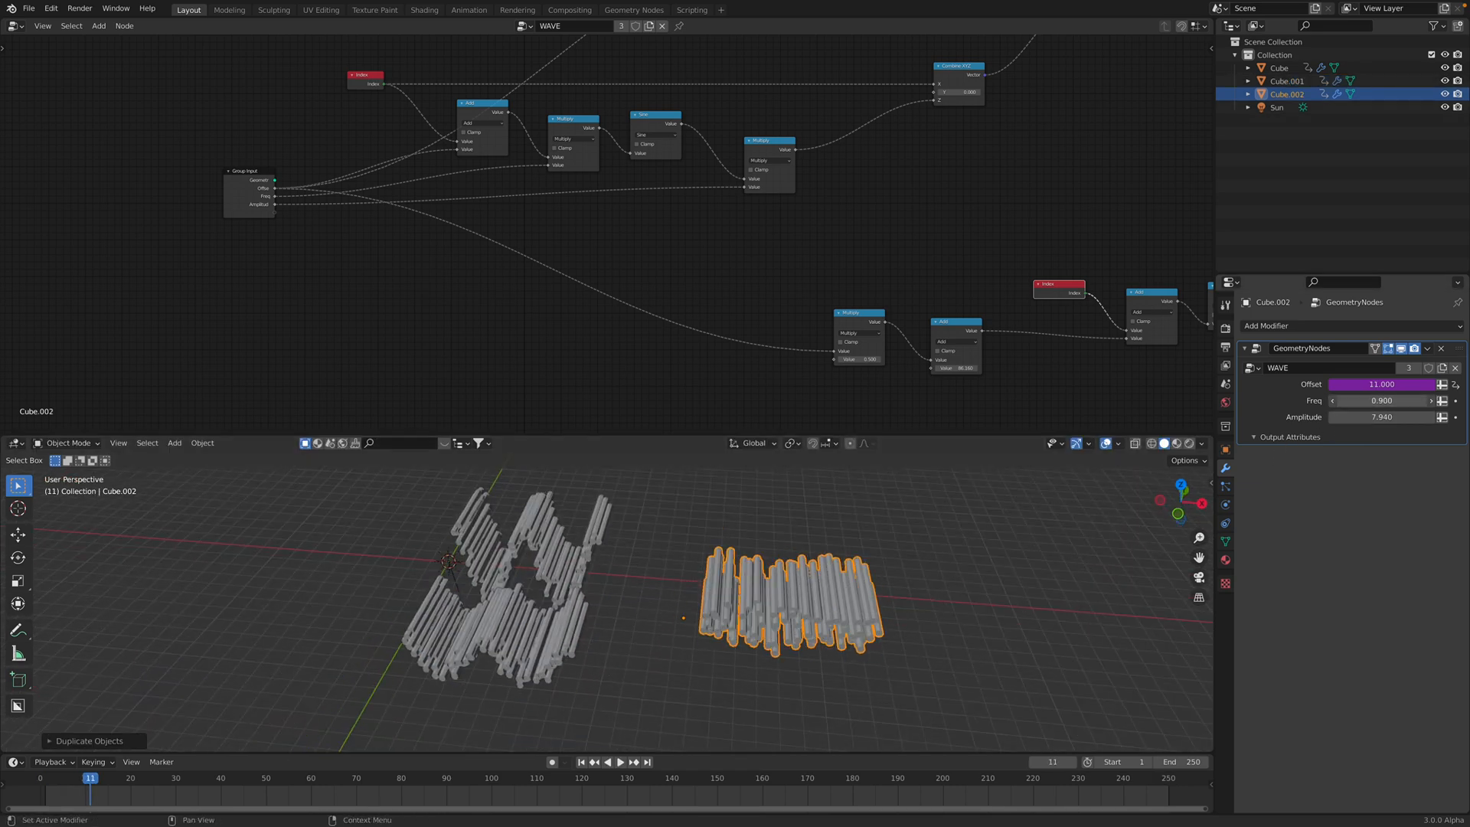
{"action": "left_click_drag", "start_coordinate": [1396, 399], "coordinate": [1341, 400]}
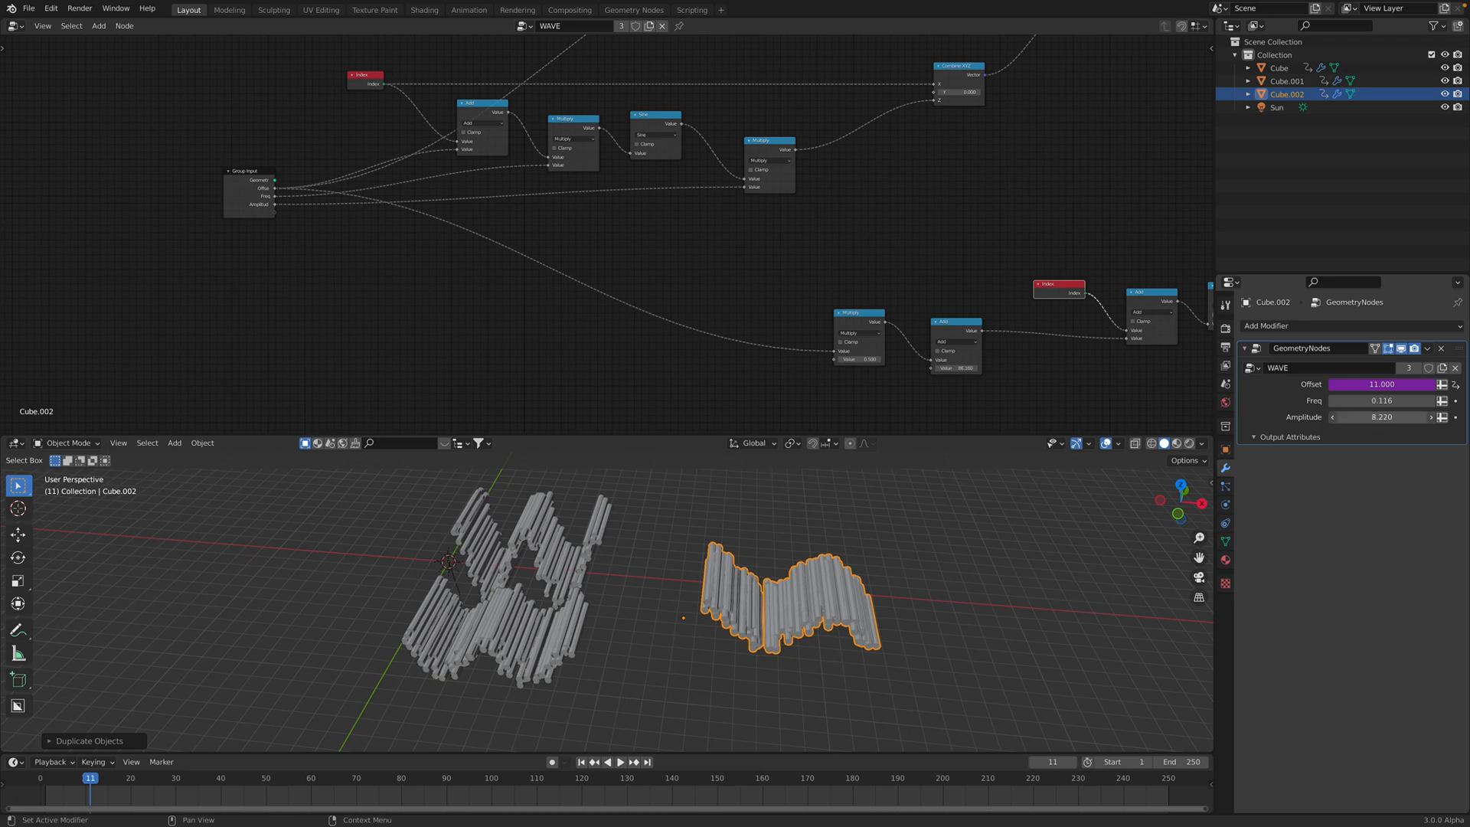
{"action": "left_click", "coordinate": [619, 761]}
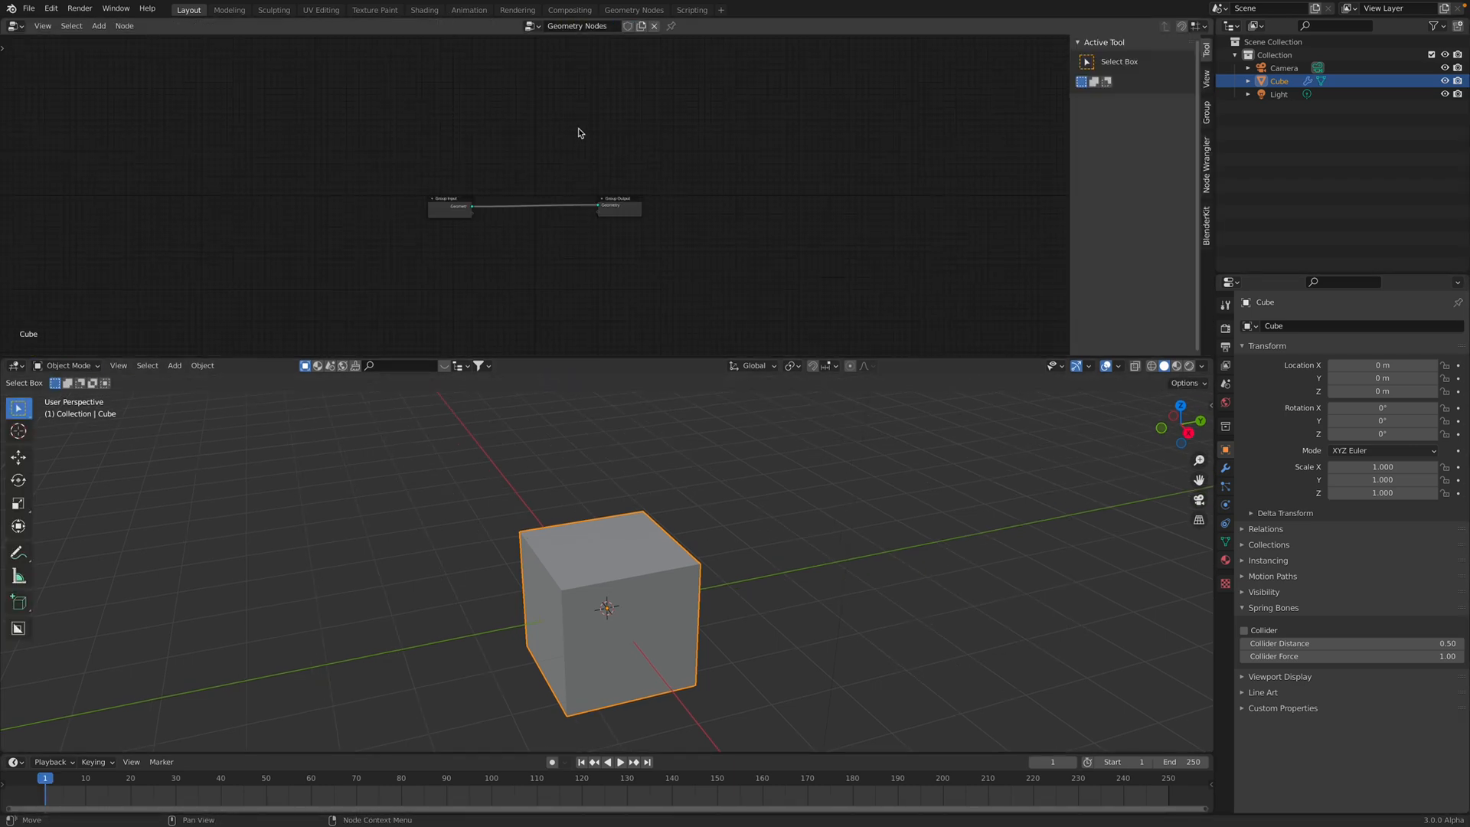
Add a Mesh Line node wired to Group Output, giving a vertical line of 10 points
{"action": "scroll", "scroll_direction": "up", "scroll_amount": 3}
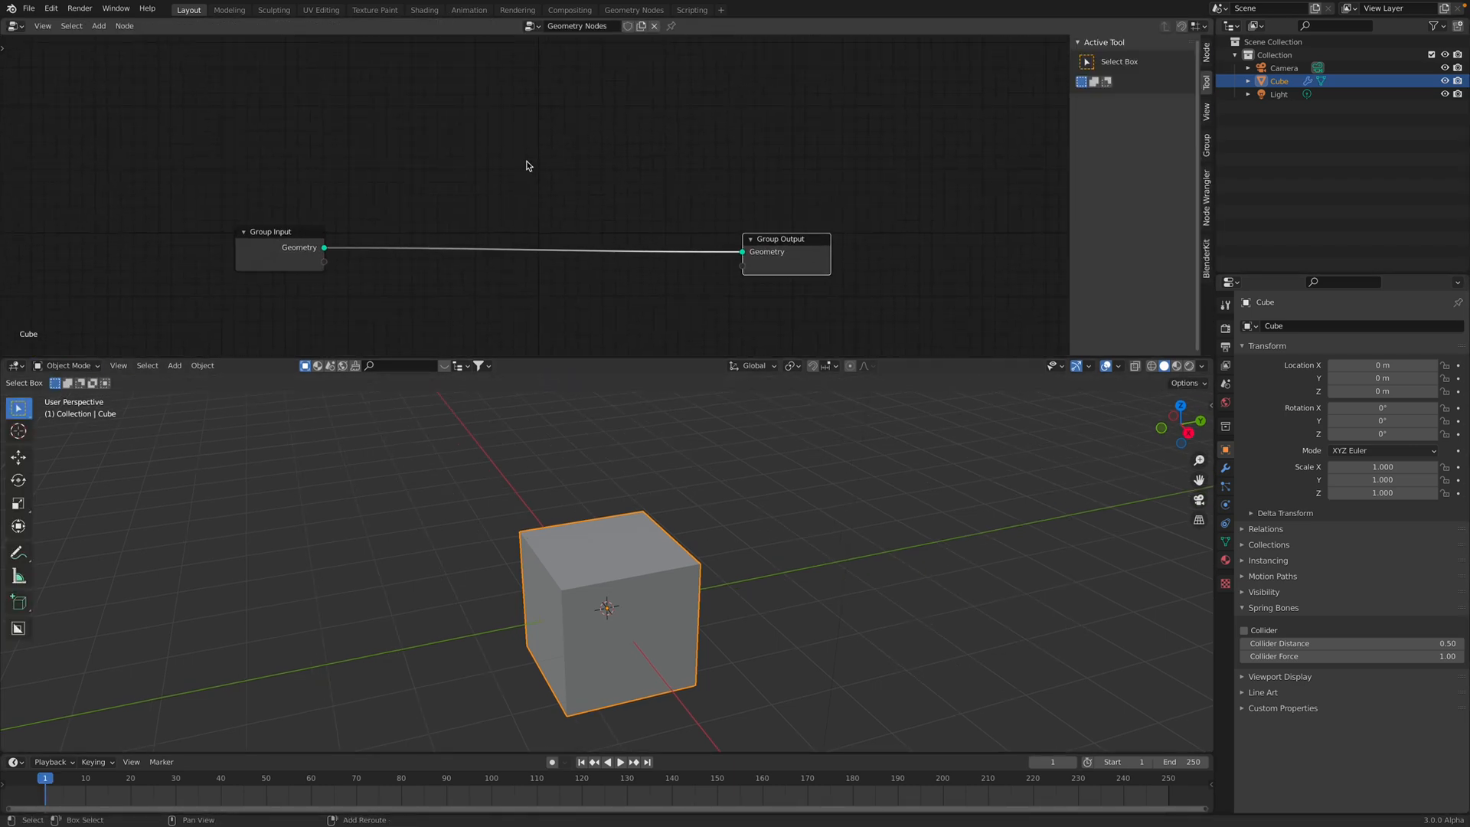
{"action": "type", "text": "mesh"}
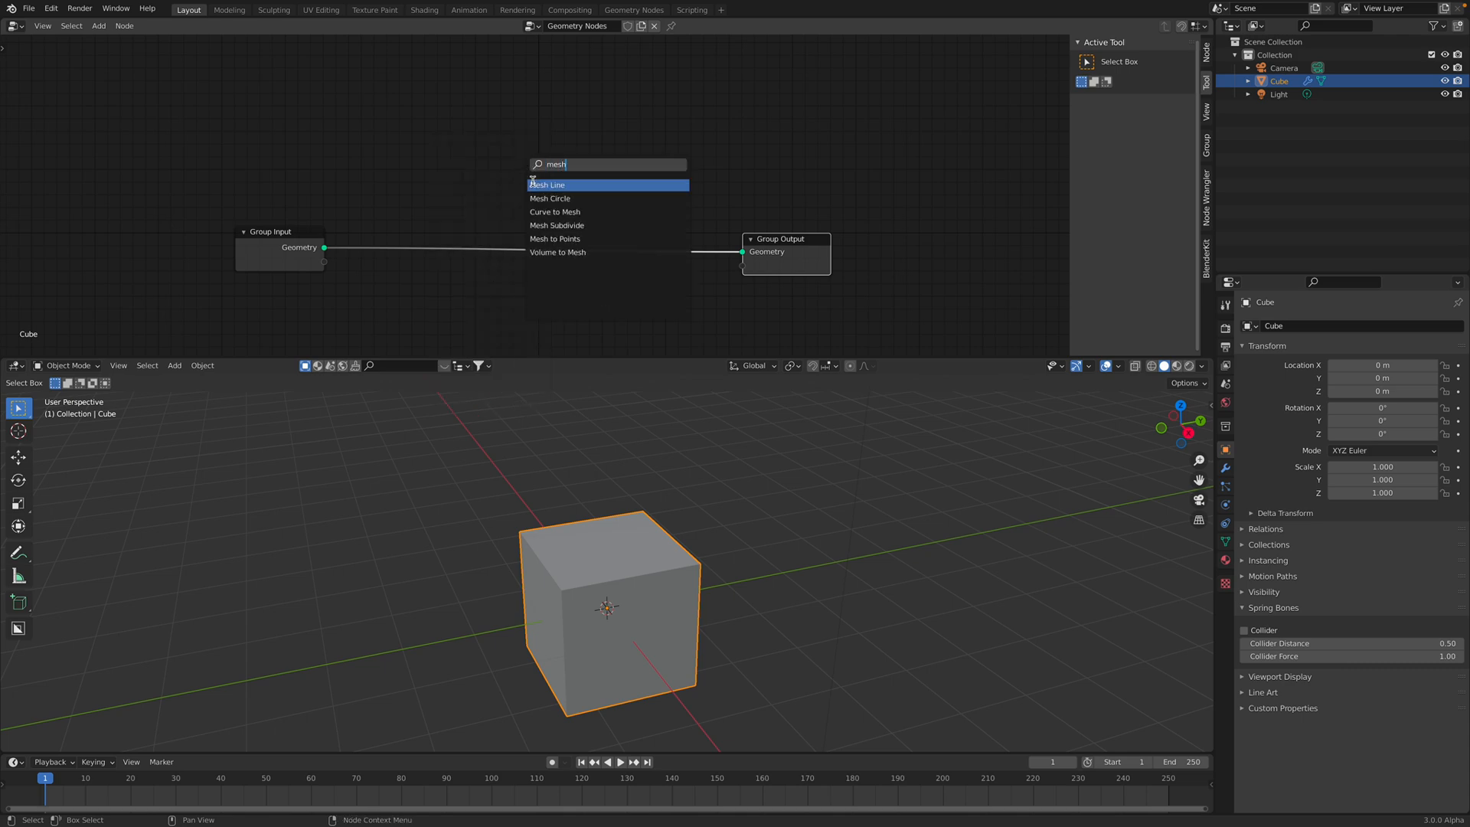
{"action": "left_click", "coordinate": [546, 185]}
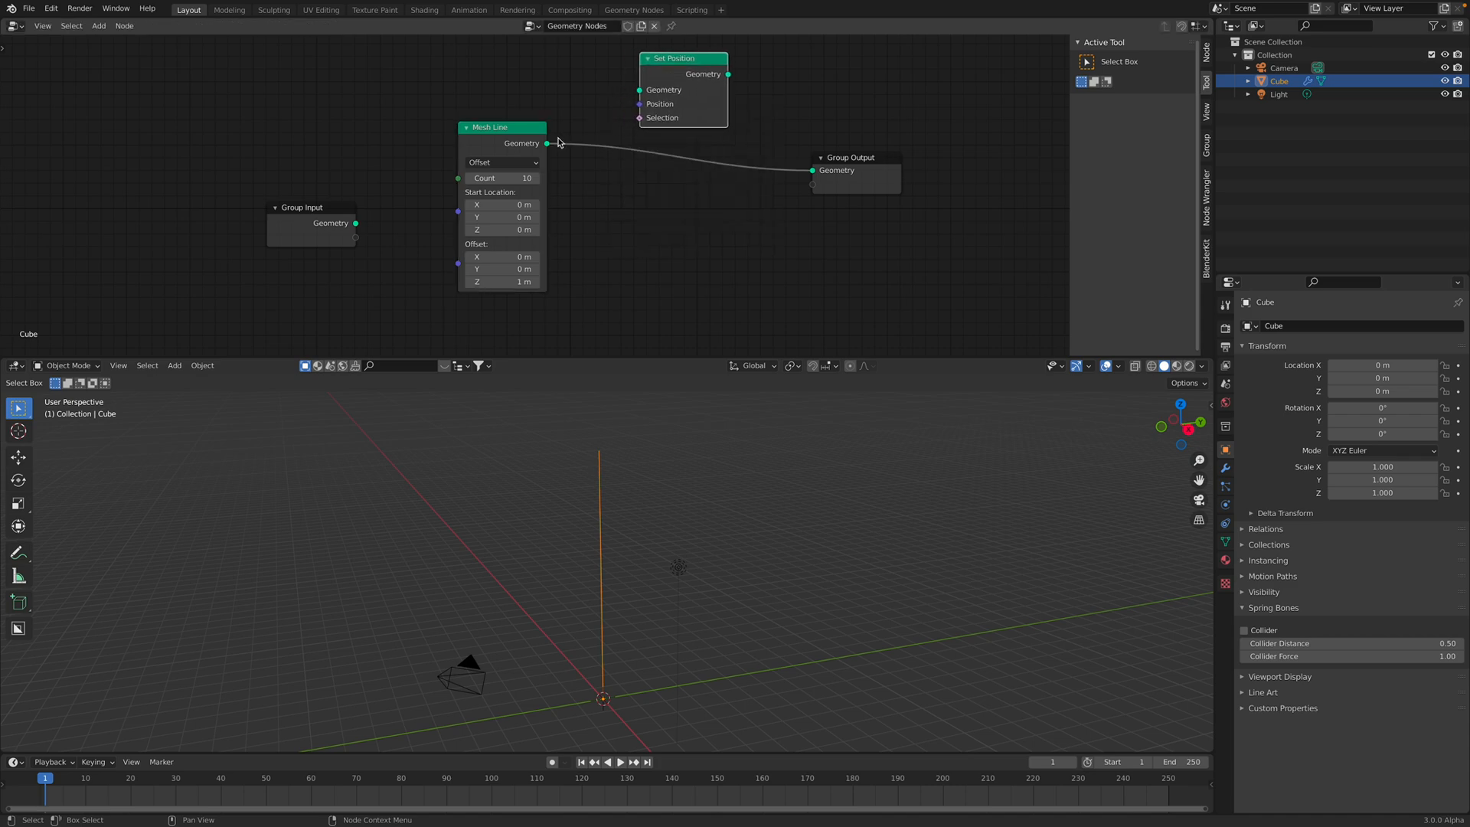
{"action": "left_click_drag", "start_coordinate": [682, 58], "coordinate": [703, 82]}
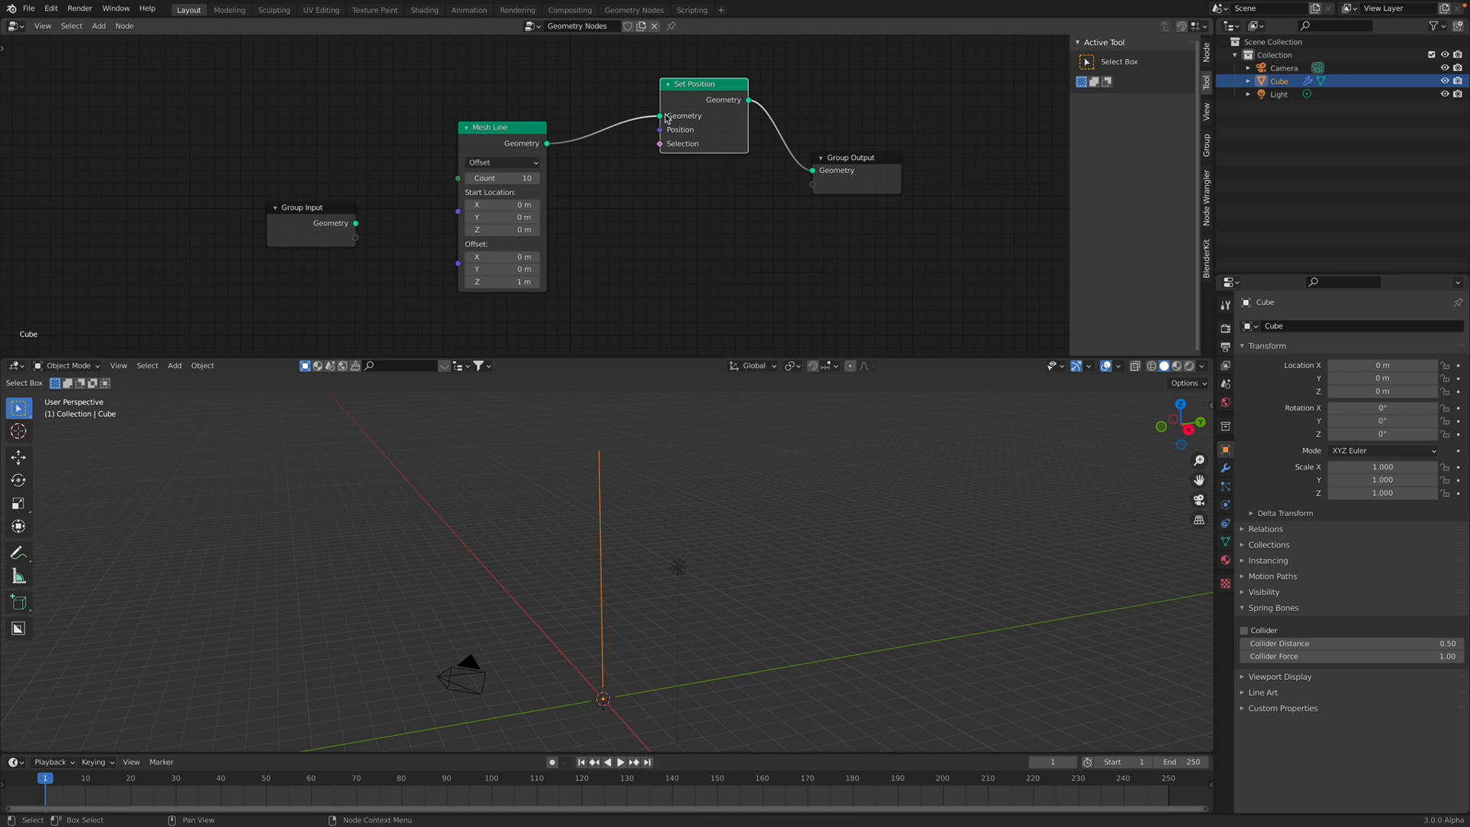
Feed a Random Value (Vector) into Set Position, set Mesh Line Count to 100, then select the random node for removal
{"action": "type", "text": "ran"}
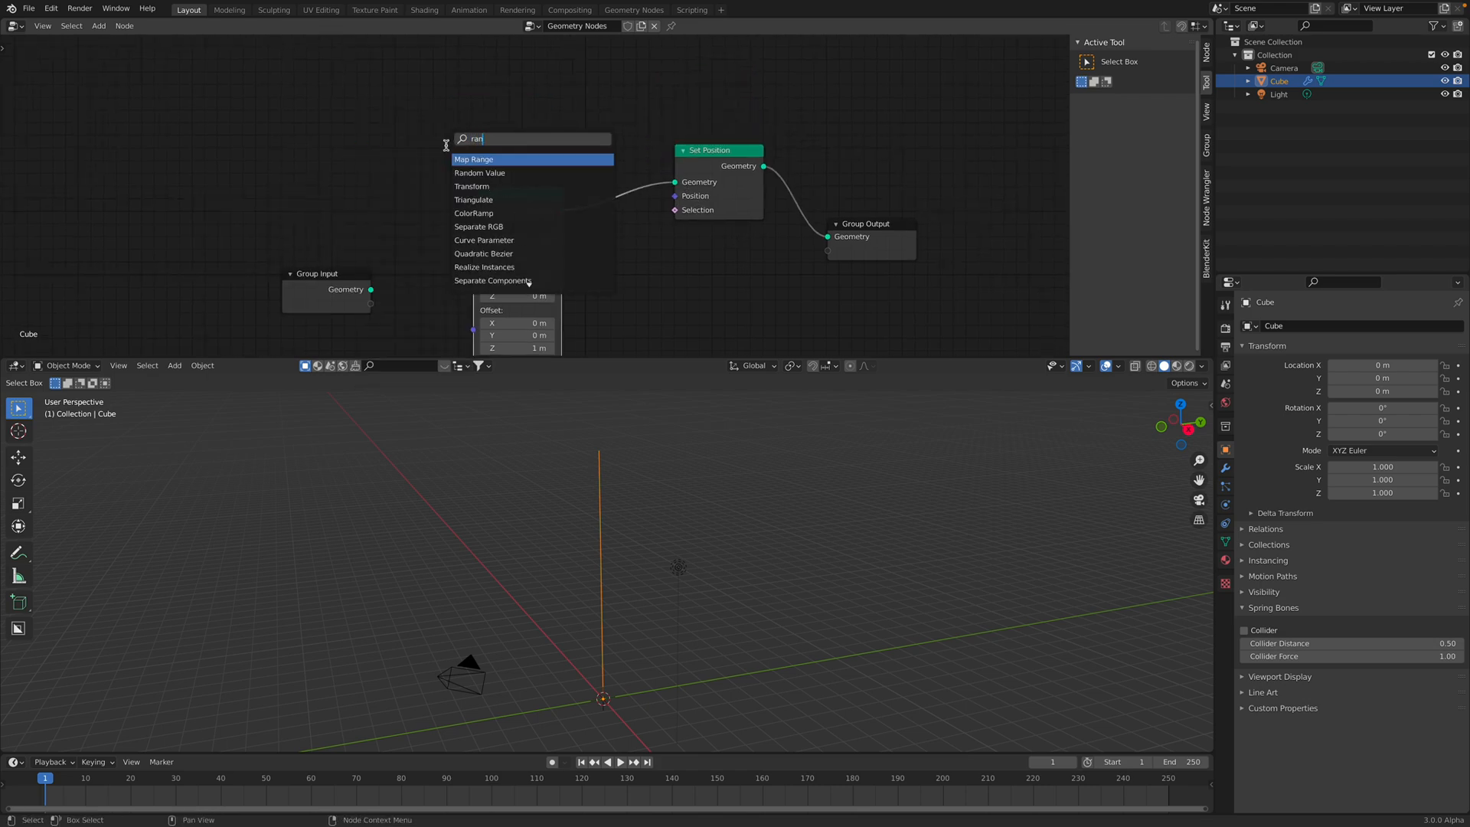
{"action": "left_click", "coordinate": [479, 173]}
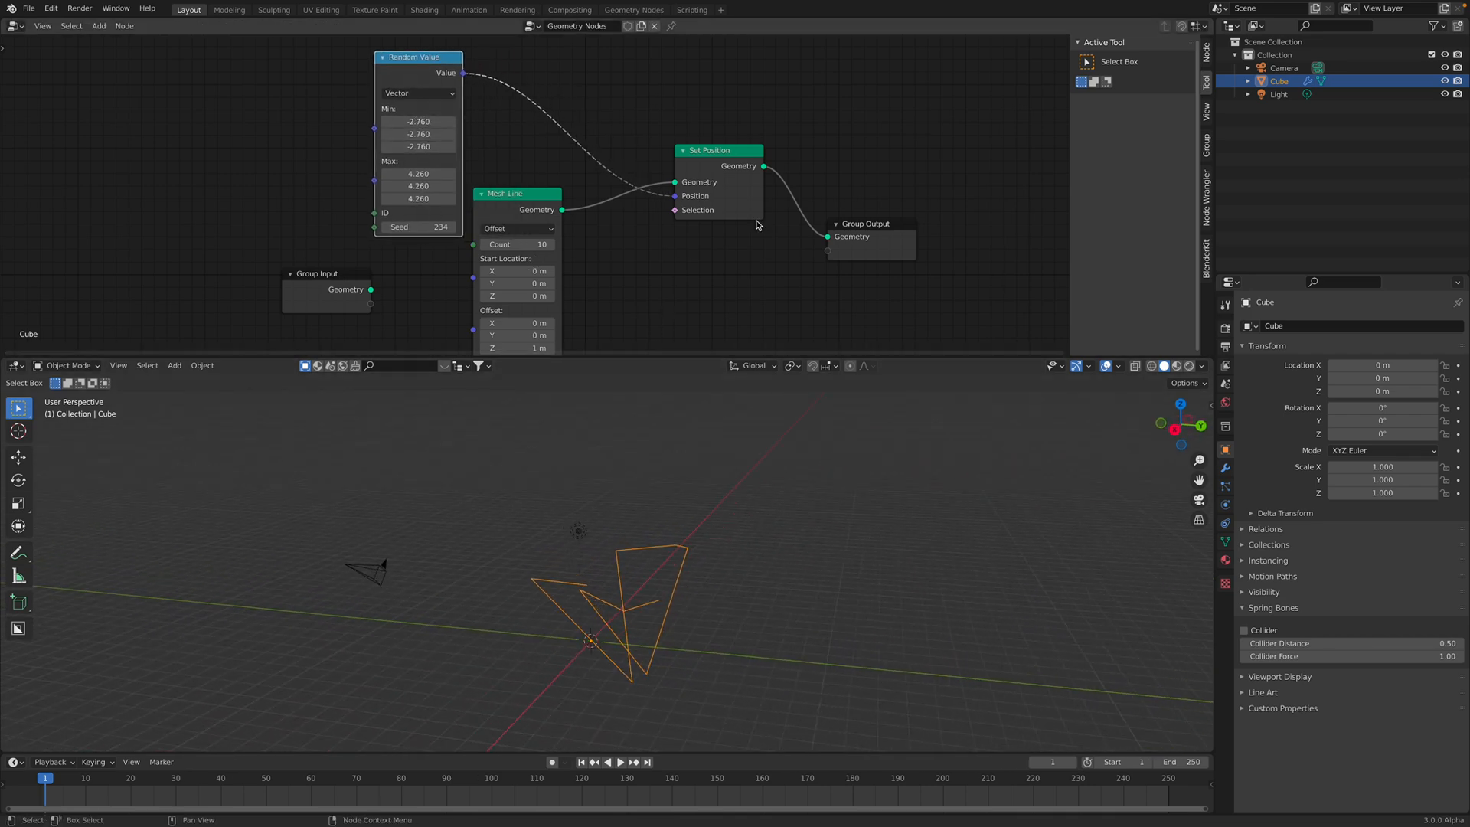
{"action": "type", "text": "mesh c"}
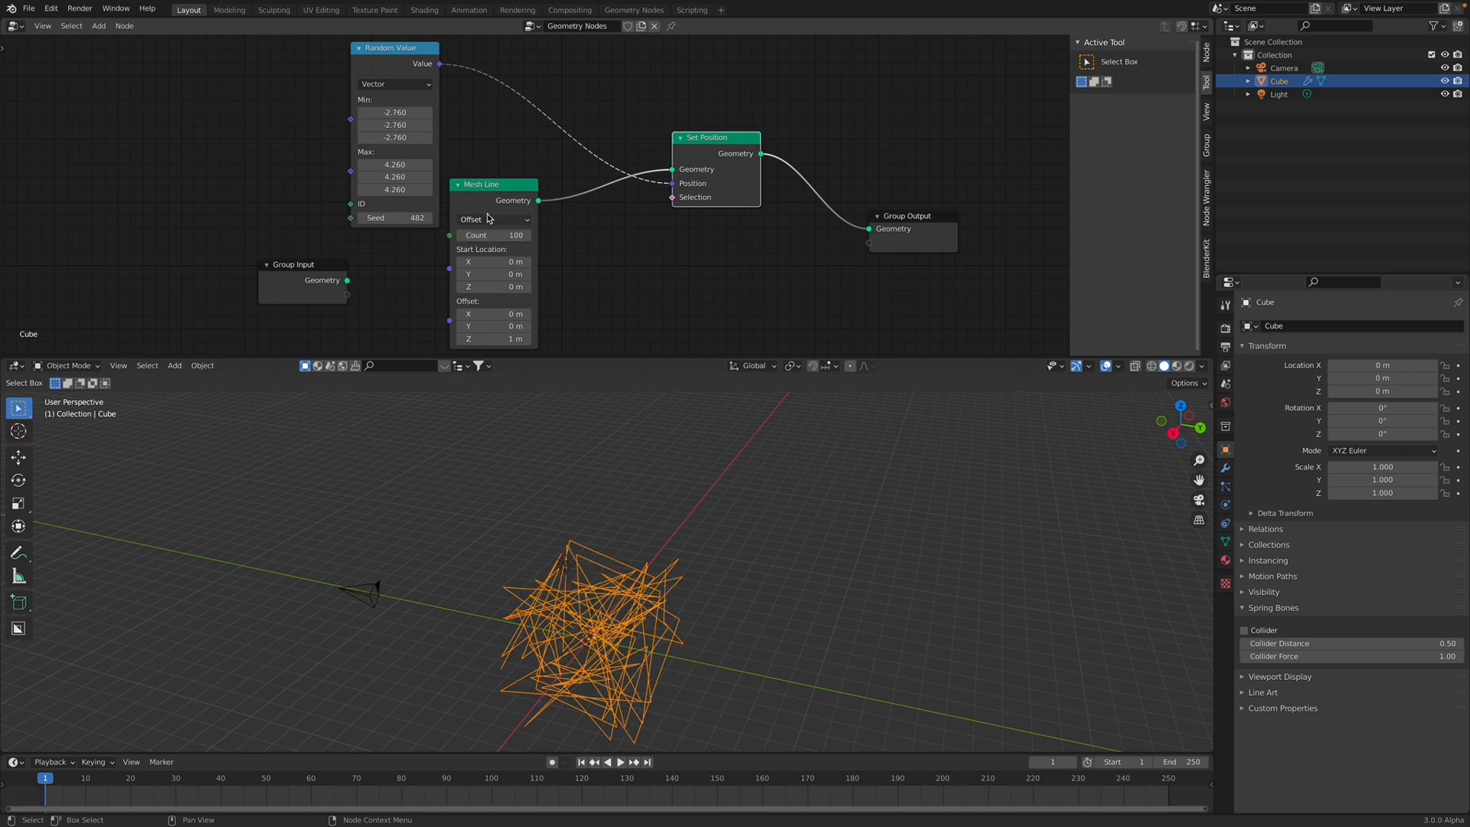
{"action": "left_click_drag", "start_coordinate": [491, 183], "coordinate": [553, 173]}
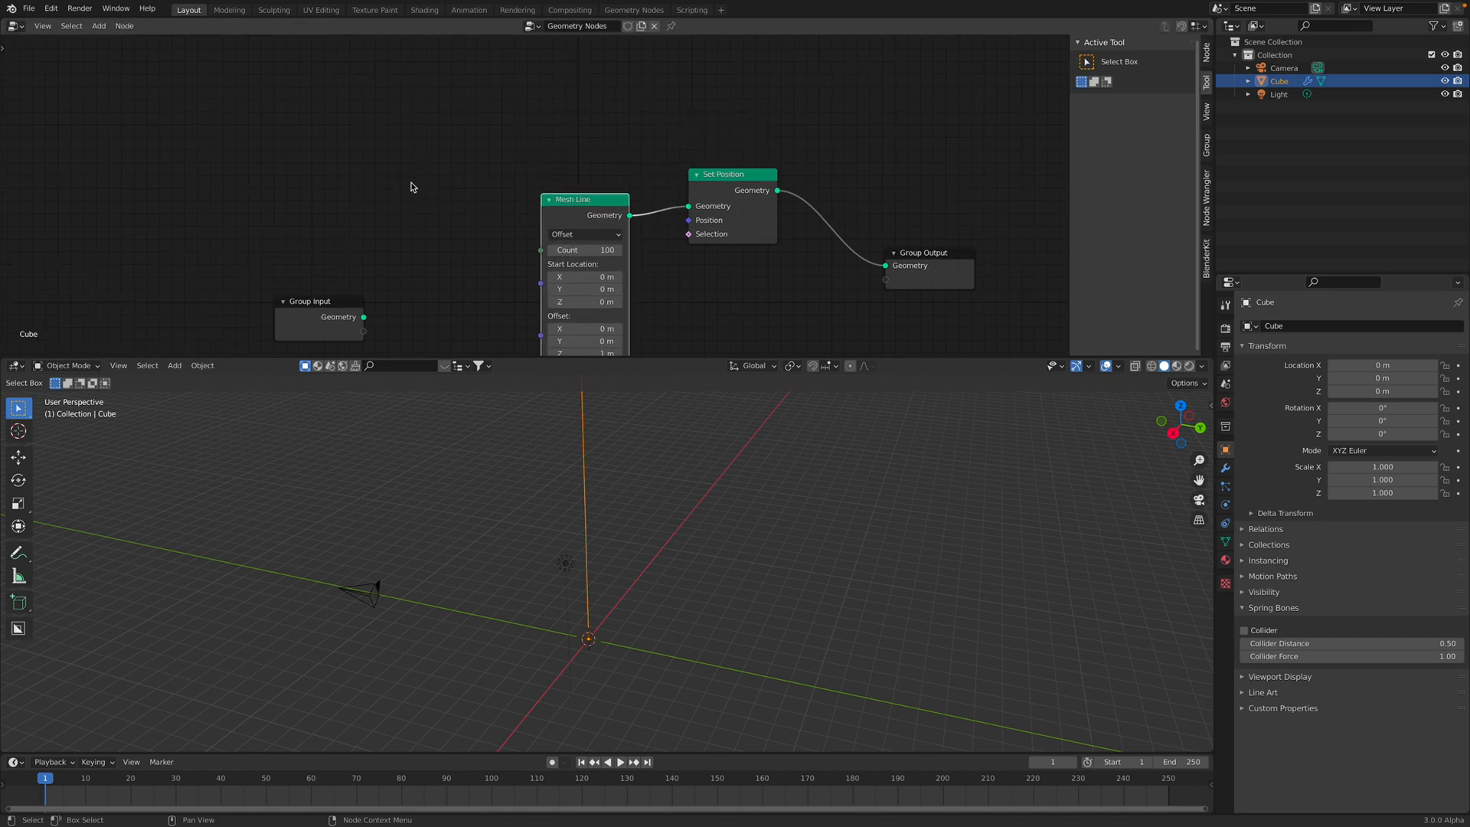
Add a Math node and save the project to the Desktop as the simple wave file
{"action": "type", "text": "math"}
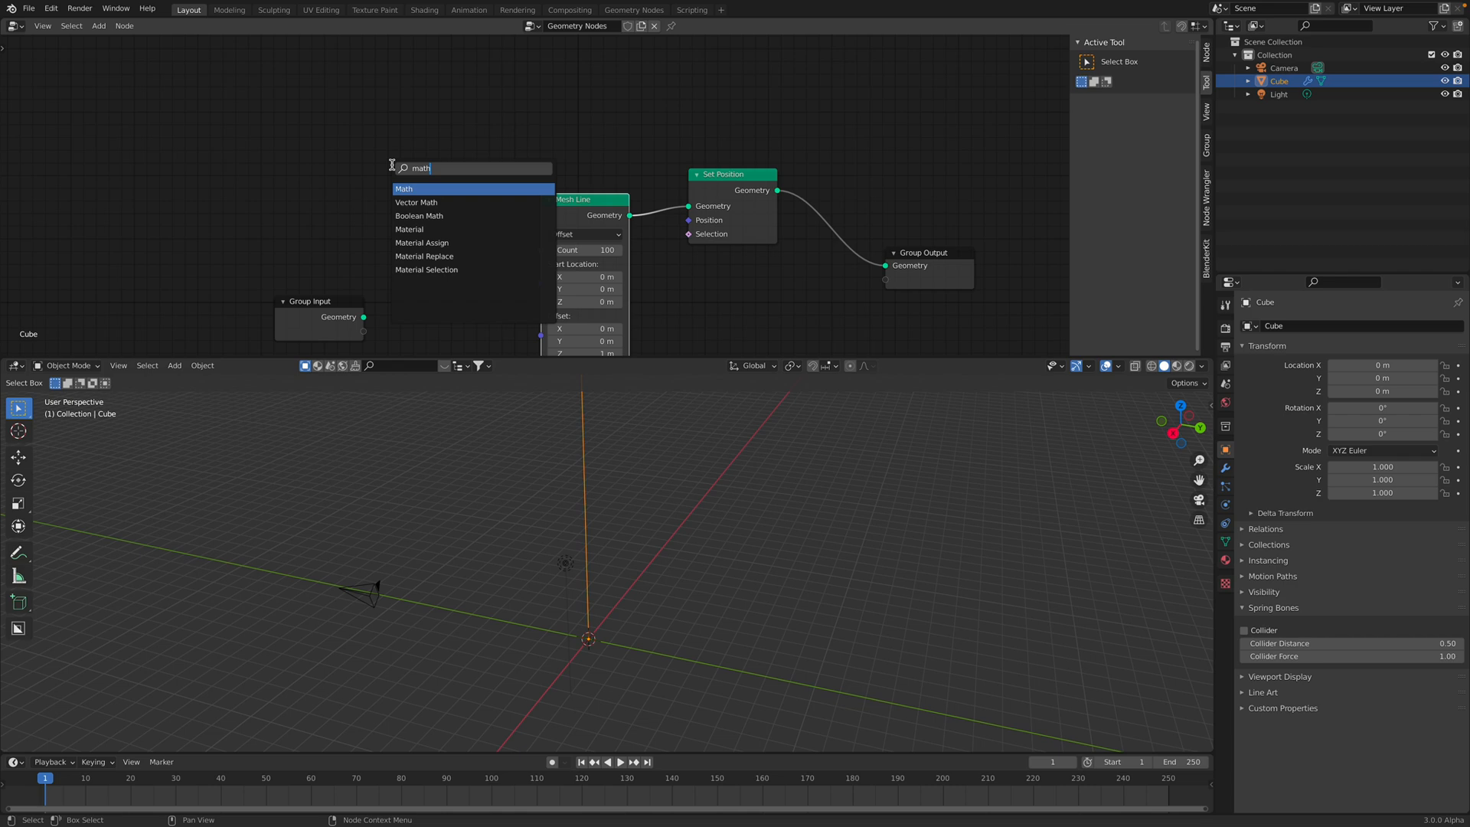
{"action": "left_click", "coordinate": [404, 188]}
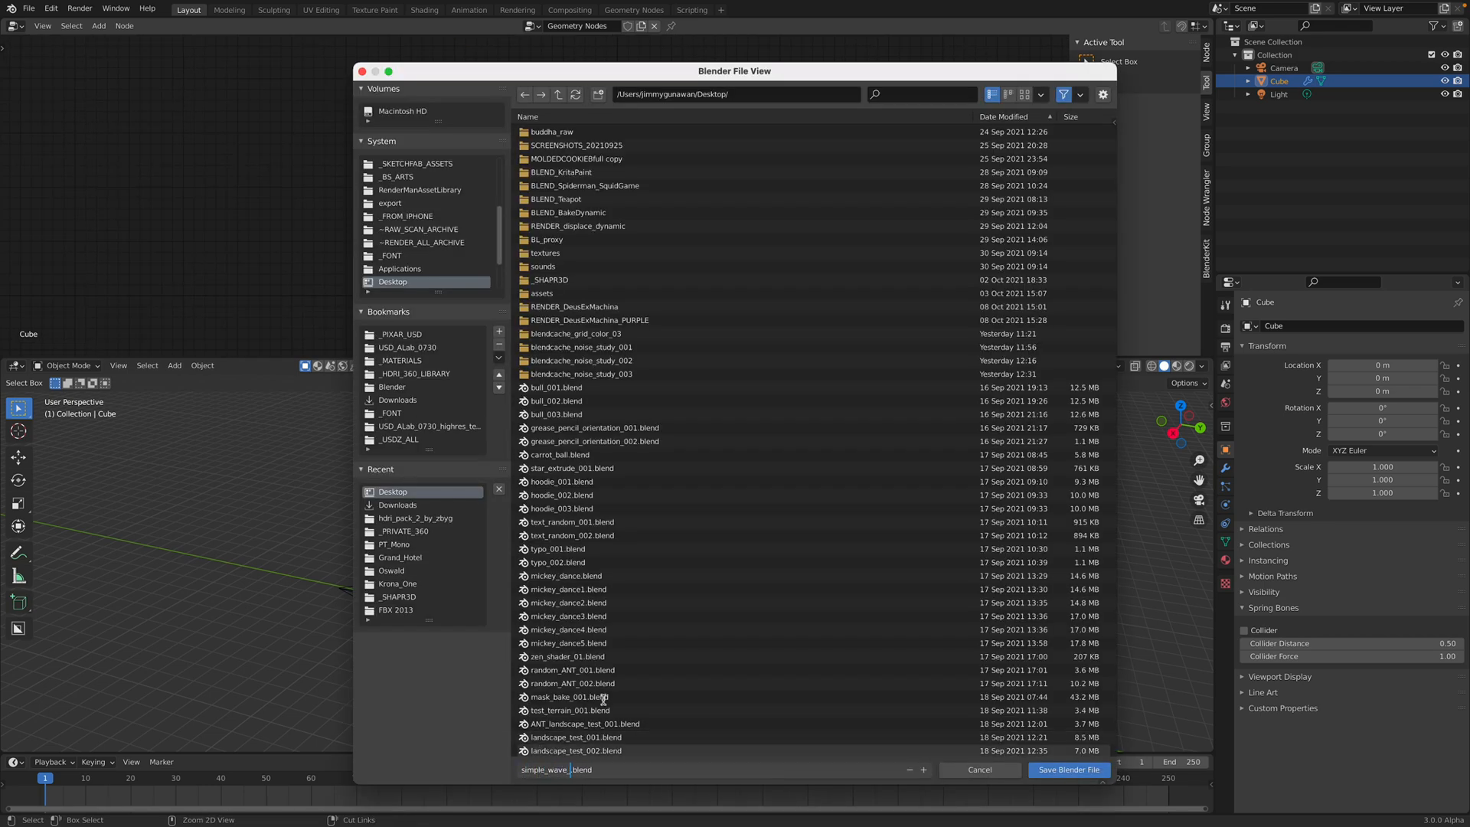
{"action": "left_click", "coordinate": [1067, 769]}
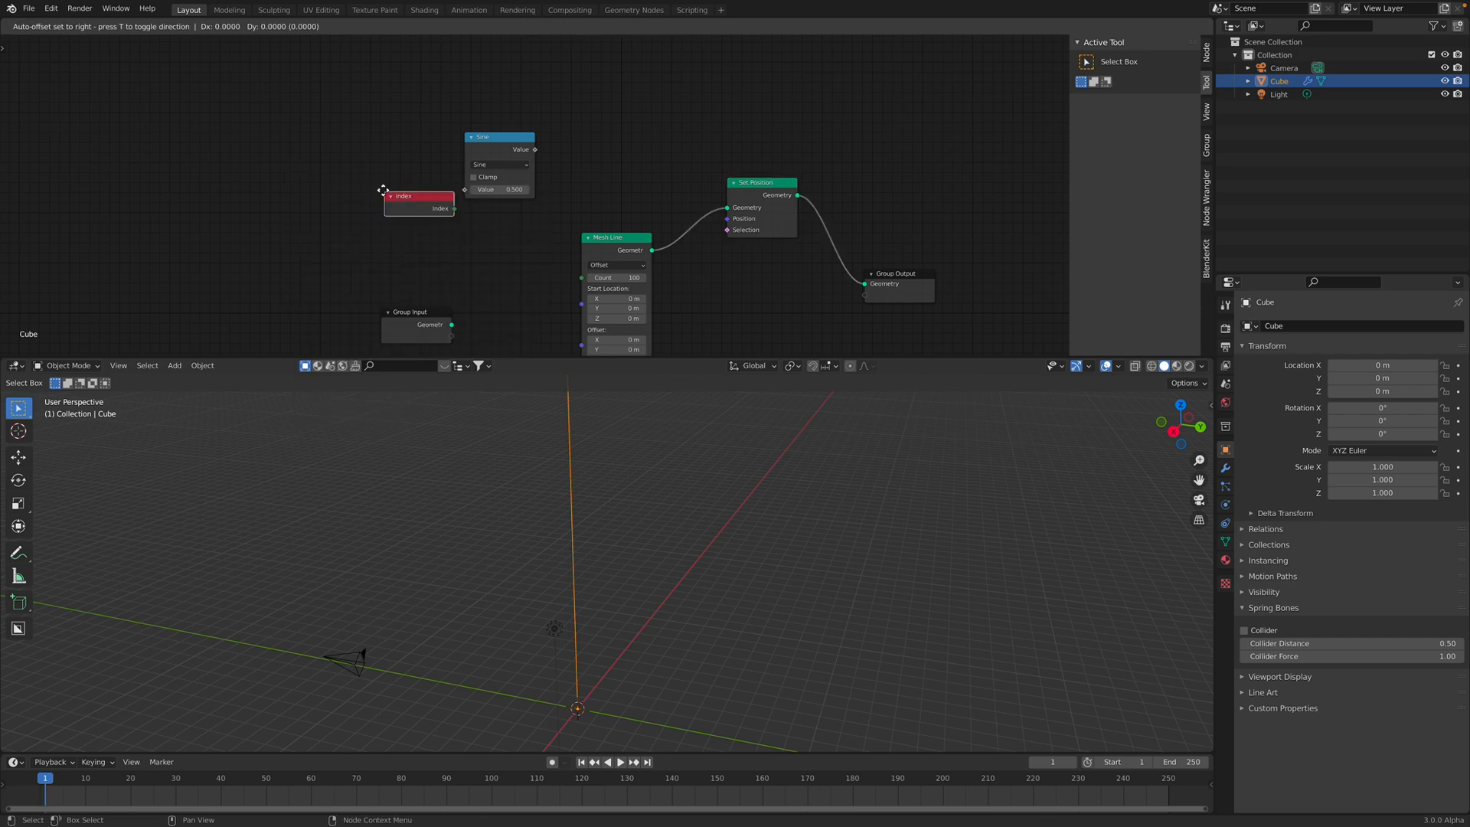
Add a Combine XYZ node and connect the Index output into the sine wave calculation
{"action": "type", "text": "com"}
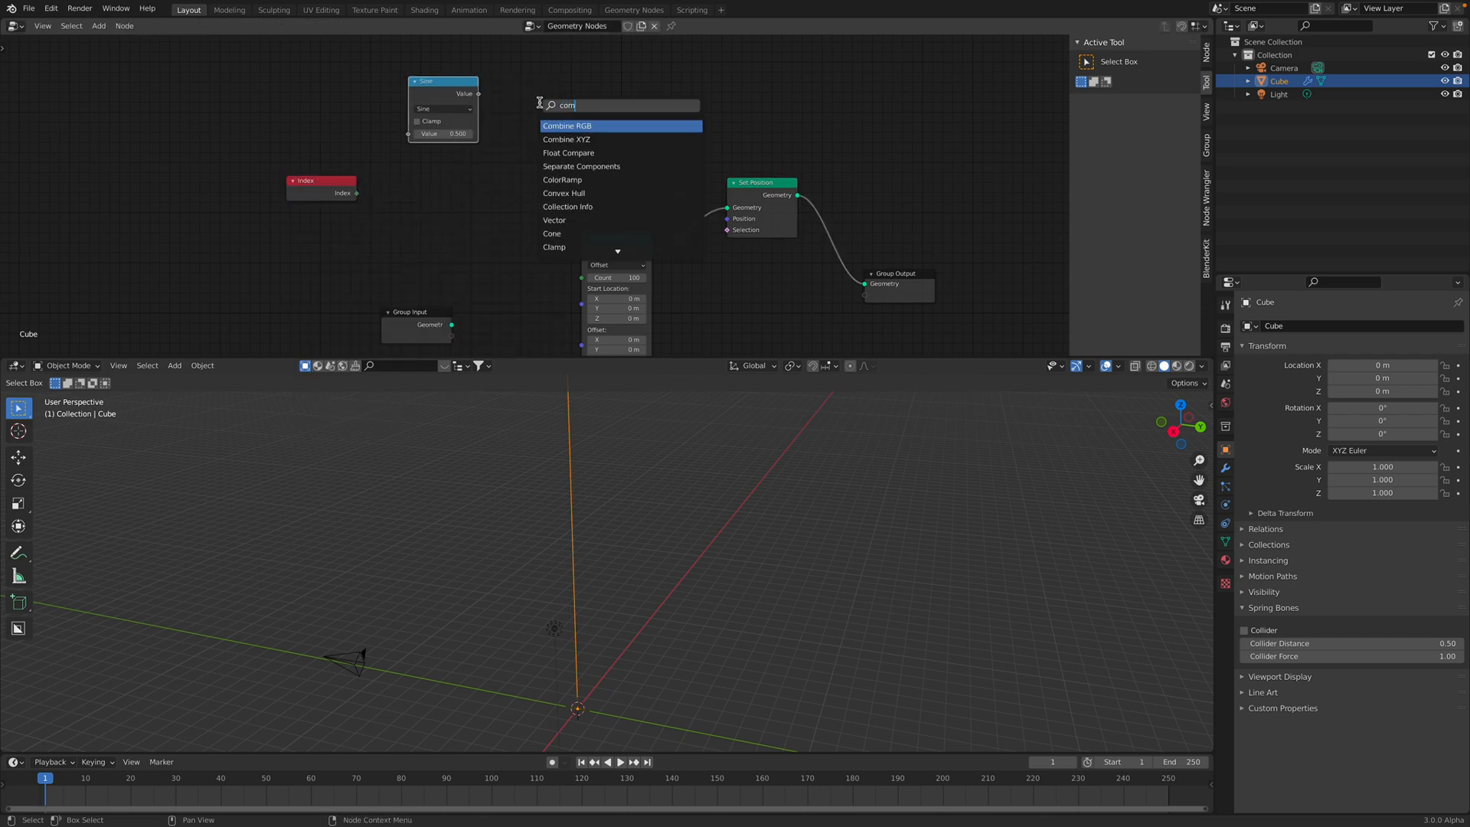
{"action": "left_click", "coordinate": [567, 139]}
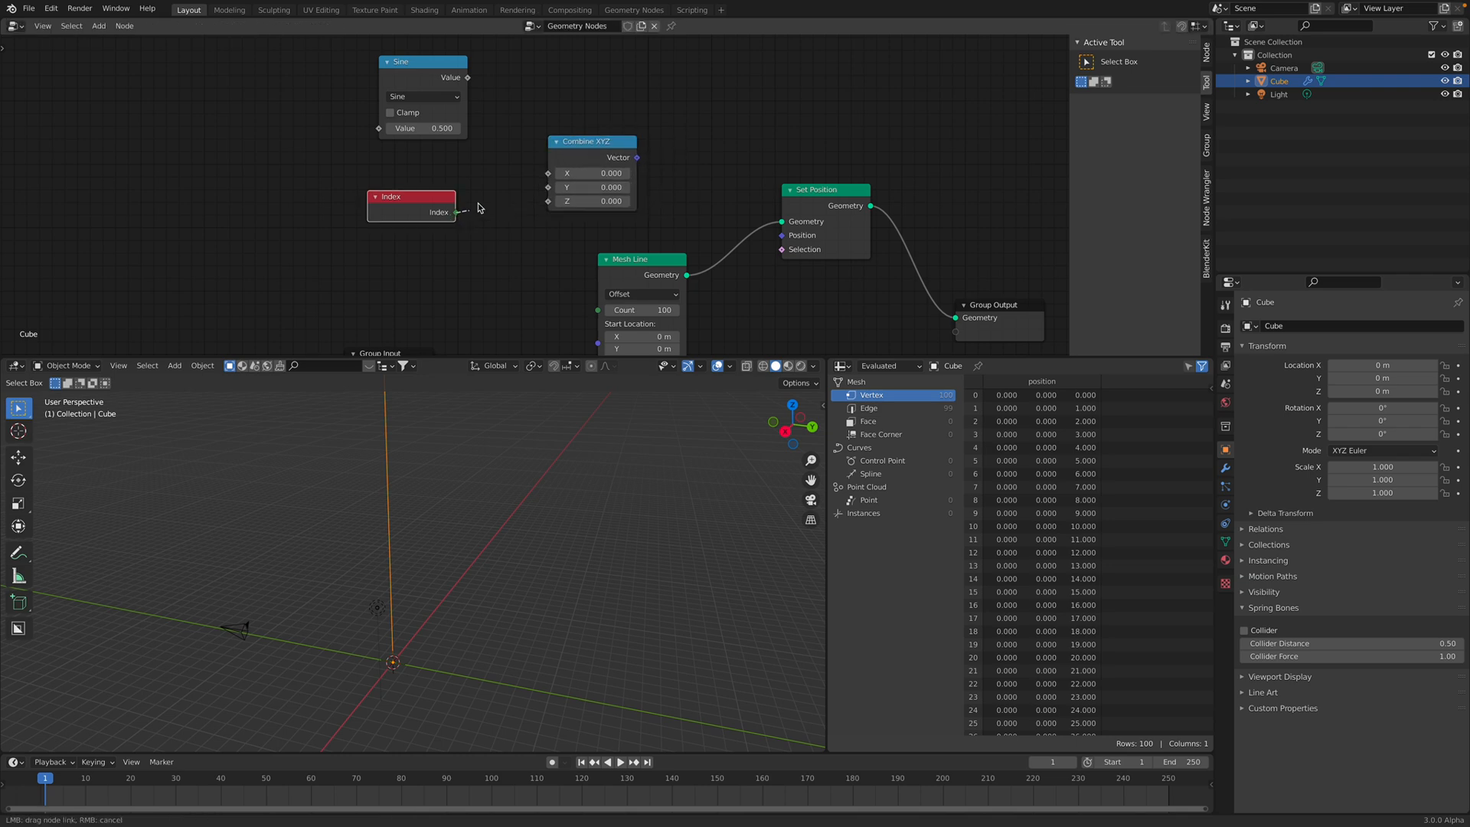
{"action": "left_click_drag", "start_coordinate": [454, 211], "coordinate": [496, 167]}
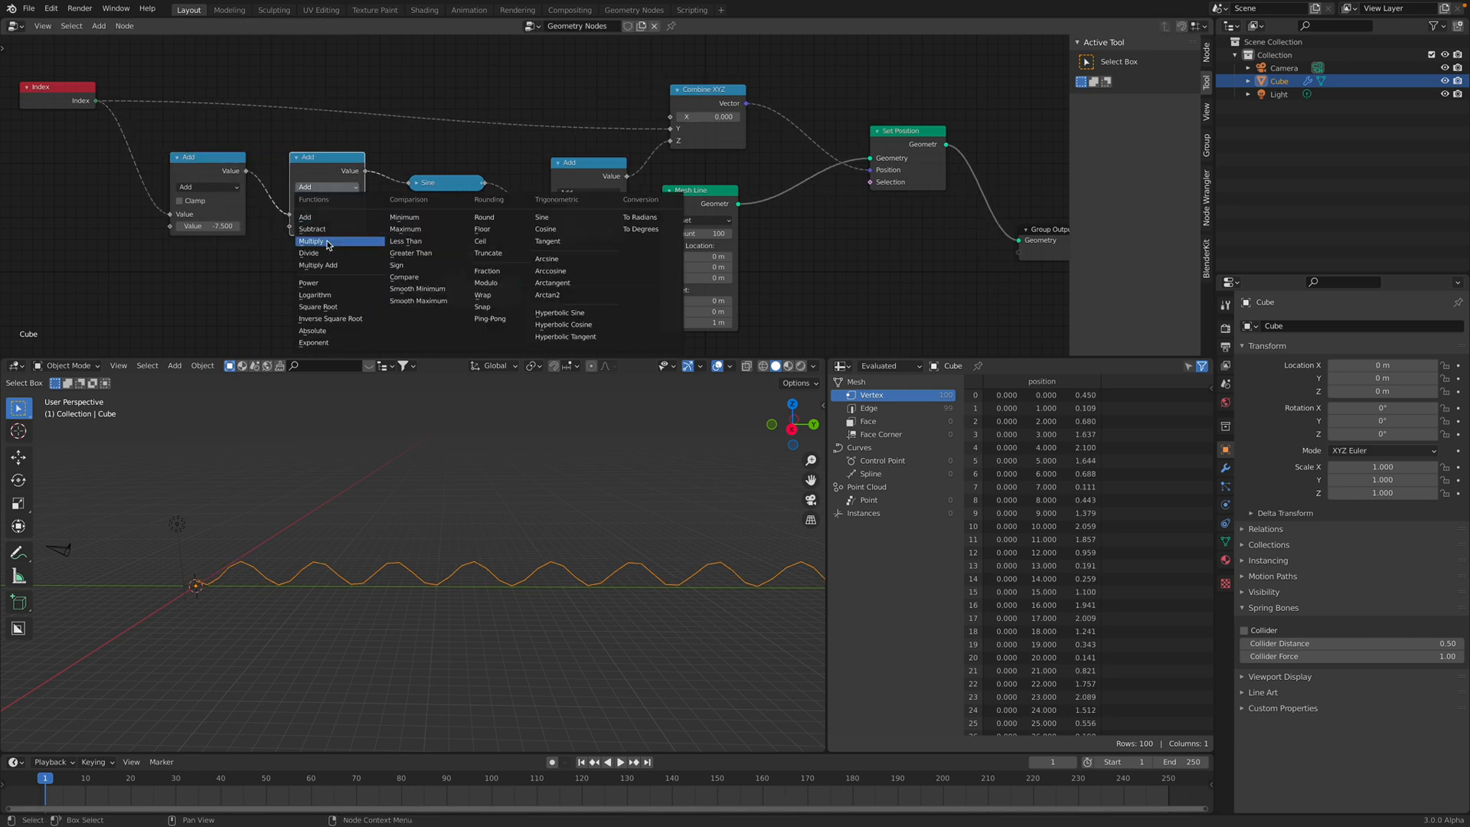
Switch the second Math node from Add to Multiply to control the wave's frequency
{"action": "left_click", "coordinate": [312, 240]}
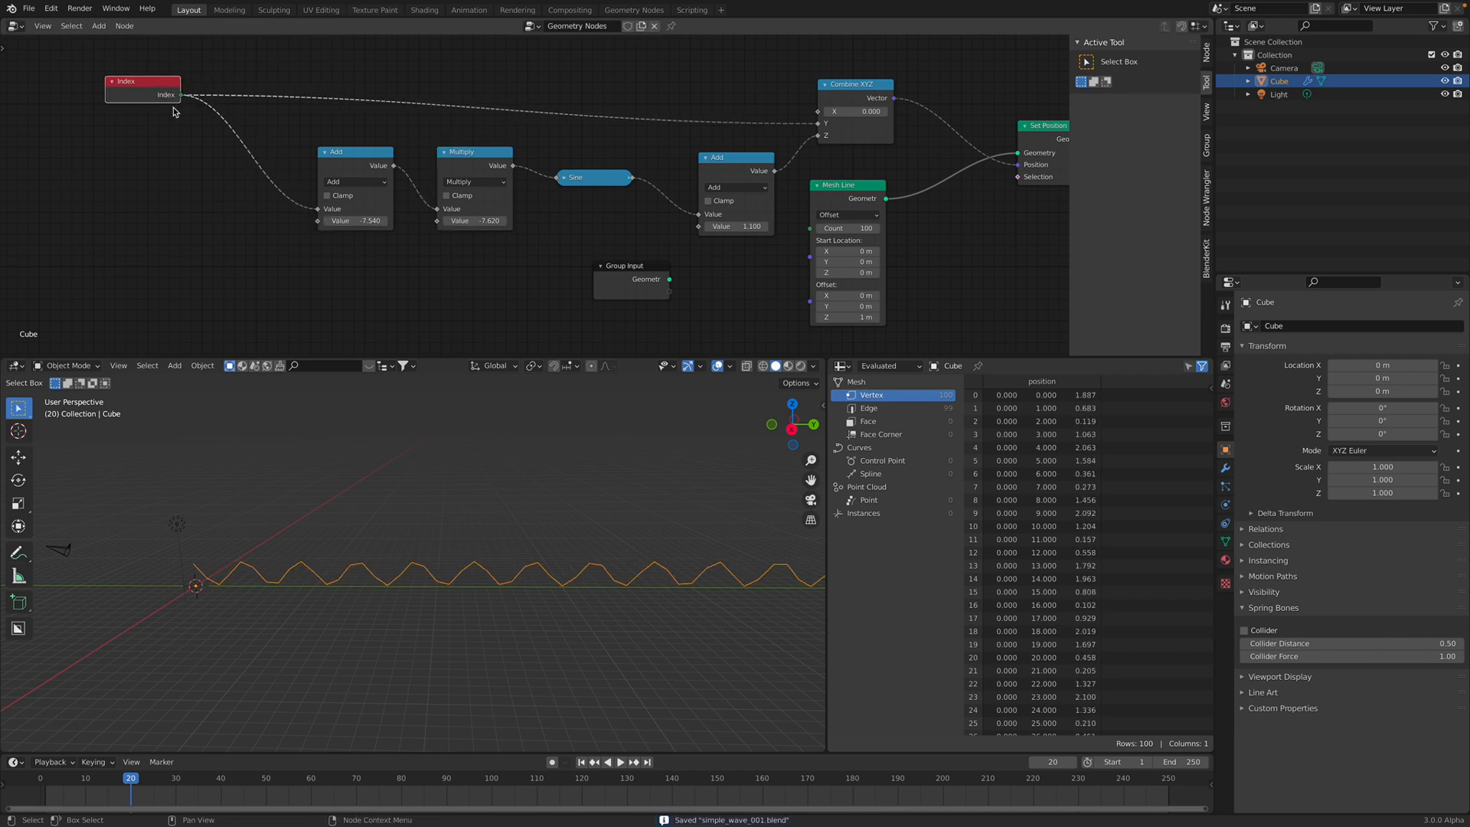
{"action": "scroll", "scroll_direction": "down", "scroll_amount": 3}
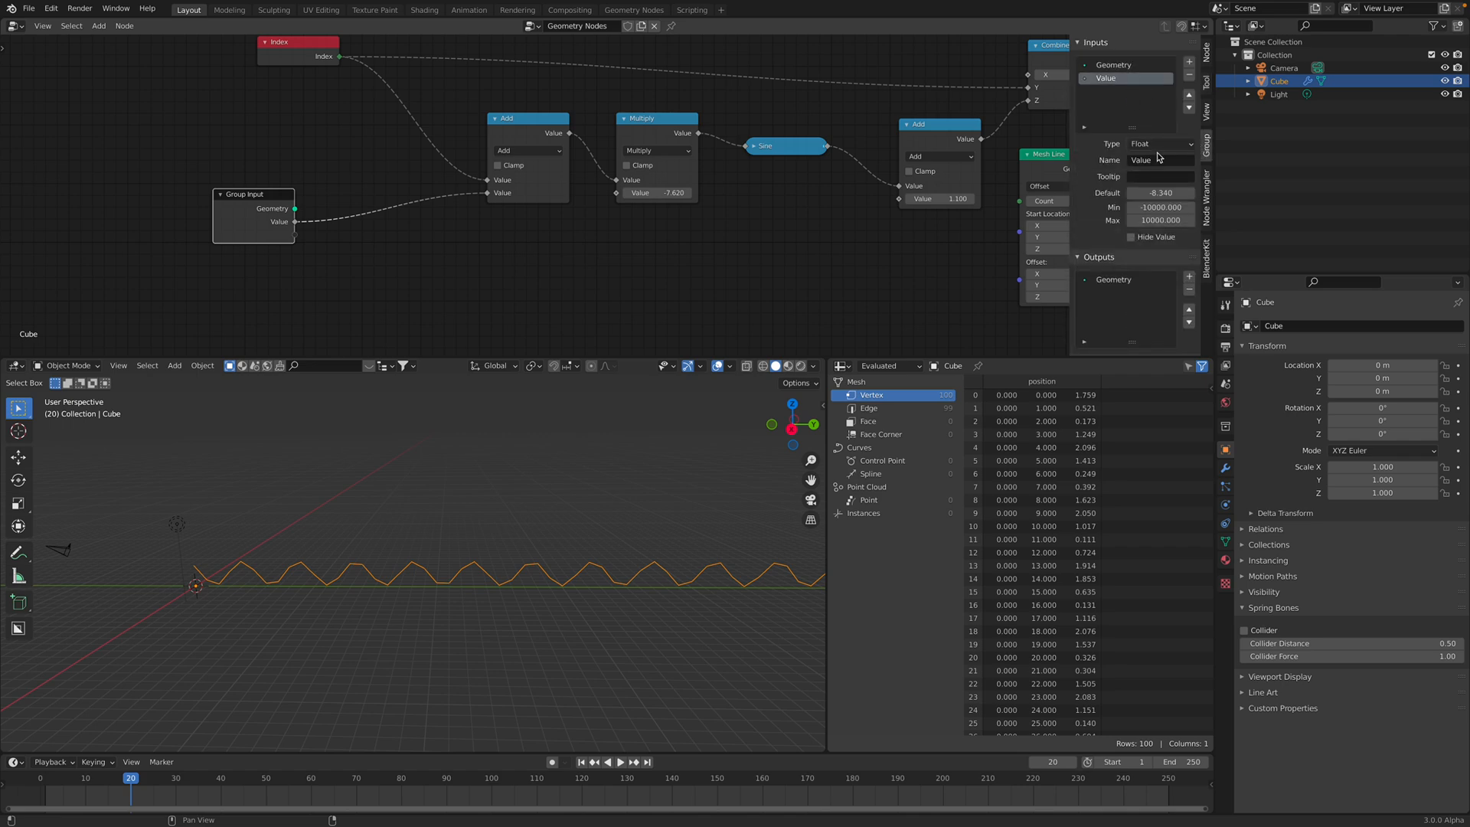
Name the group input 'offset', drive it with #frame in the modifier, and scrub frames to watch the wave travel
{"action": "type", "text": "offset"}
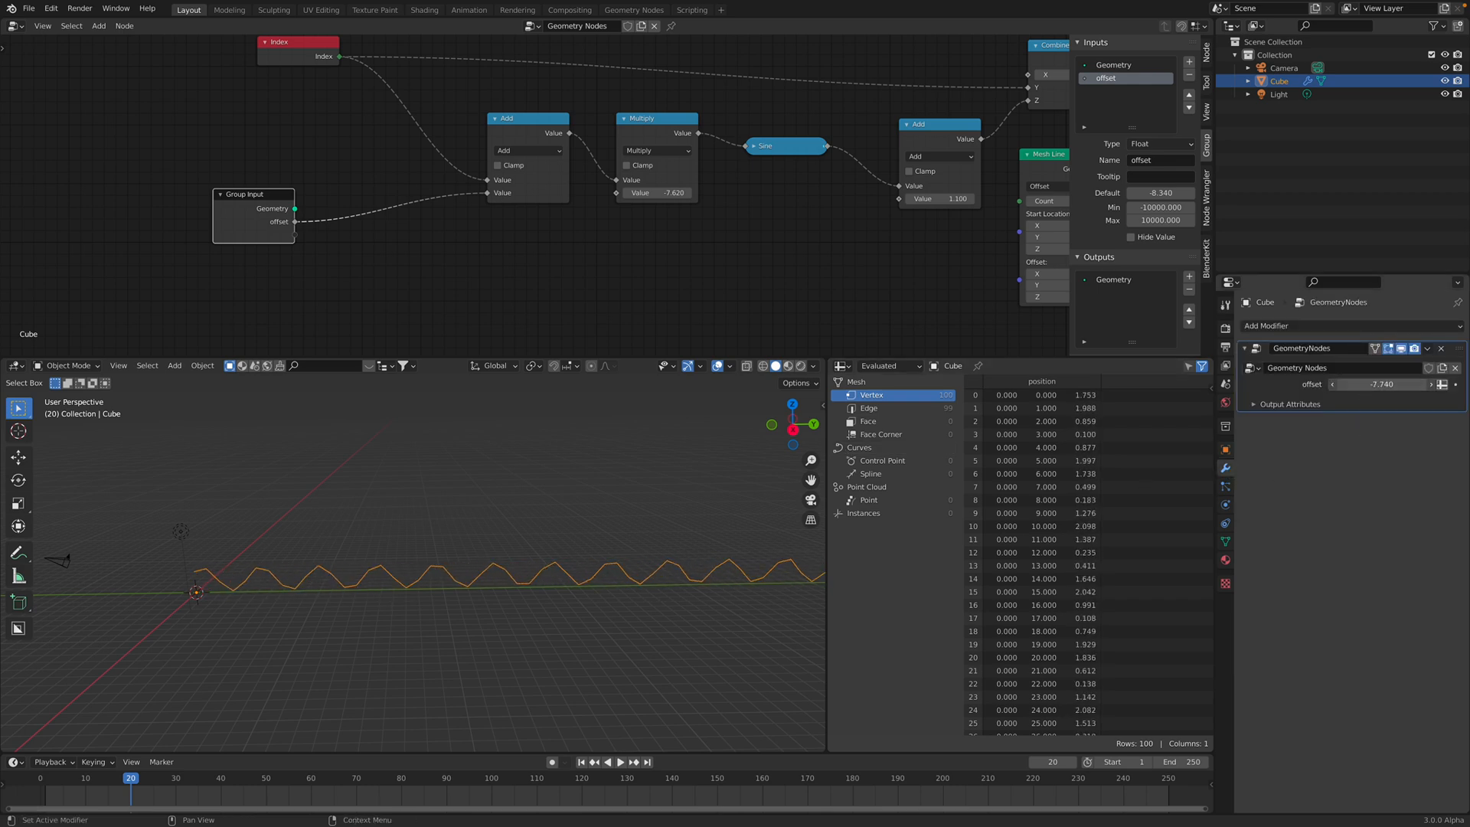
{"action": "left_click", "coordinate": [1378, 383]}
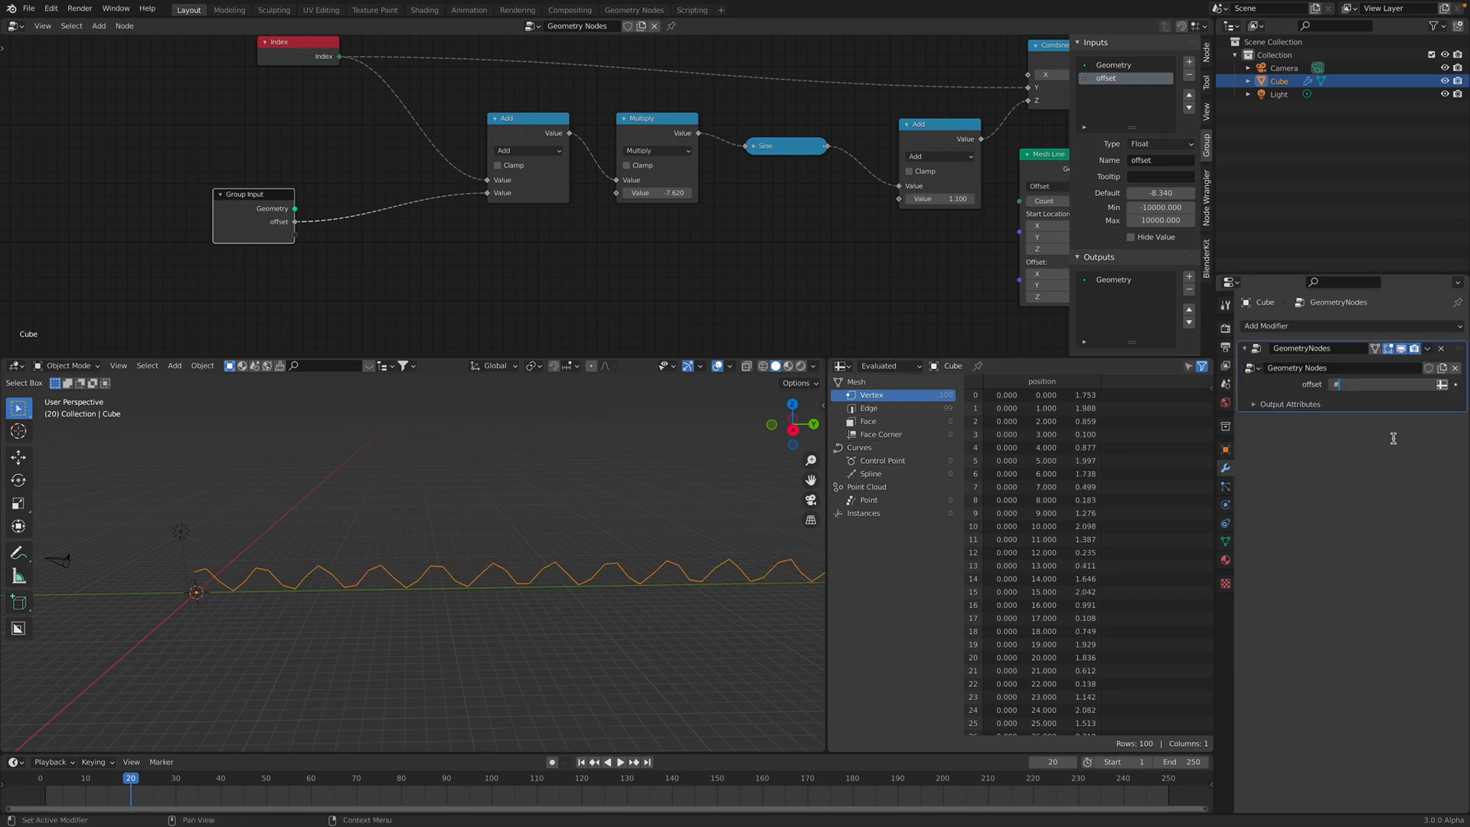
{"action": "left_click", "coordinate": [605, 761]}
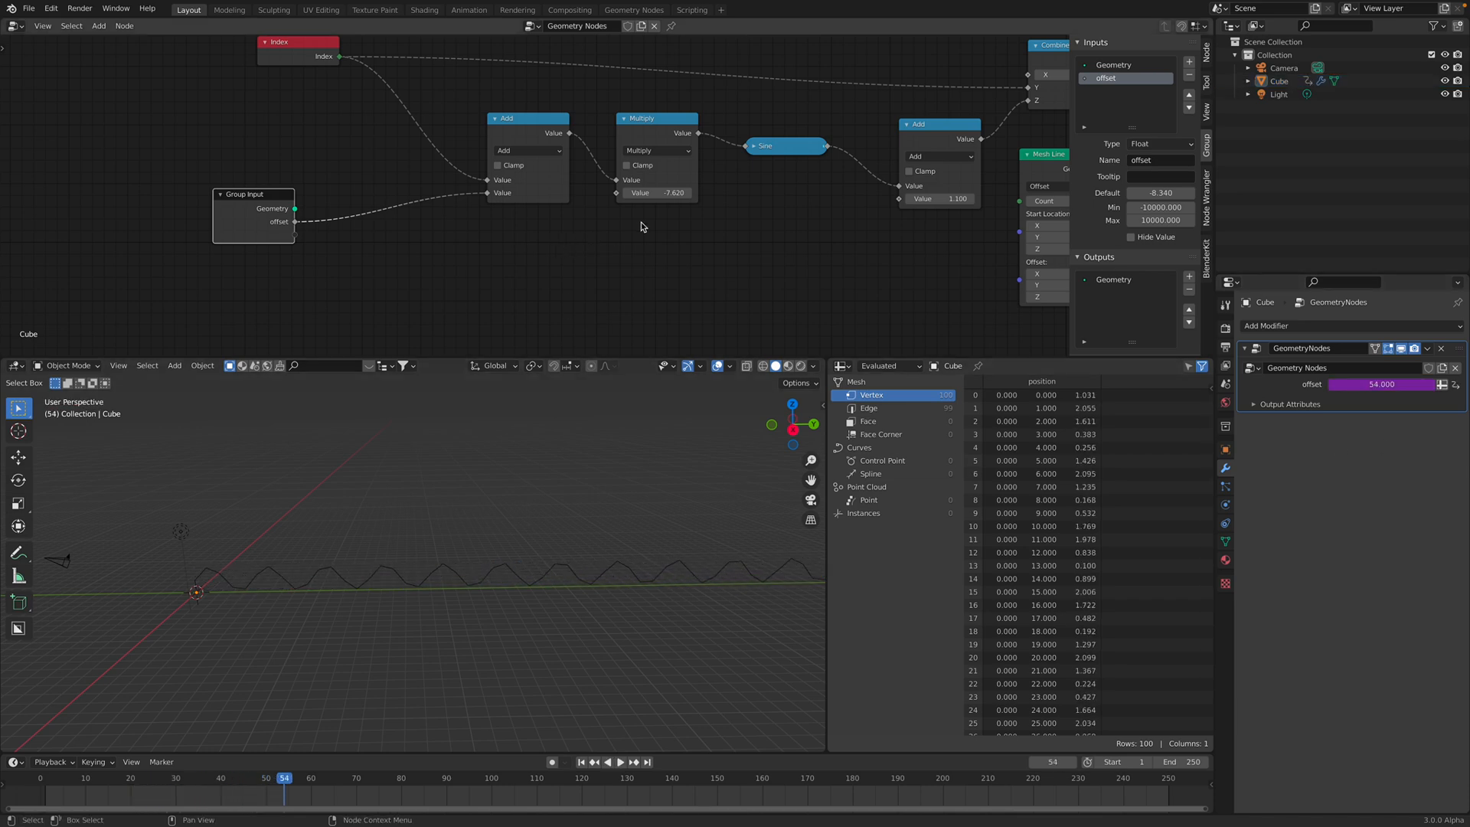
{"action": "left_click_drag", "start_coordinate": [657, 193], "coordinate": [657, 193]}
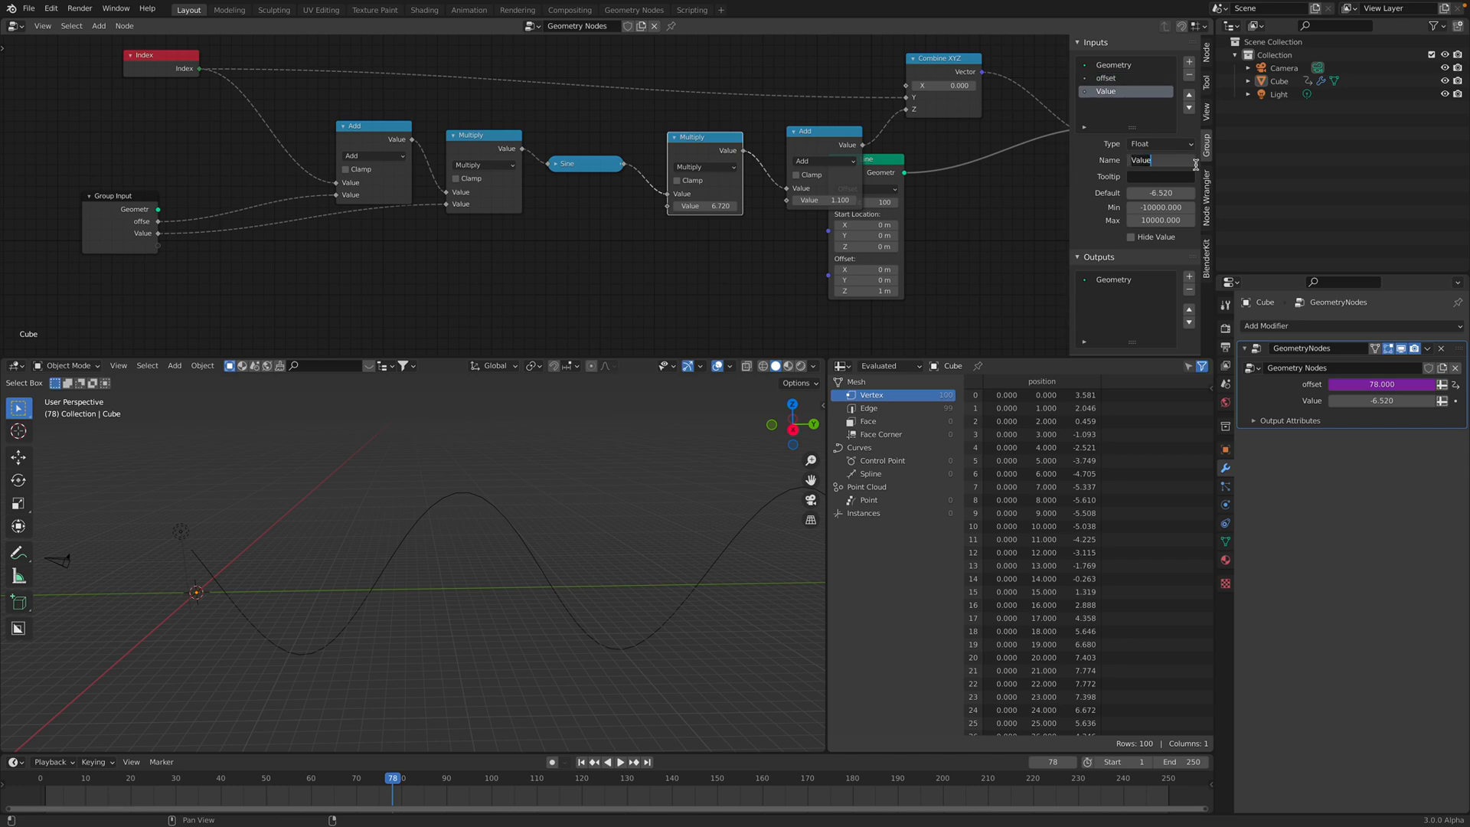
Name the new inputs 'freq' and 'amp' and drag their modifier values to tune the wave
{"action": "type", "text": "freq"}
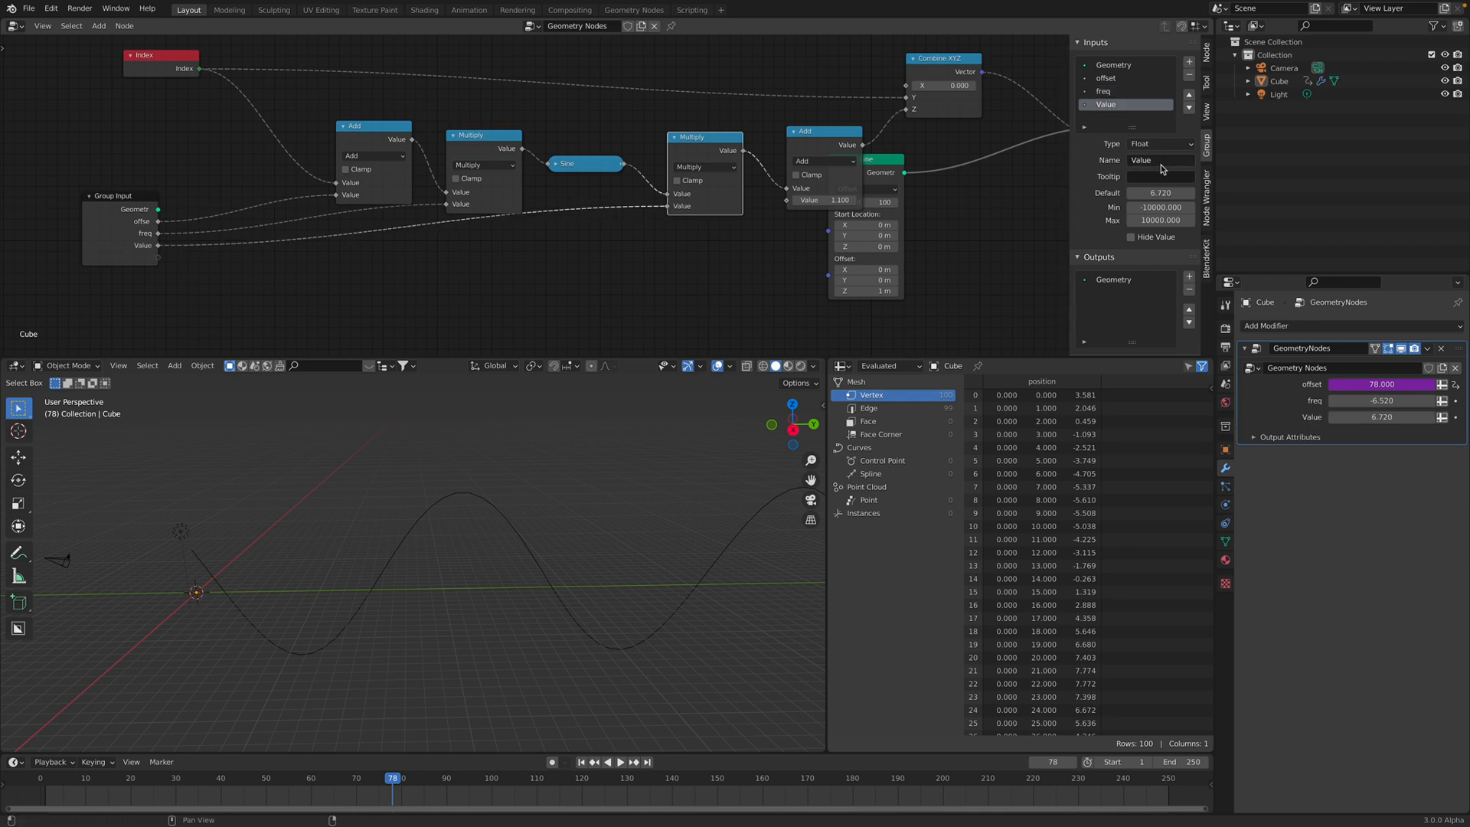
{"action": "type", "text": "amp"}
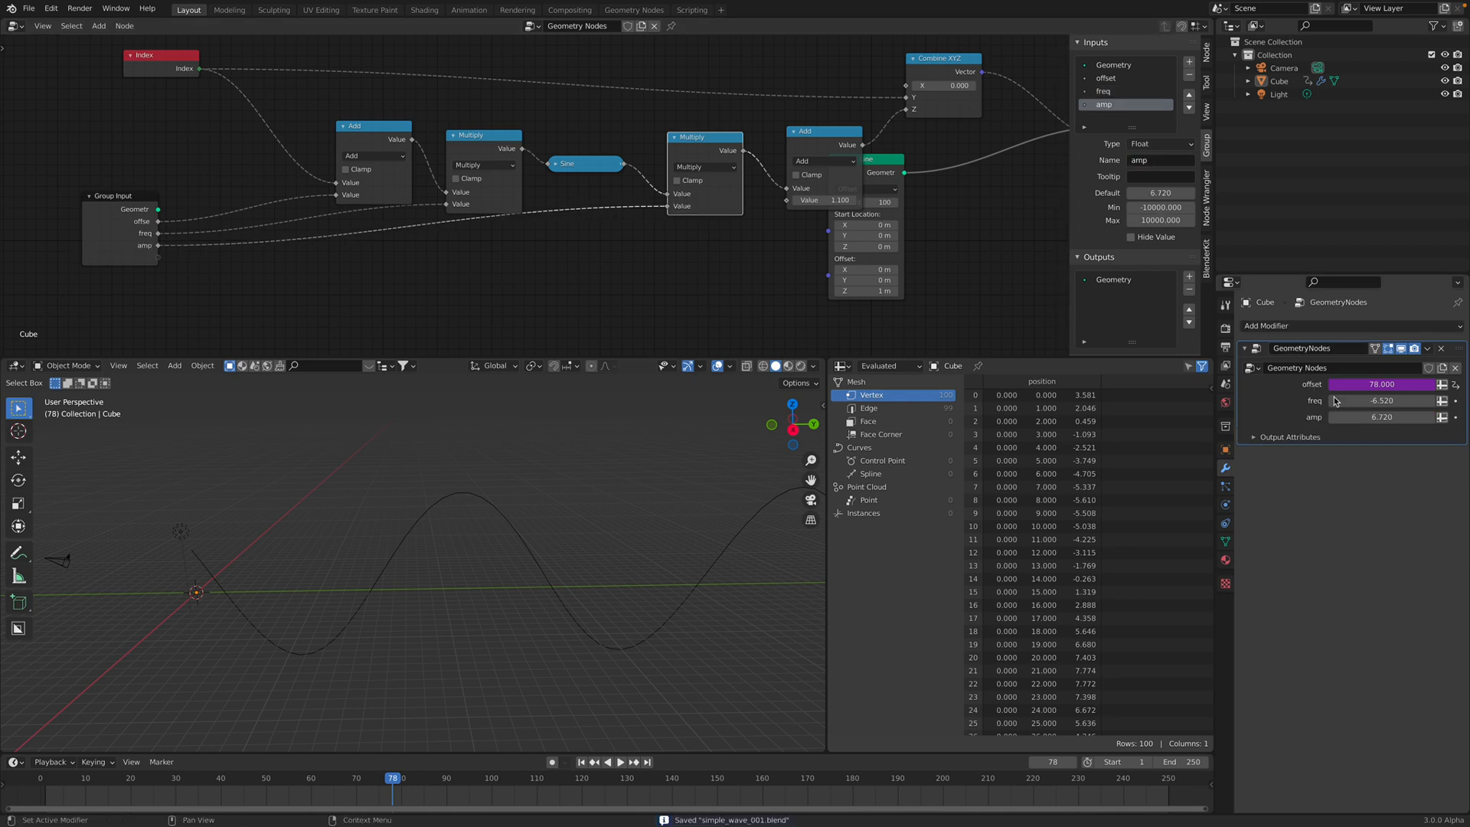
{"action": "left_click_drag", "start_coordinate": [1359, 400], "coordinate": [1406, 399]}
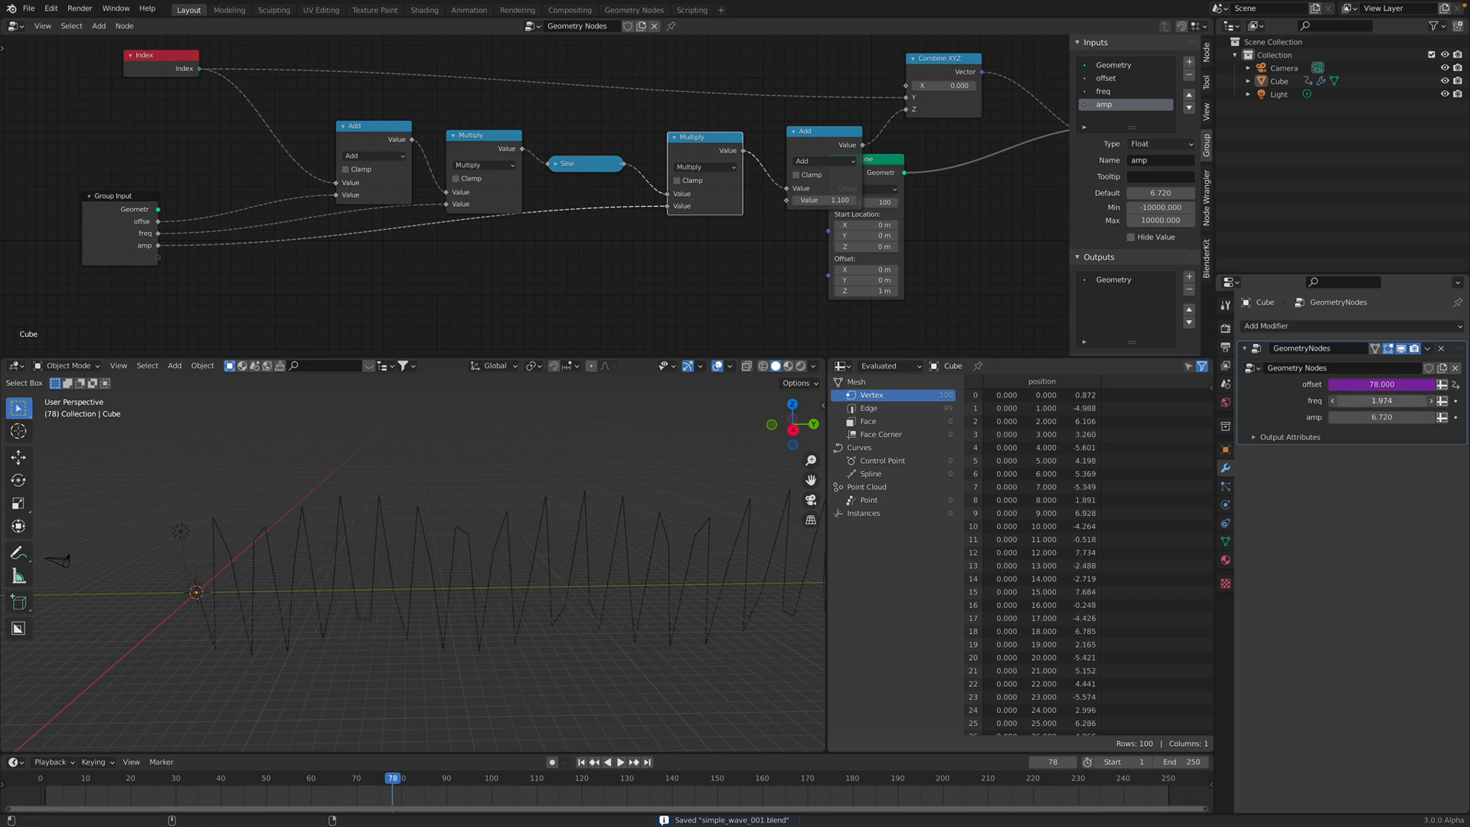
{"action": "left_click_drag", "start_coordinate": [1382, 399], "coordinate": [1369, 400]}
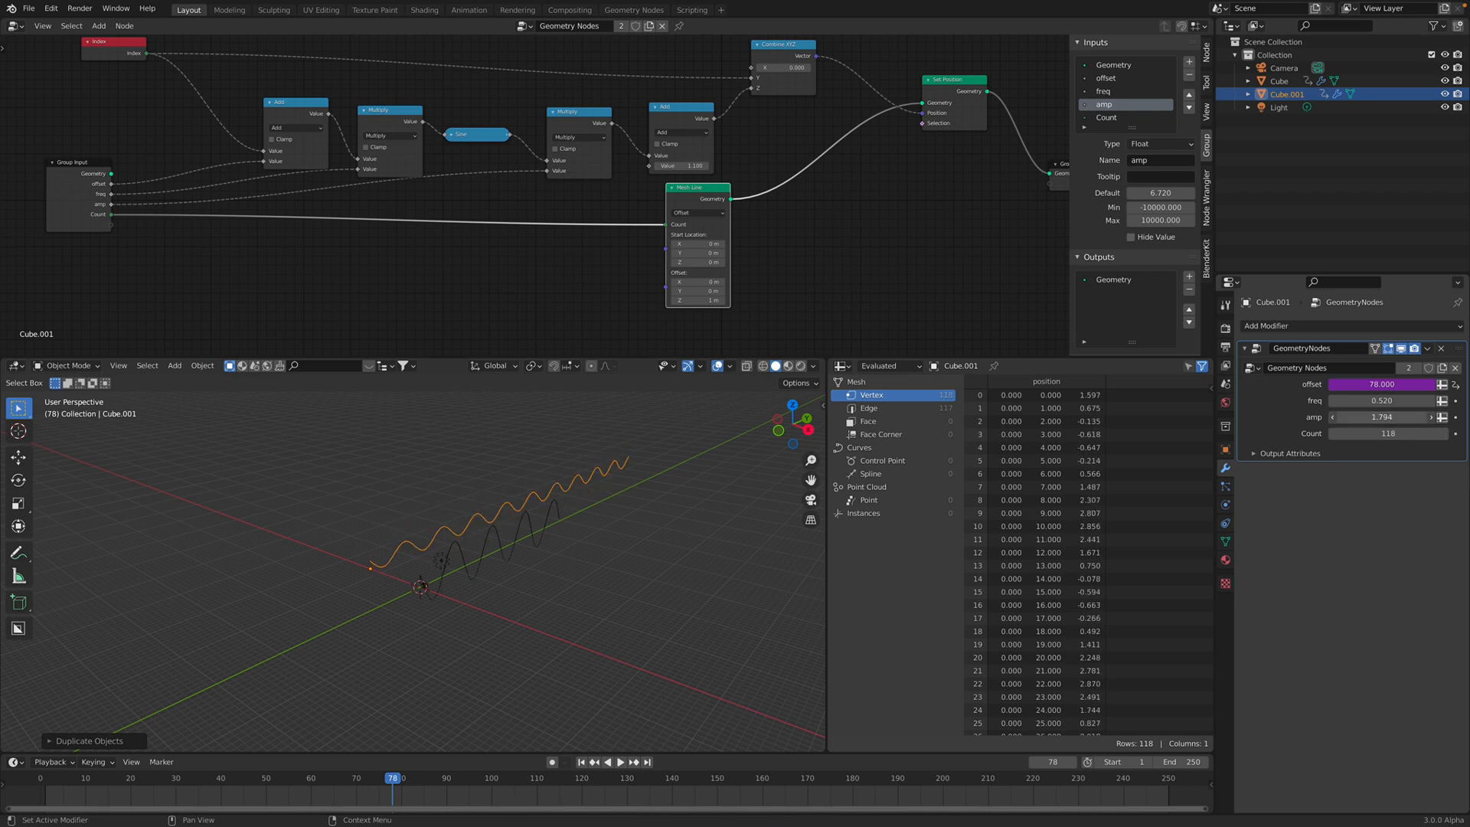
Adjust the exposed modifier value on the duplicated wave object
{"action": "left_click_drag", "start_coordinate": [1378, 400], "coordinate": [1392, 400]}
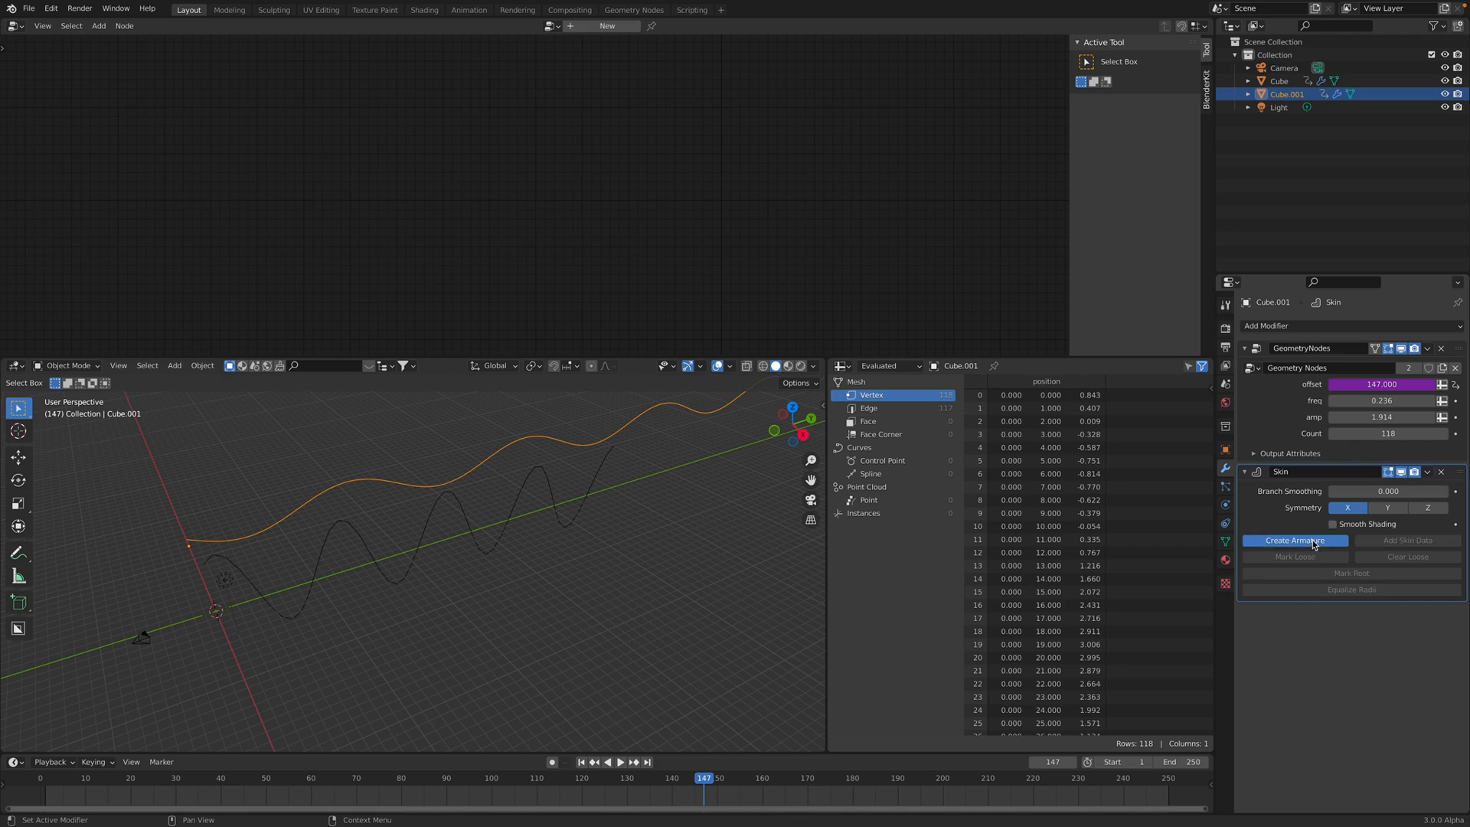
{"action": "left_click", "coordinate": [1295, 540]}
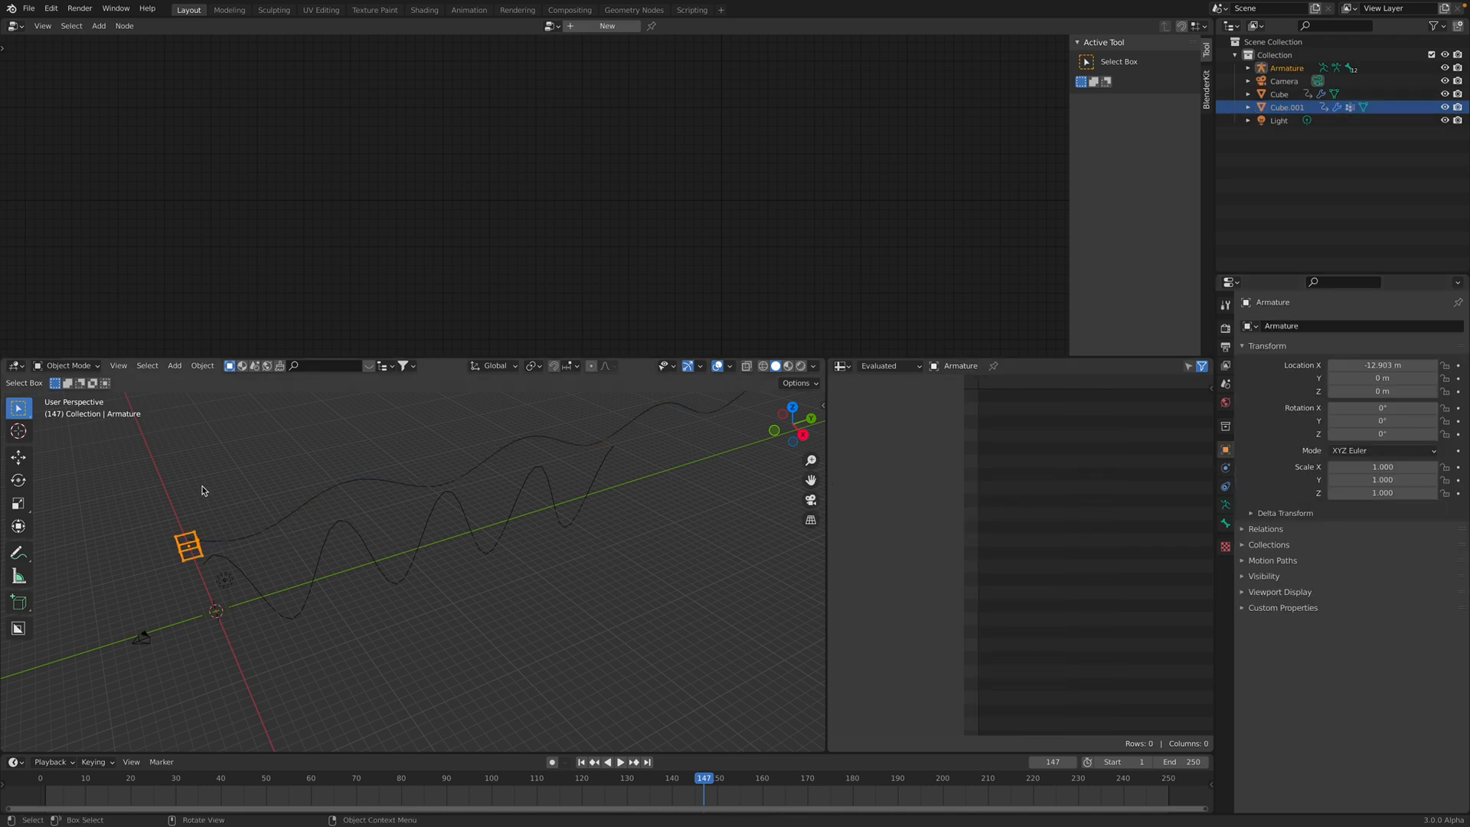
{"action": "left_click", "coordinate": [192, 548]}
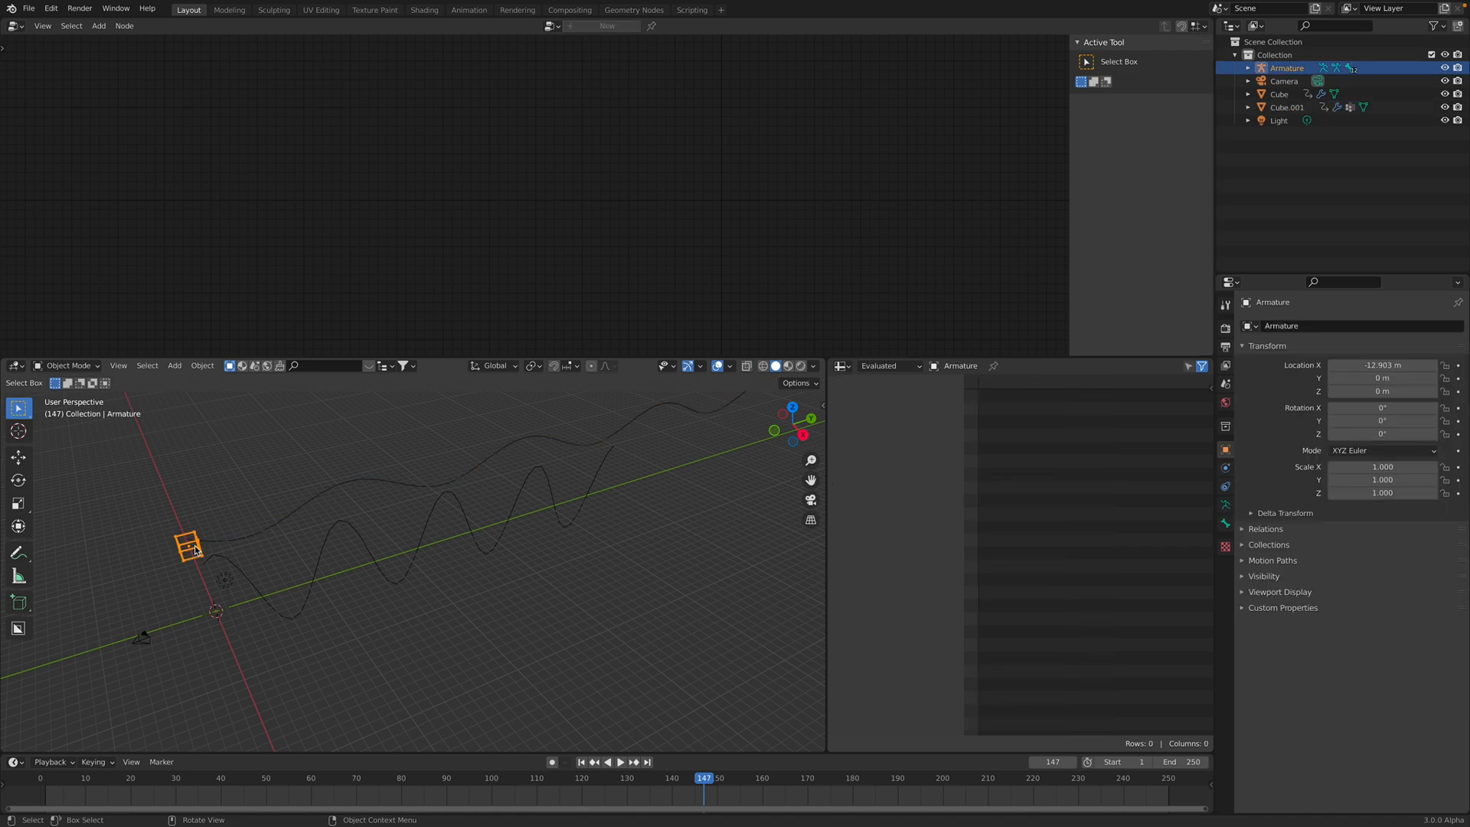
{"action": "left_click", "coordinate": [1288, 93]}
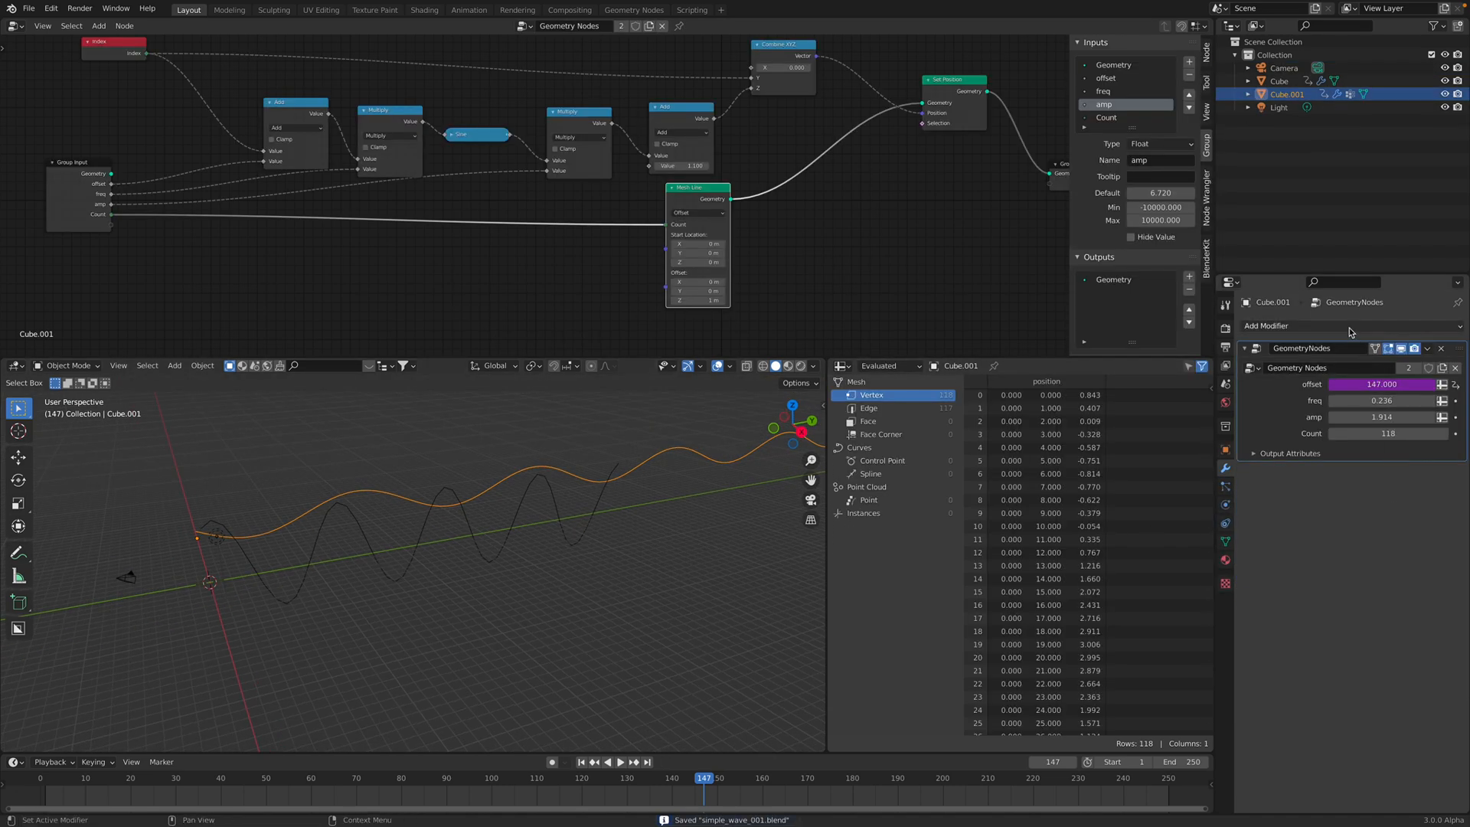
Add Instance on Points and Mesh to Points, and feed the Cylinder geometry as the instanced shape
{"action": "left_click", "coordinate": [1266, 325]}
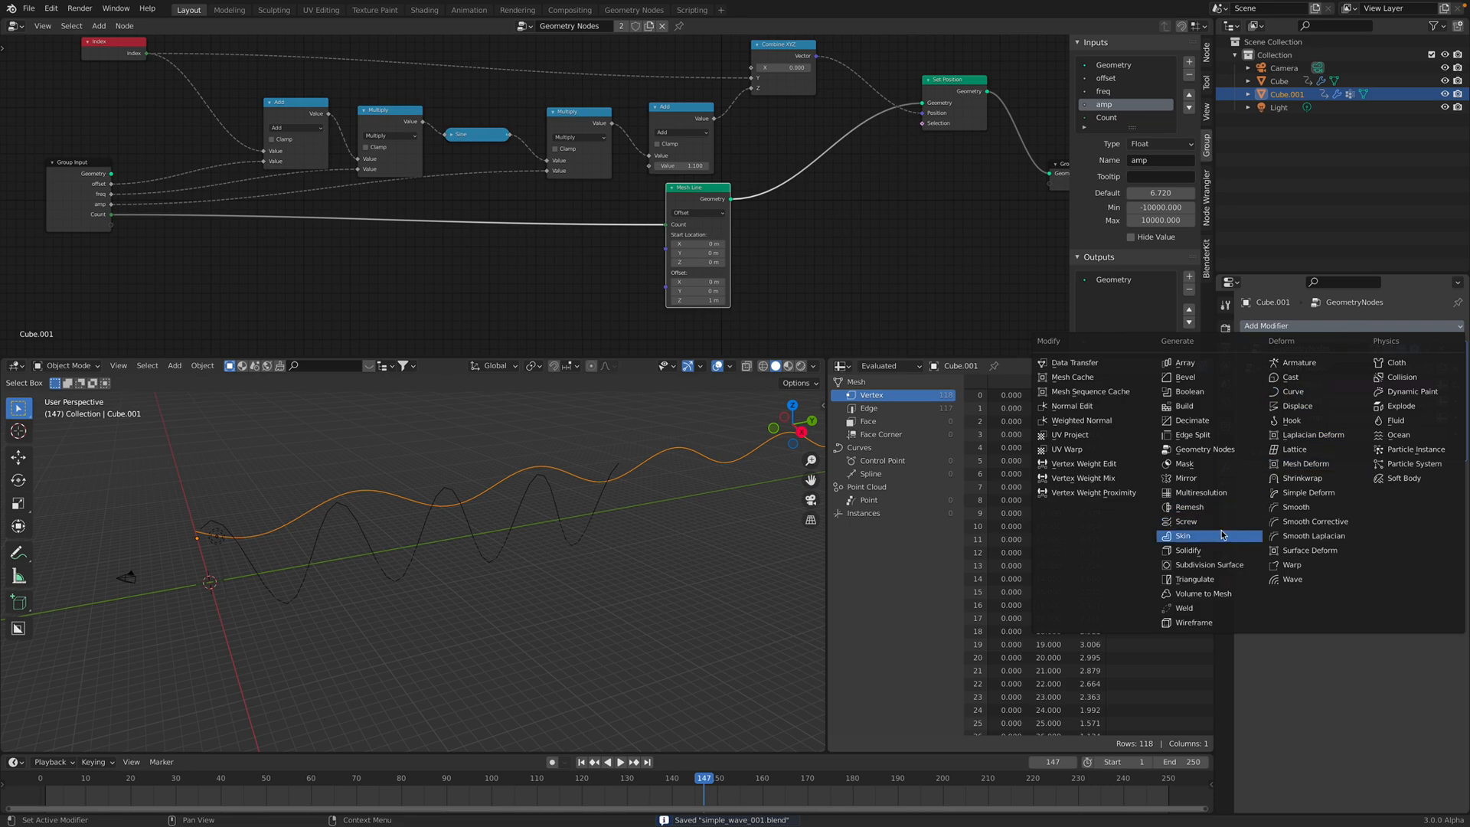
{"action": "mouse_move", "coordinate": [1207, 520]}
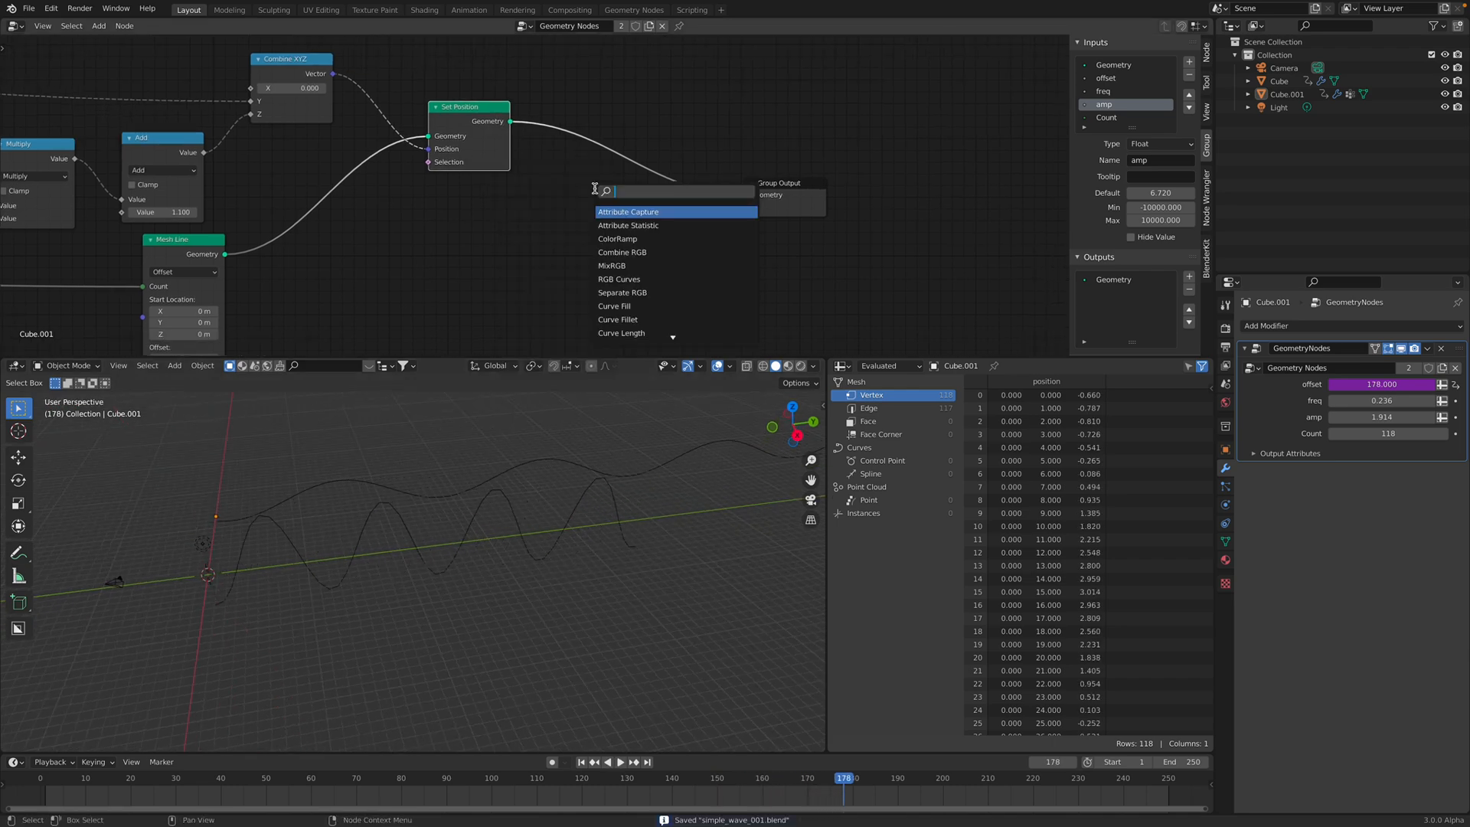
{"action": "type", "text": "insta"}
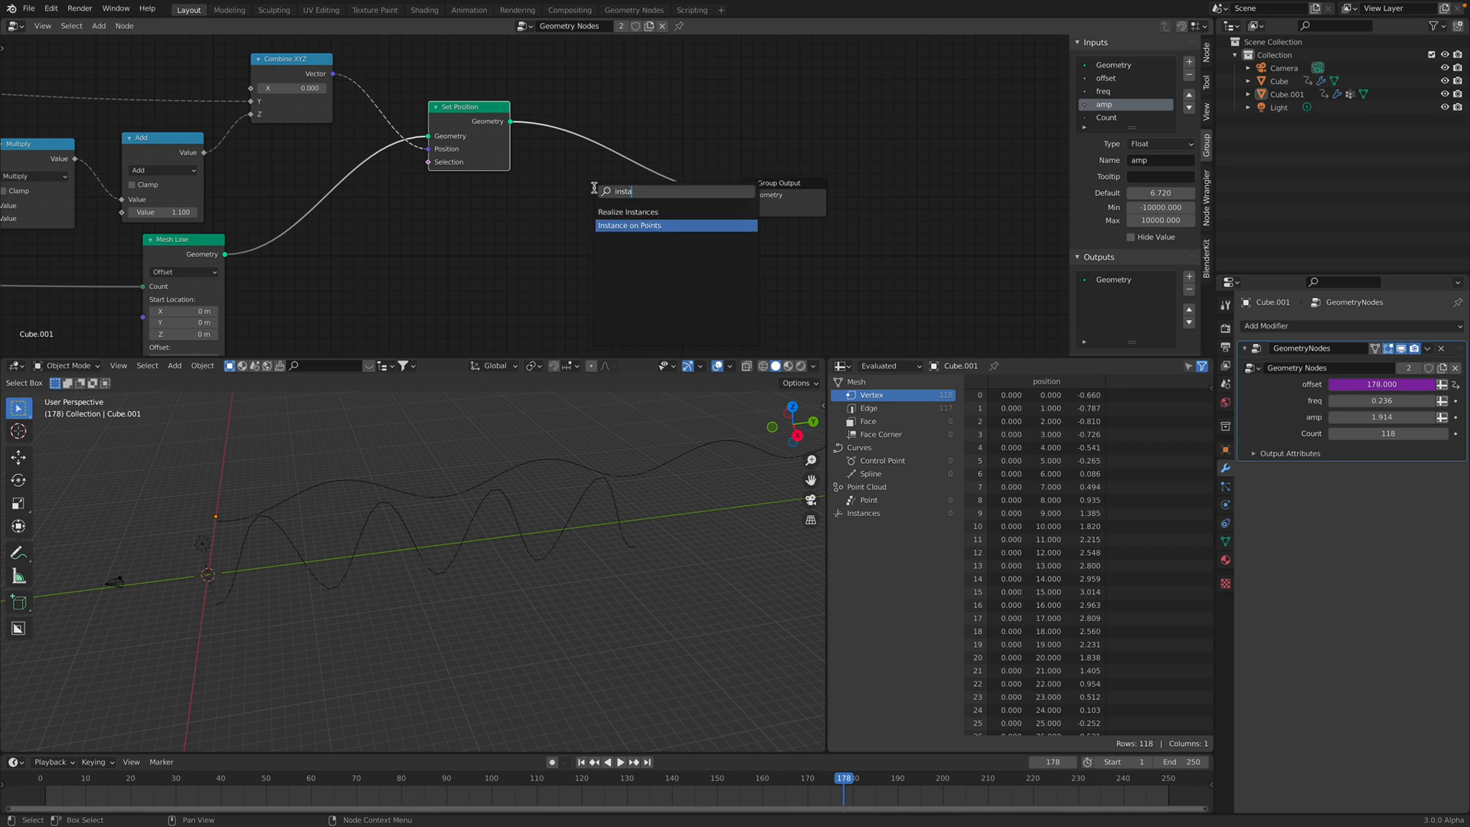
{"action": "left_click", "coordinate": [629, 225]}
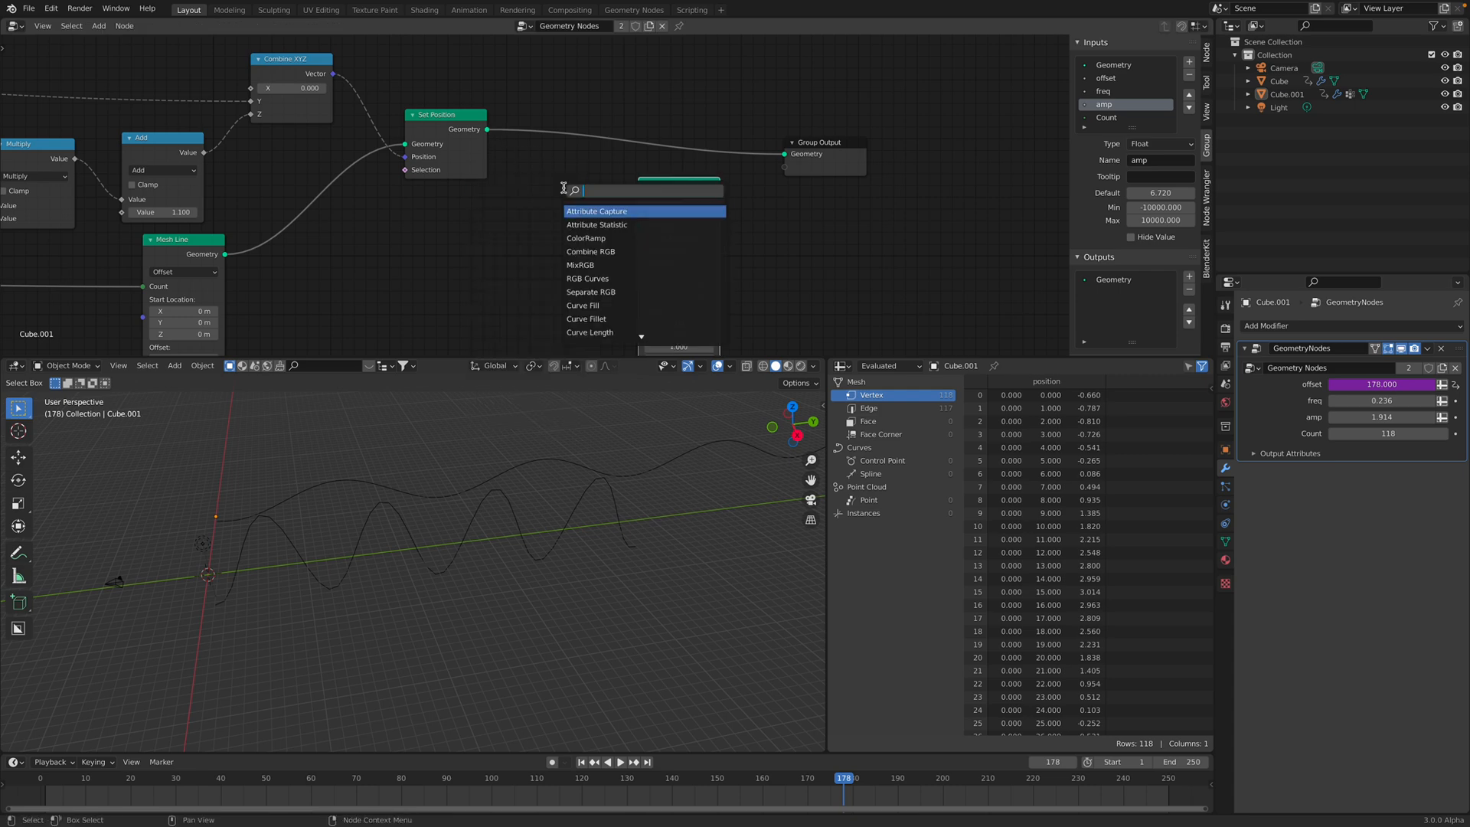
{"action": "type", "text": "mesh to"}
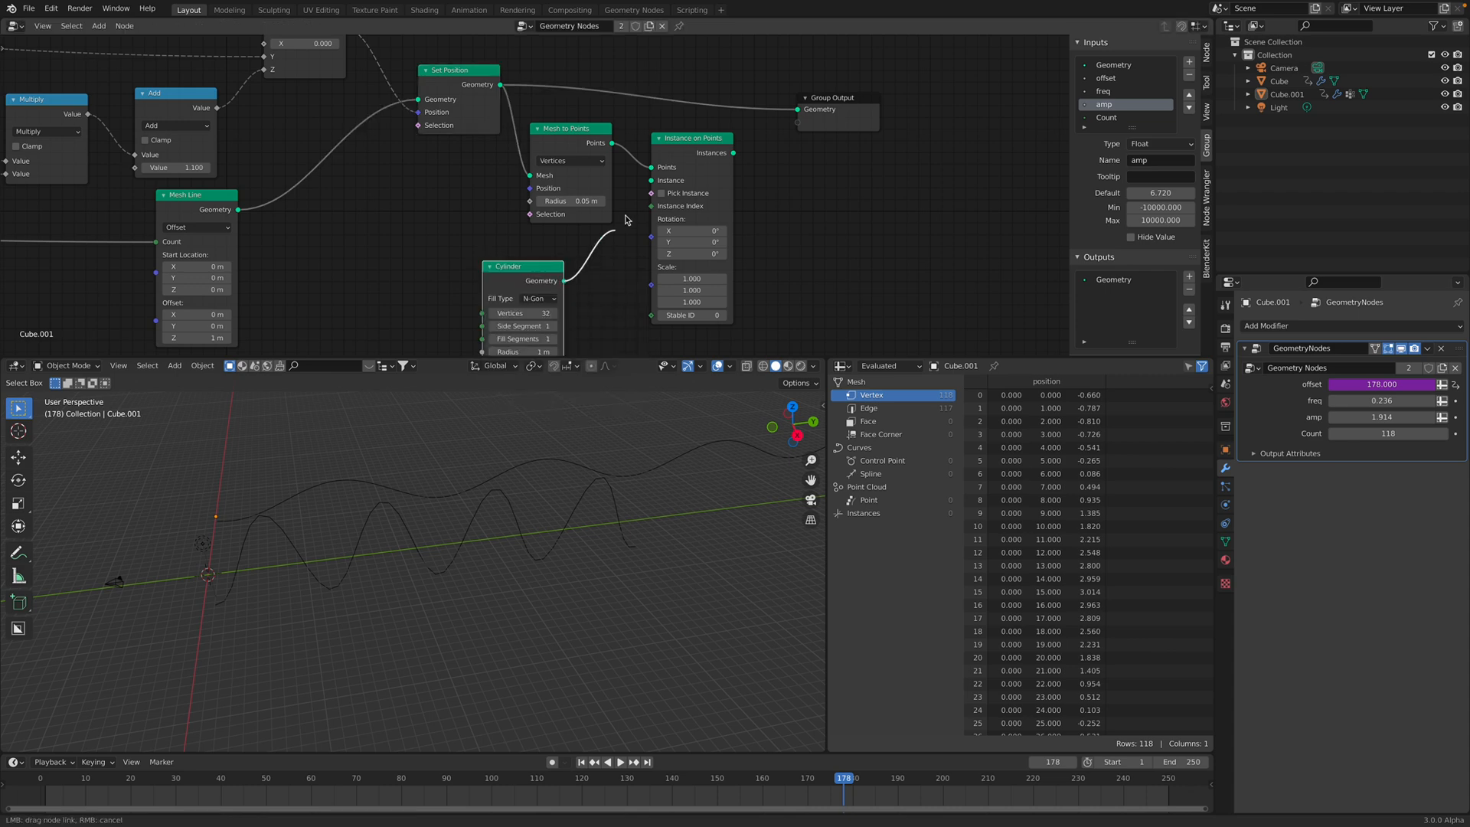
{"action": "left_click_drag", "start_coordinate": [733, 152], "coordinate": [819, 119]}
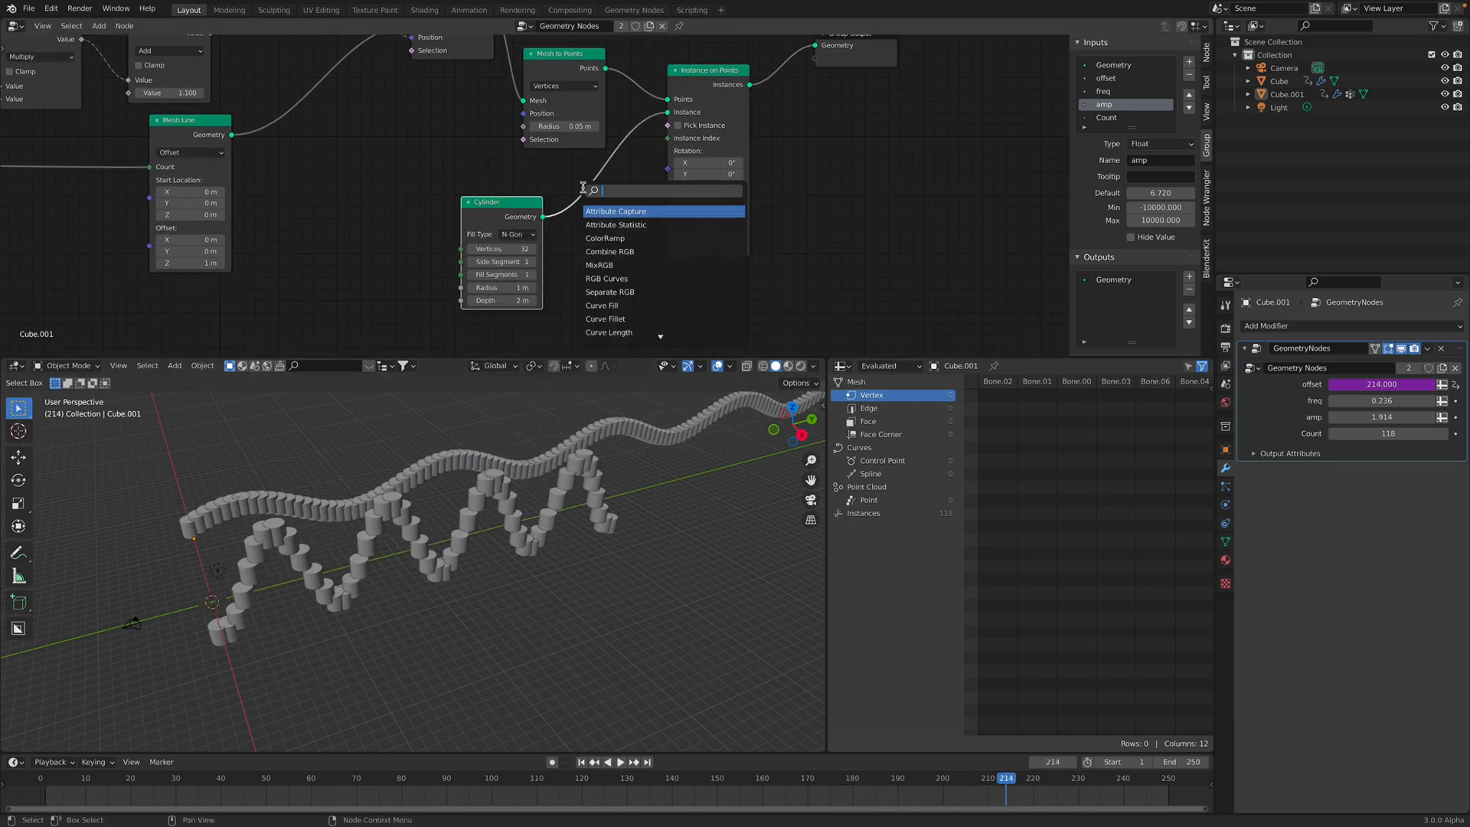
Add a Transform after Cylinder, rotate it to lie sideways and raise the Cylinder depth
{"action": "left_click", "coordinate": [616, 211]}
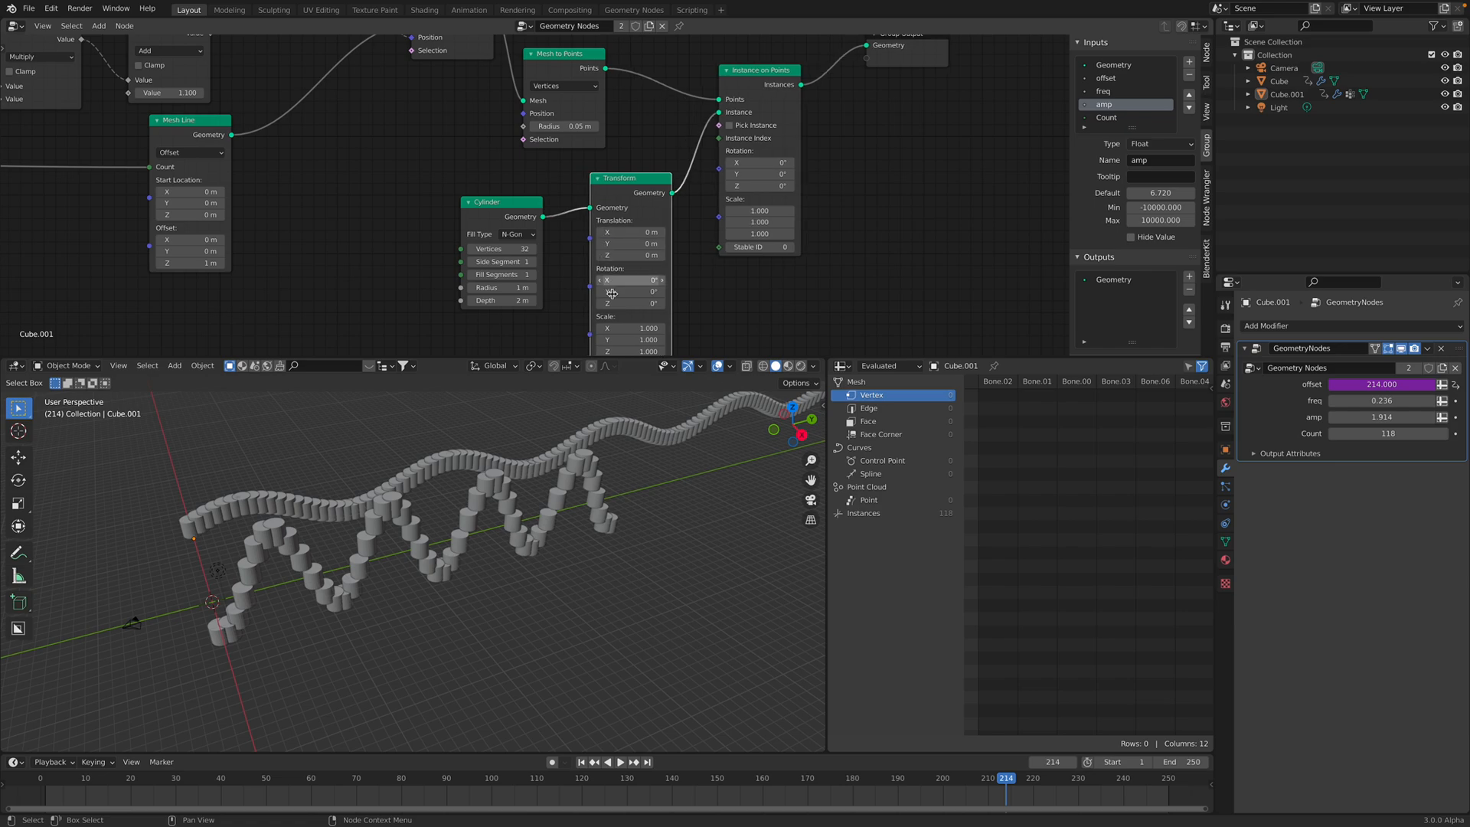
{"action": "left_click_drag", "start_coordinate": [627, 279], "coordinate": [656, 278]}
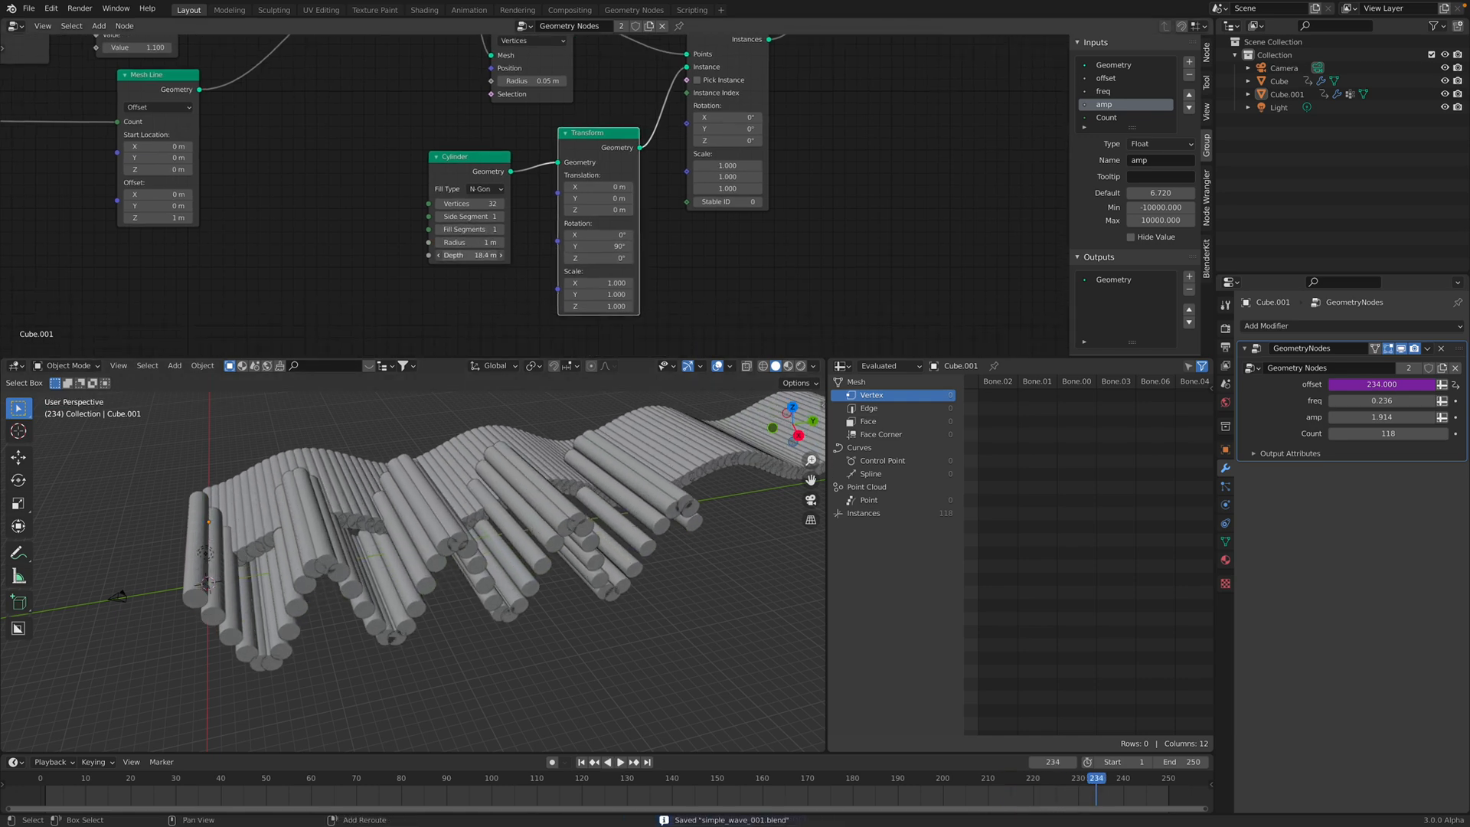
{"action": "left_click", "coordinate": [615, 761]}
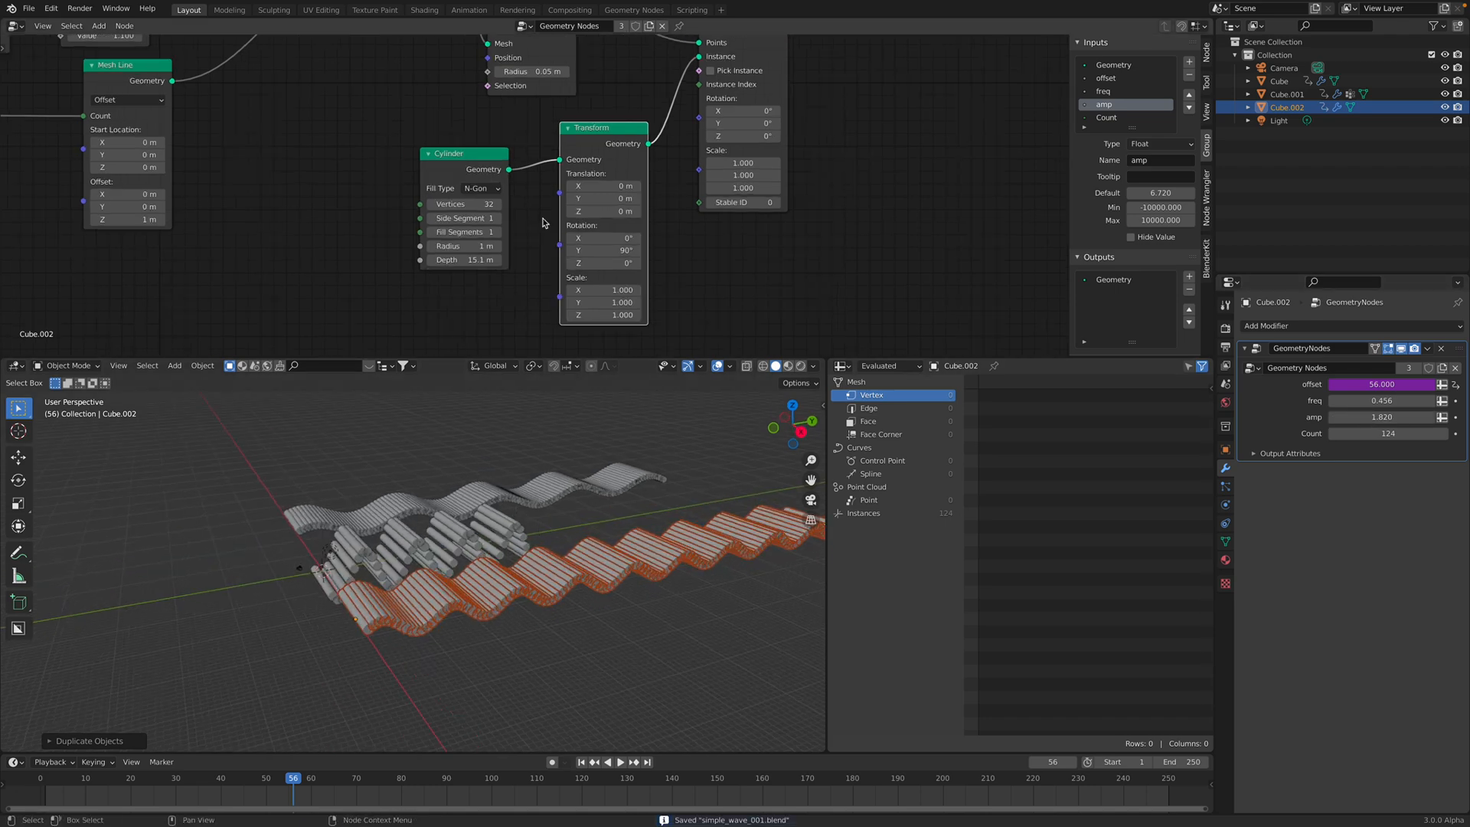
{"action": "left_click", "coordinate": [606, 761]}
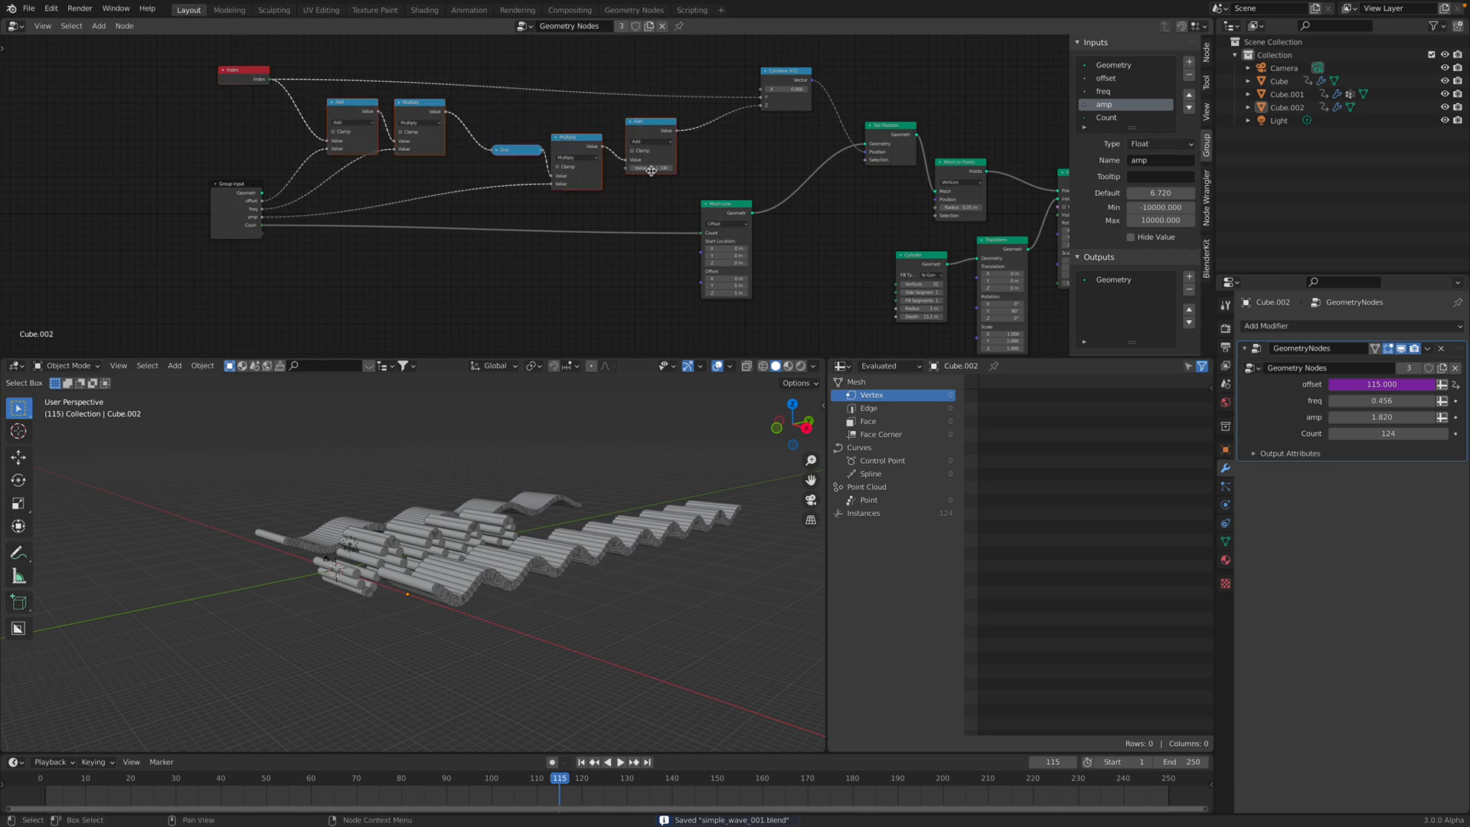
Scroll the node editor to reach the Combine XYZ inputs
{"action": "scroll", "scroll_direction": "down", "scroll_amount": 3}
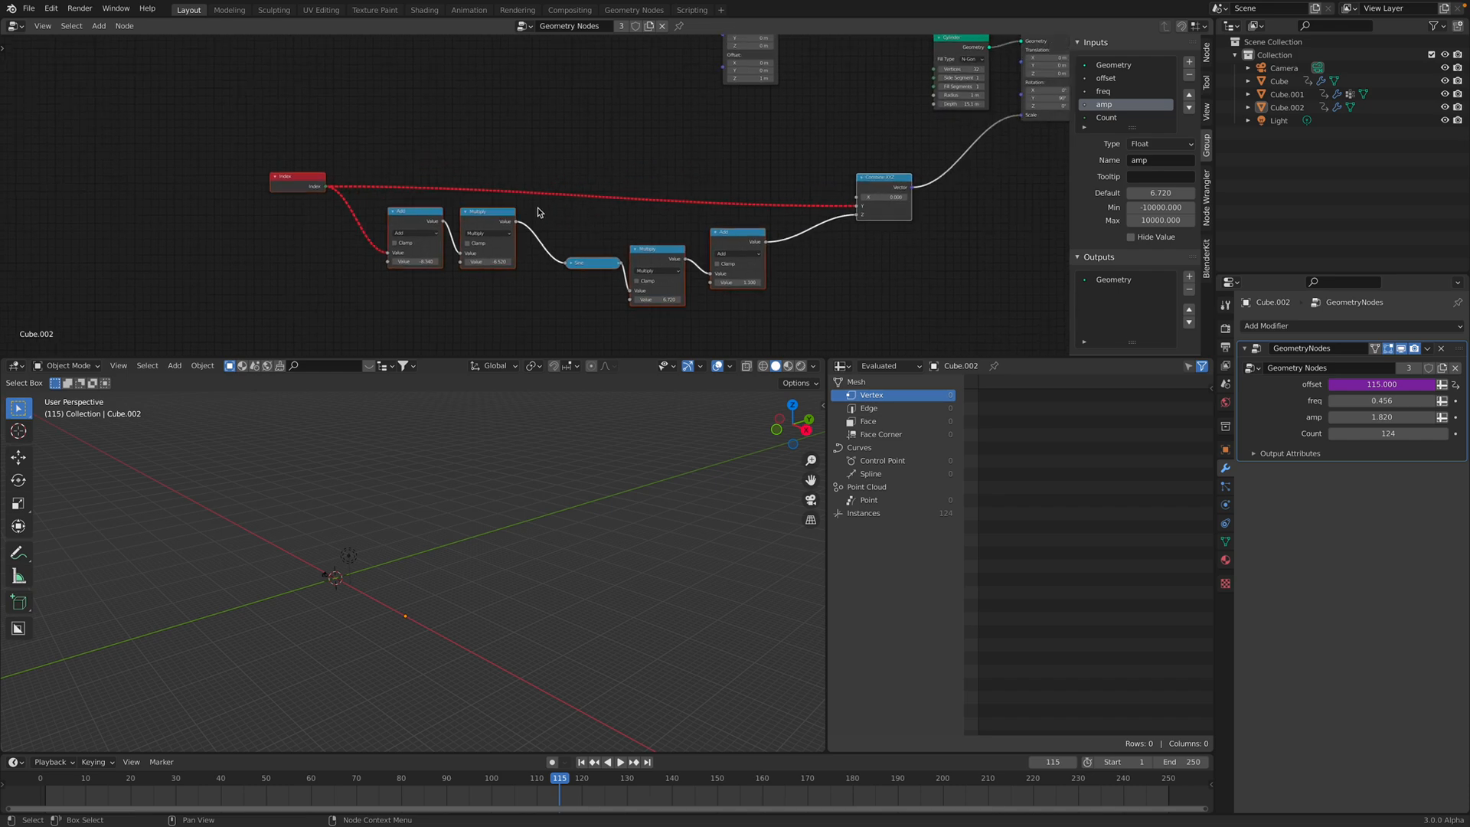
{"action": "mouse_move", "coordinate": [582, 212]}
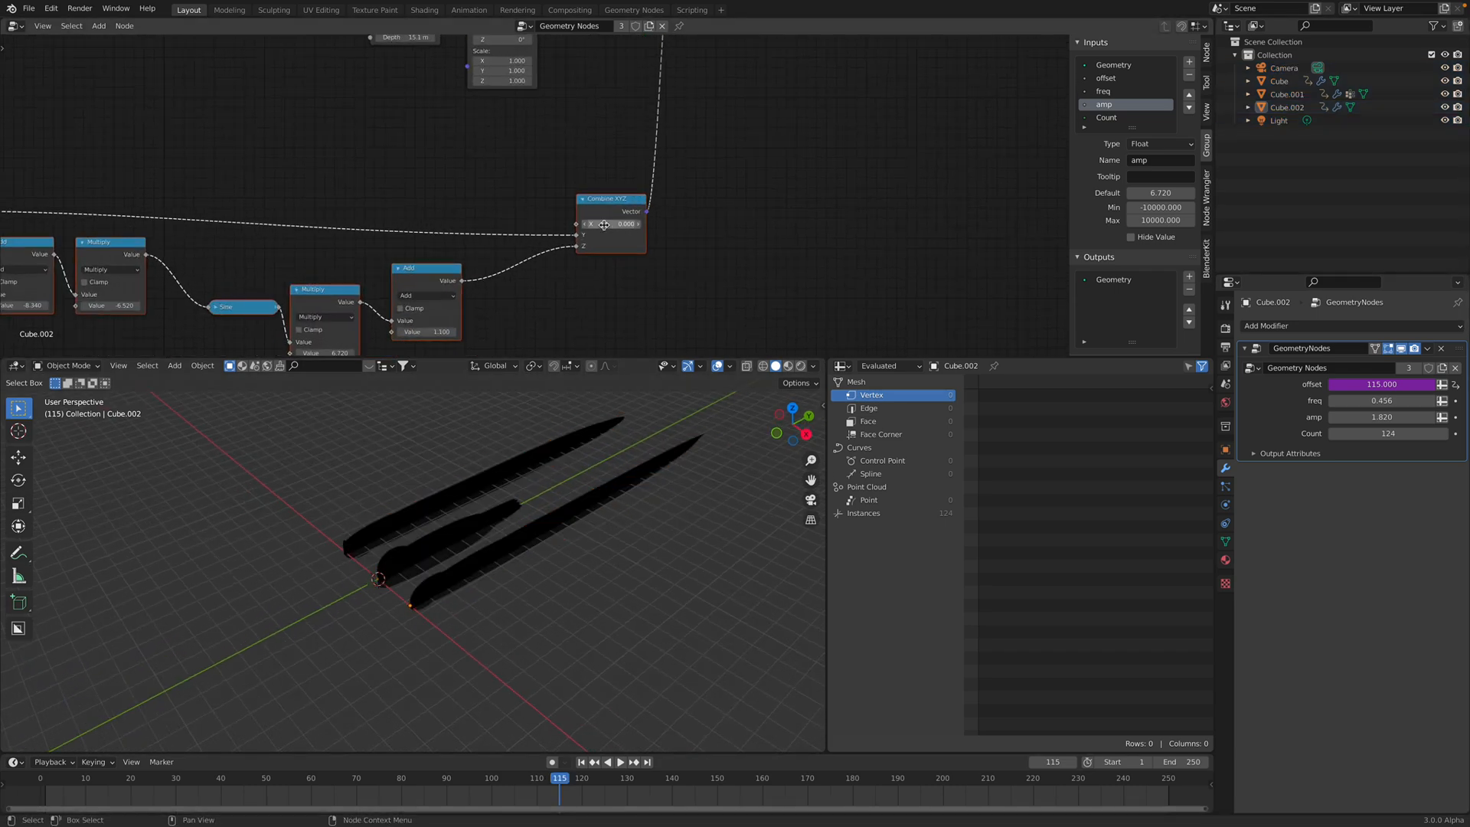
{"action": "mouse_move", "coordinate": [577, 248]}
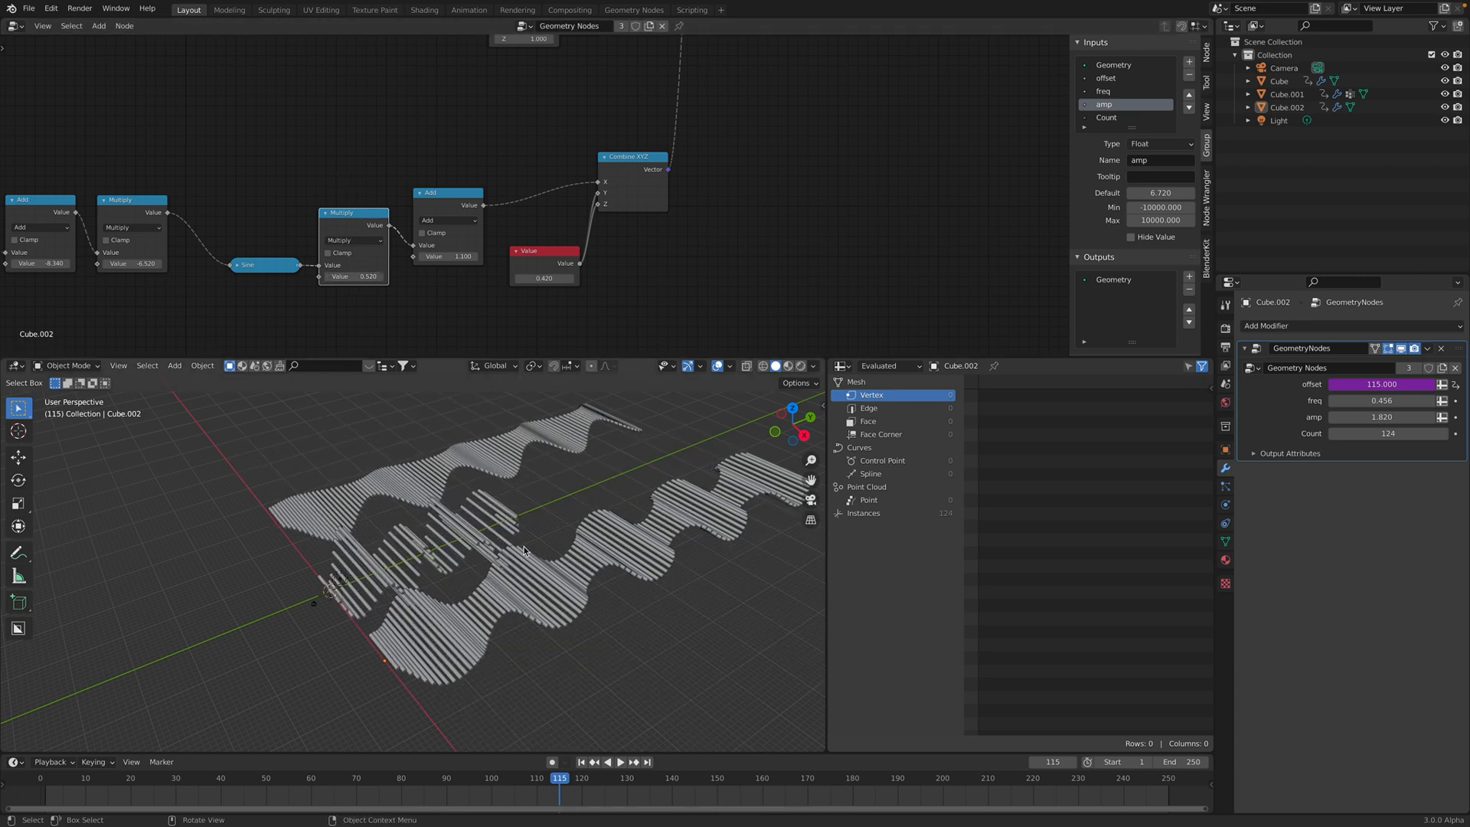
Adjust the Value node feeding Combine XYZ so the duplicate's waves return as thin strips
{"action": "left_click", "coordinate": [606, 761]}
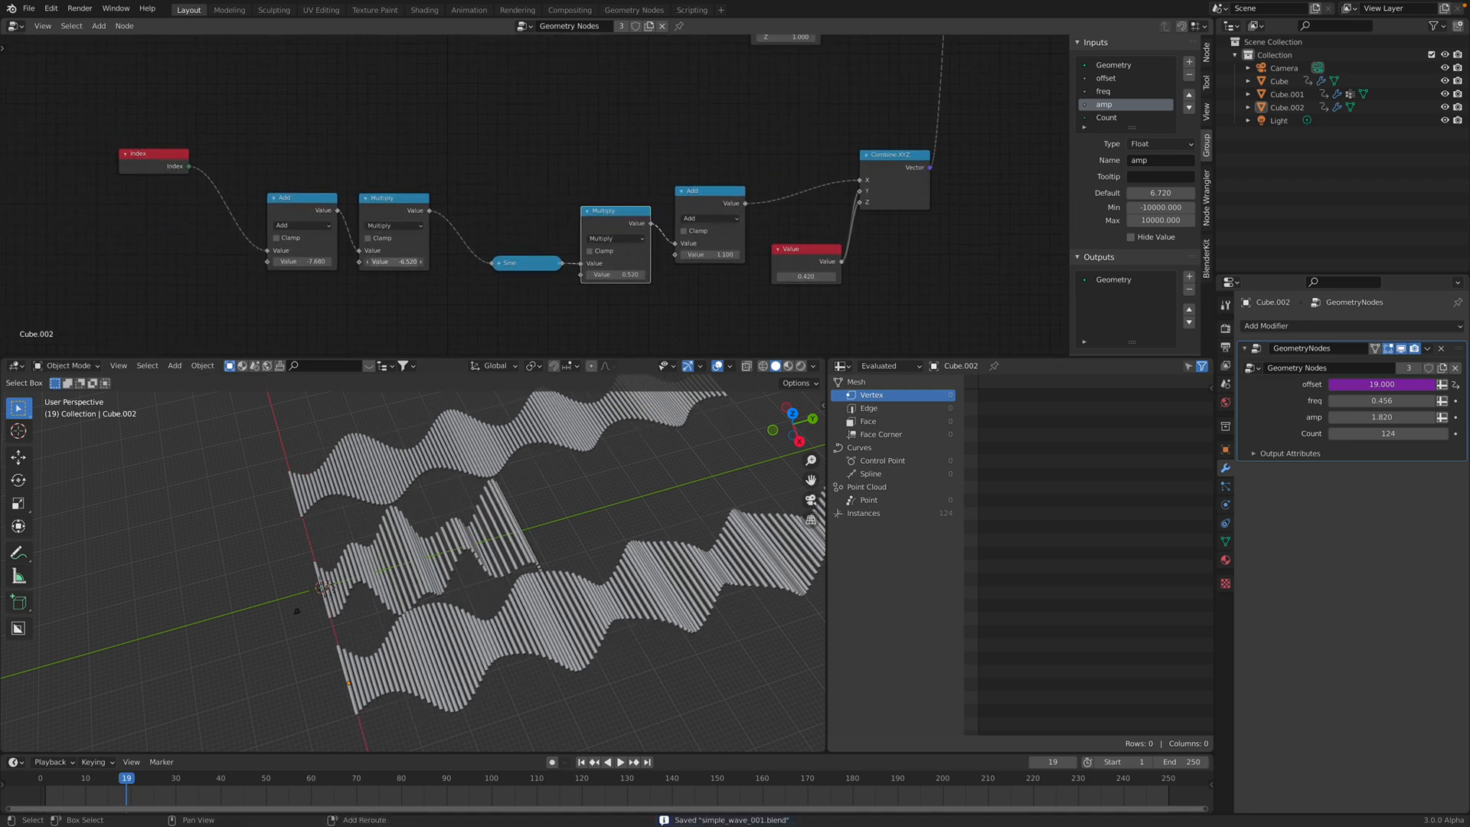
{"action": "left_click", "coordinate": [606, 761]}
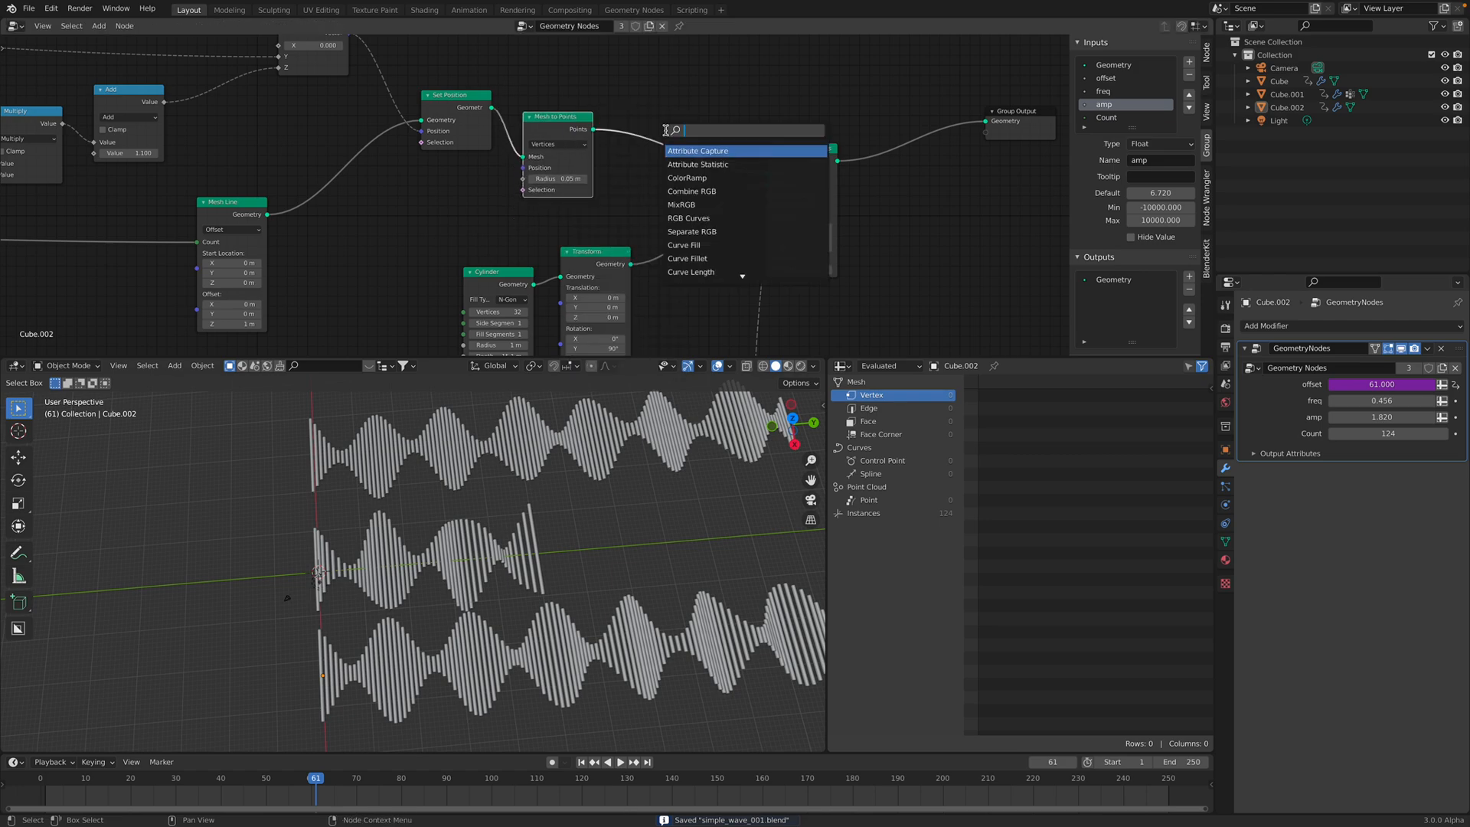
Search 'tra' and add a Transform node to the points chain
{"action": "type", "text": "tra"}
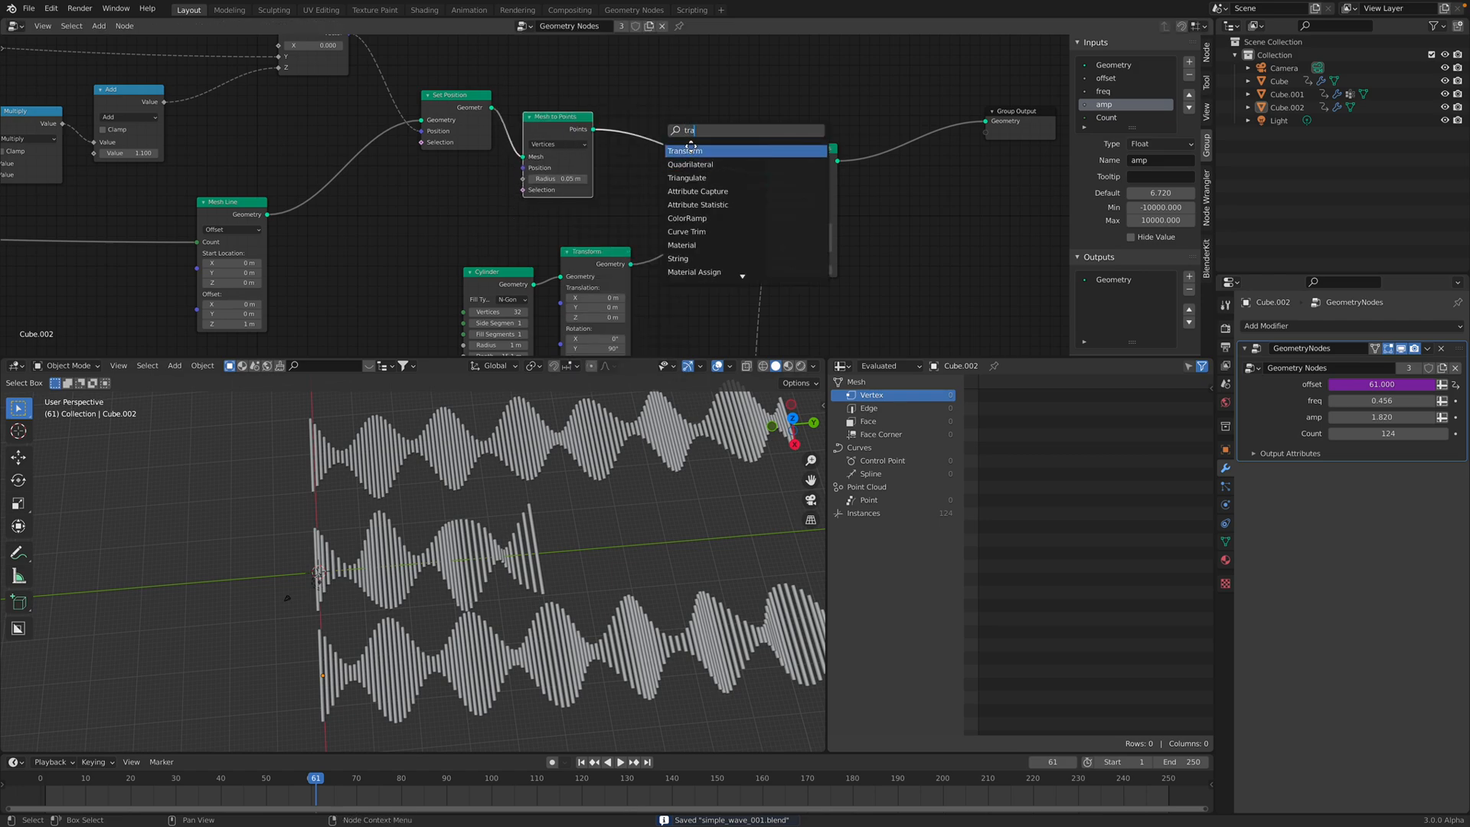
{"action": "left_click", "coordinate": [686, 152]}
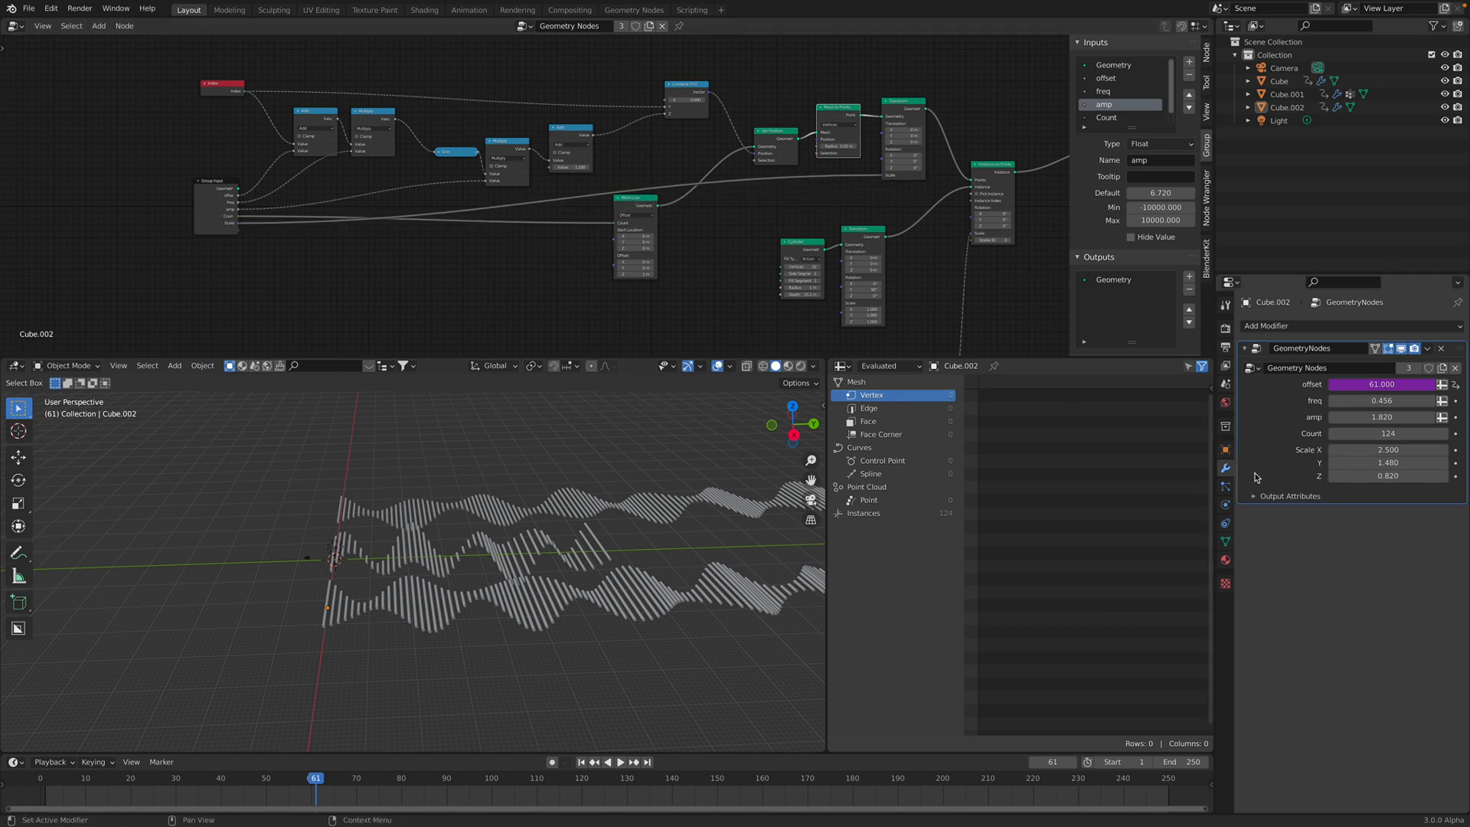
Set Scale Y near 0.80 on Cube.001 and Cube, then select the next wave object
{"action": "left_click_drag", "start_coordinate": [1387, 449], "coordinate": [1406, 462]}
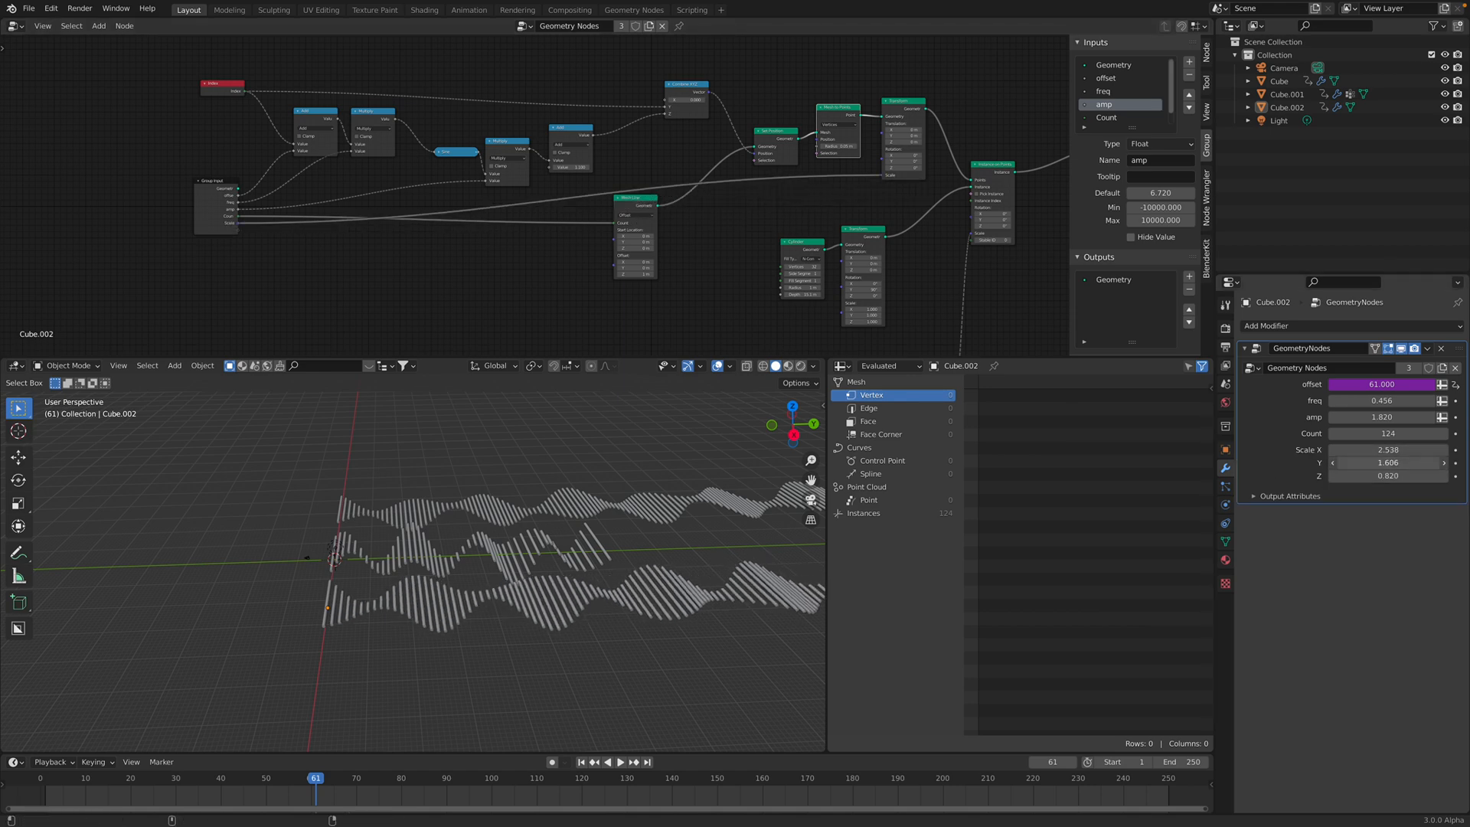
{"action": "left_click", "coordinate": [1277, 81]}
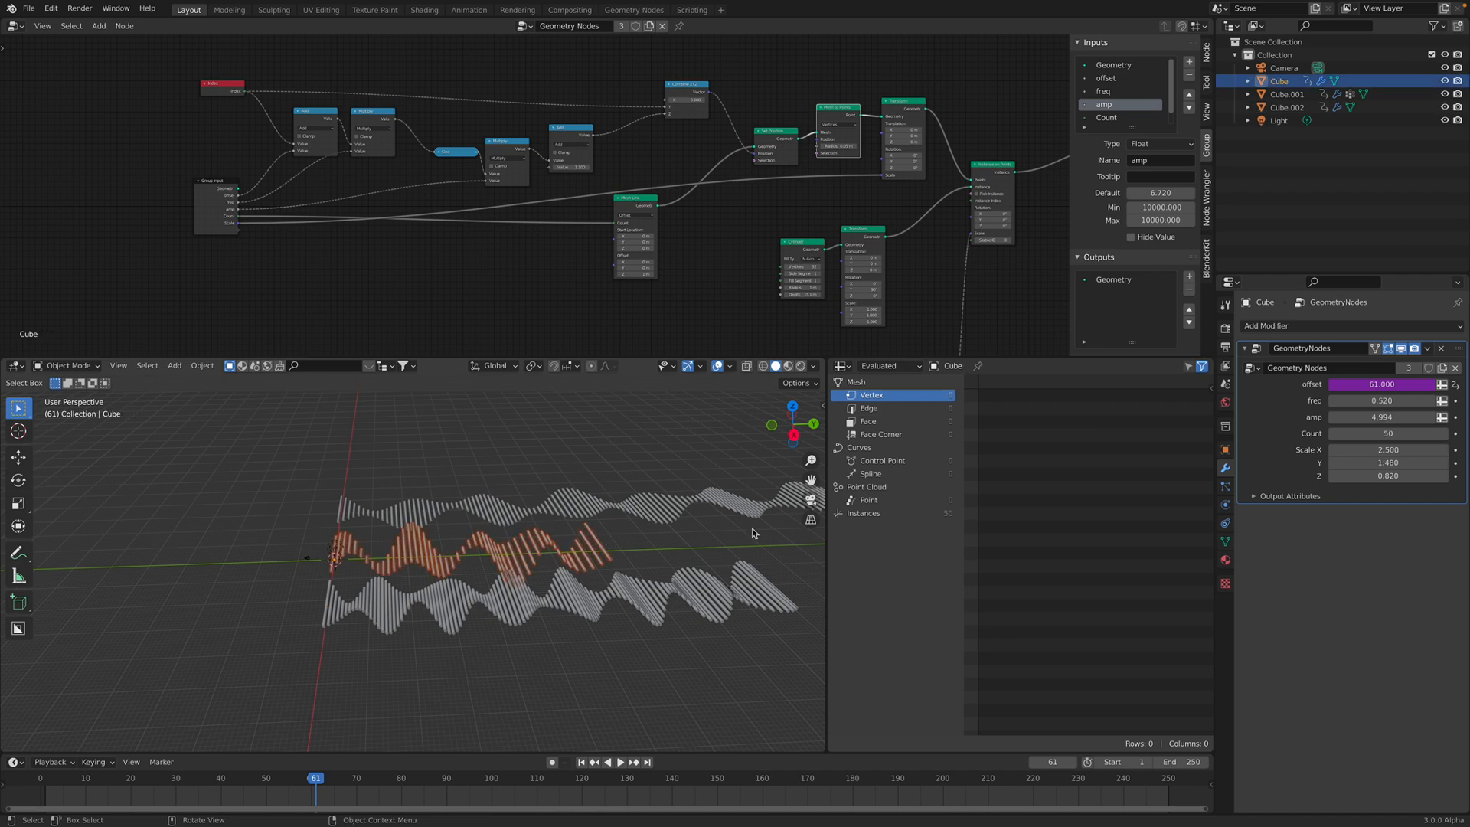
{"action": "left_click_drag", "start_coordinate": [1387, 462], "coordinate": [1391, 462]}
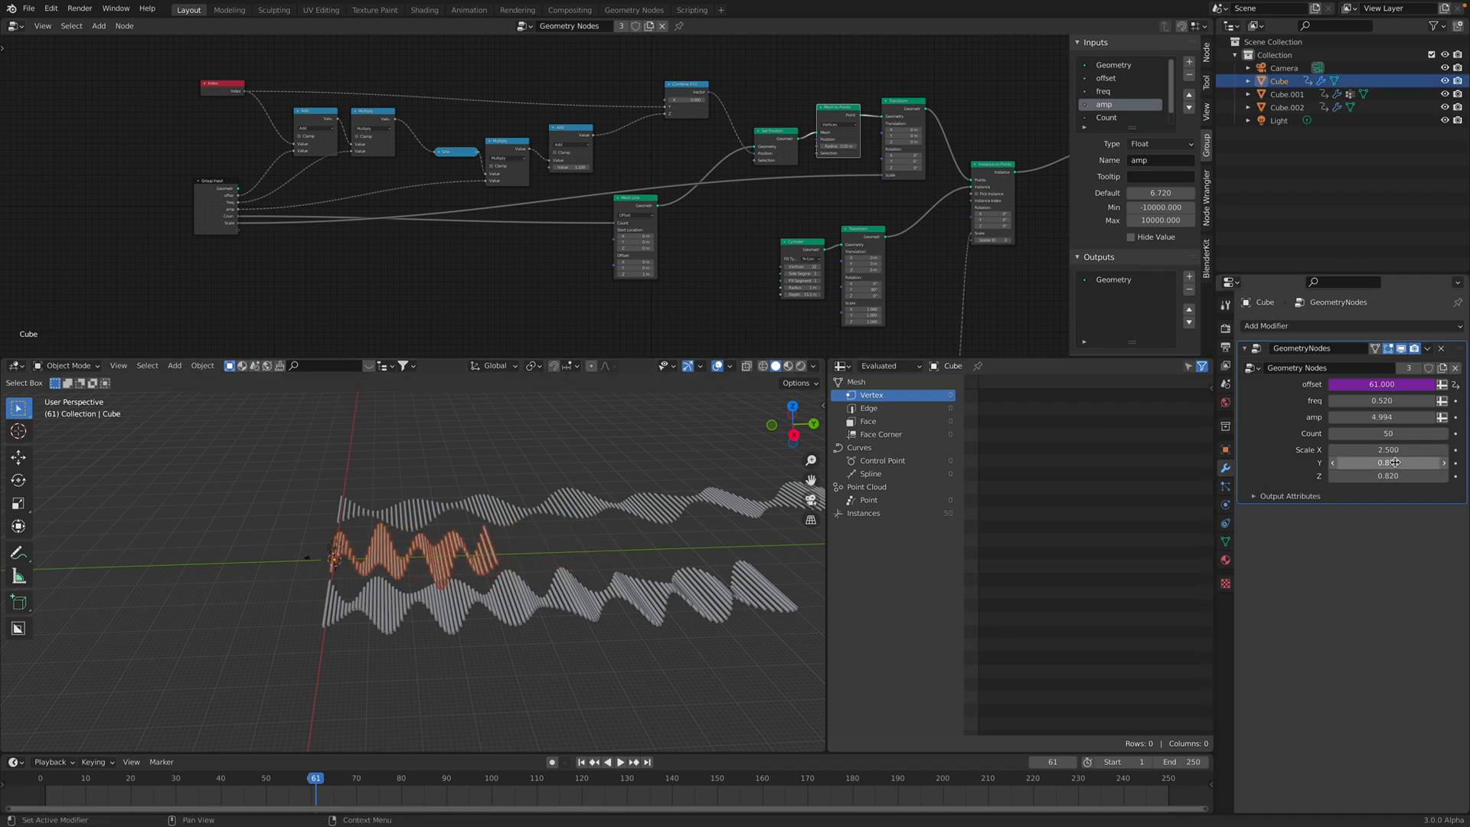
{"action": "left_click", "coordinate": [1287, 93]}
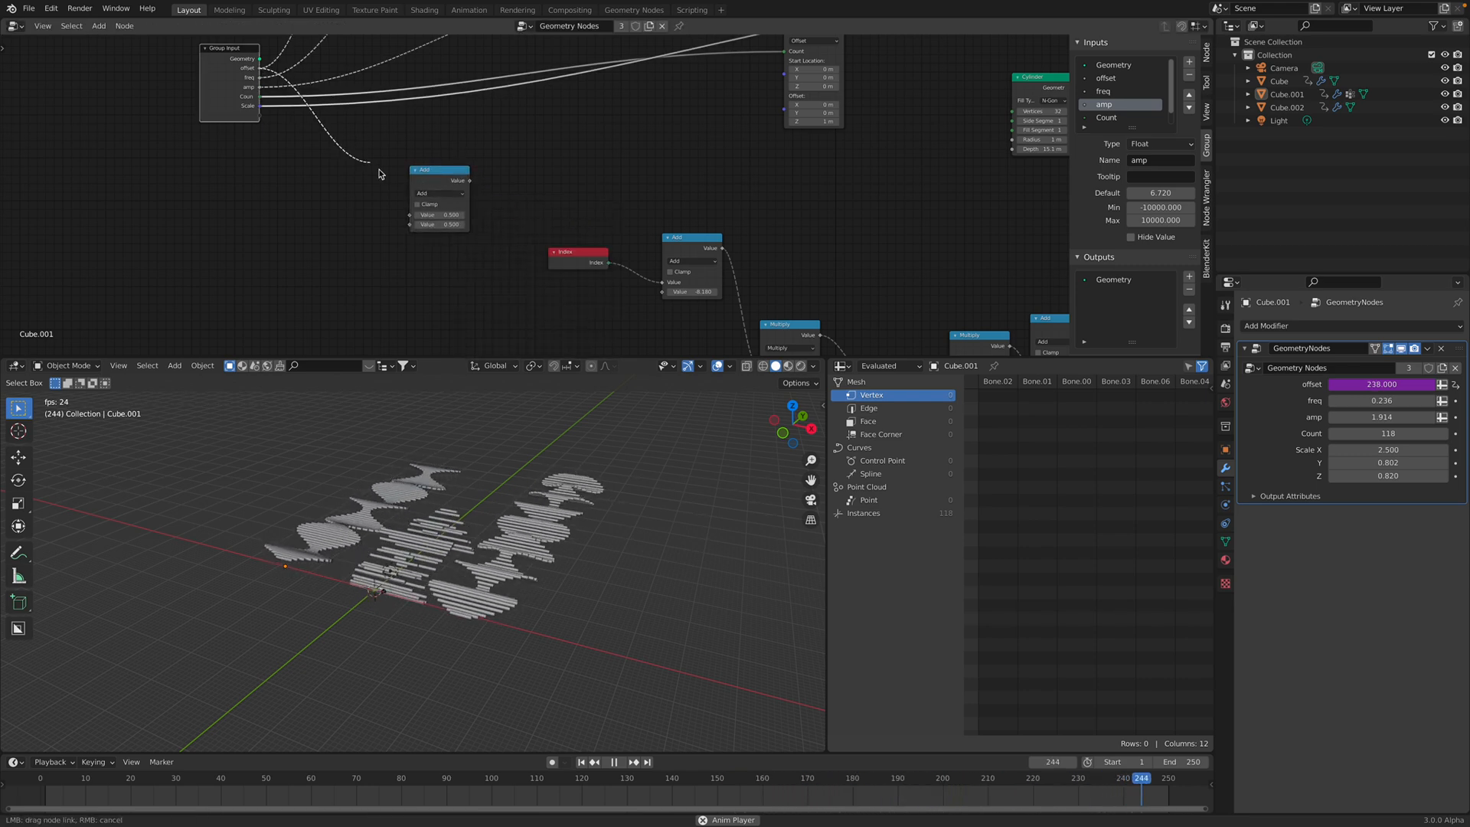
{"action": "left_click", "coordinate": [437, 193]}
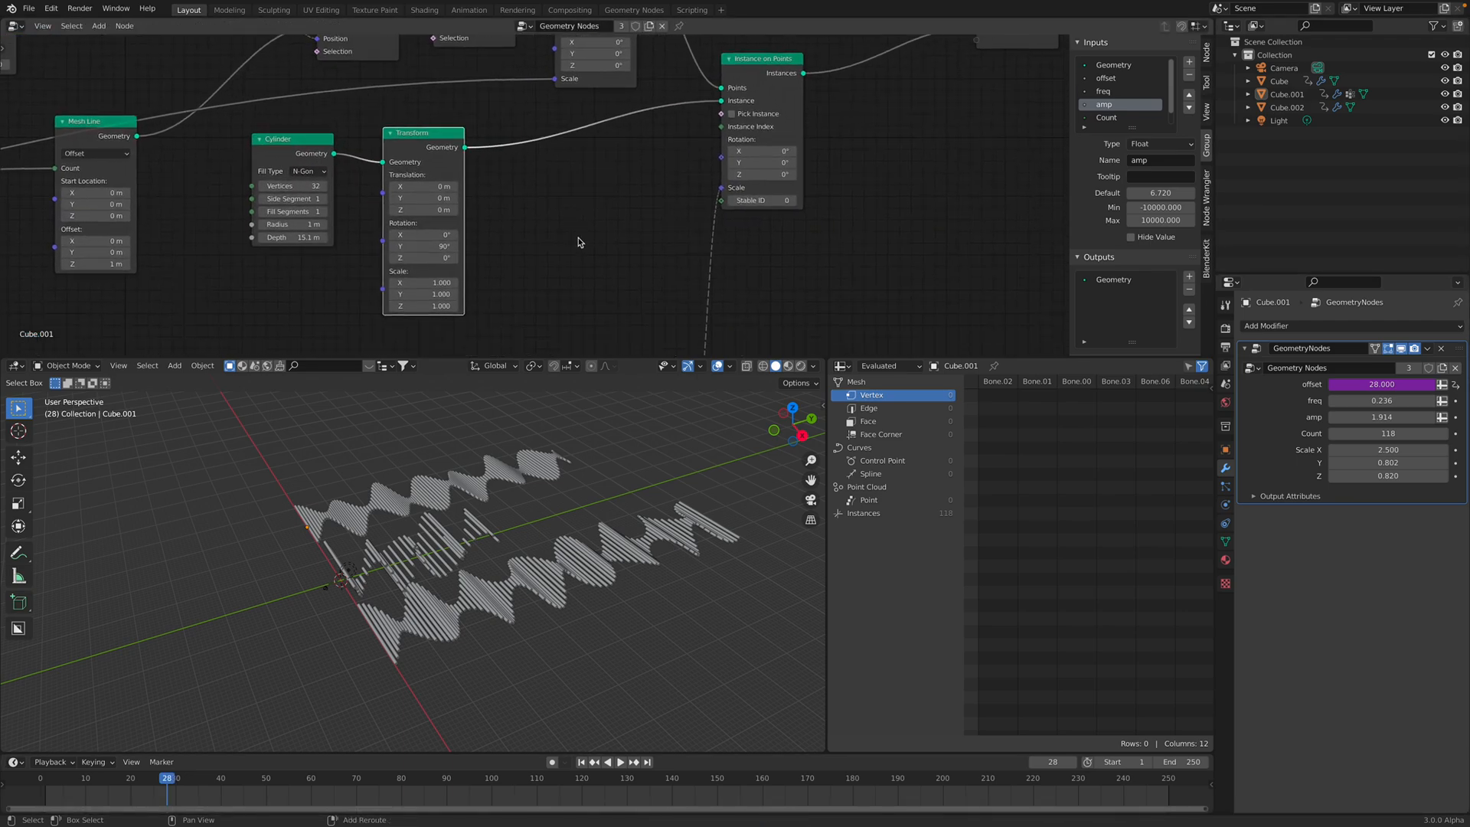
Instance Curve Circles filled by a Curve Fill node, turning the waves into solid disc ribbons
{"action": "type", "text": "line"}
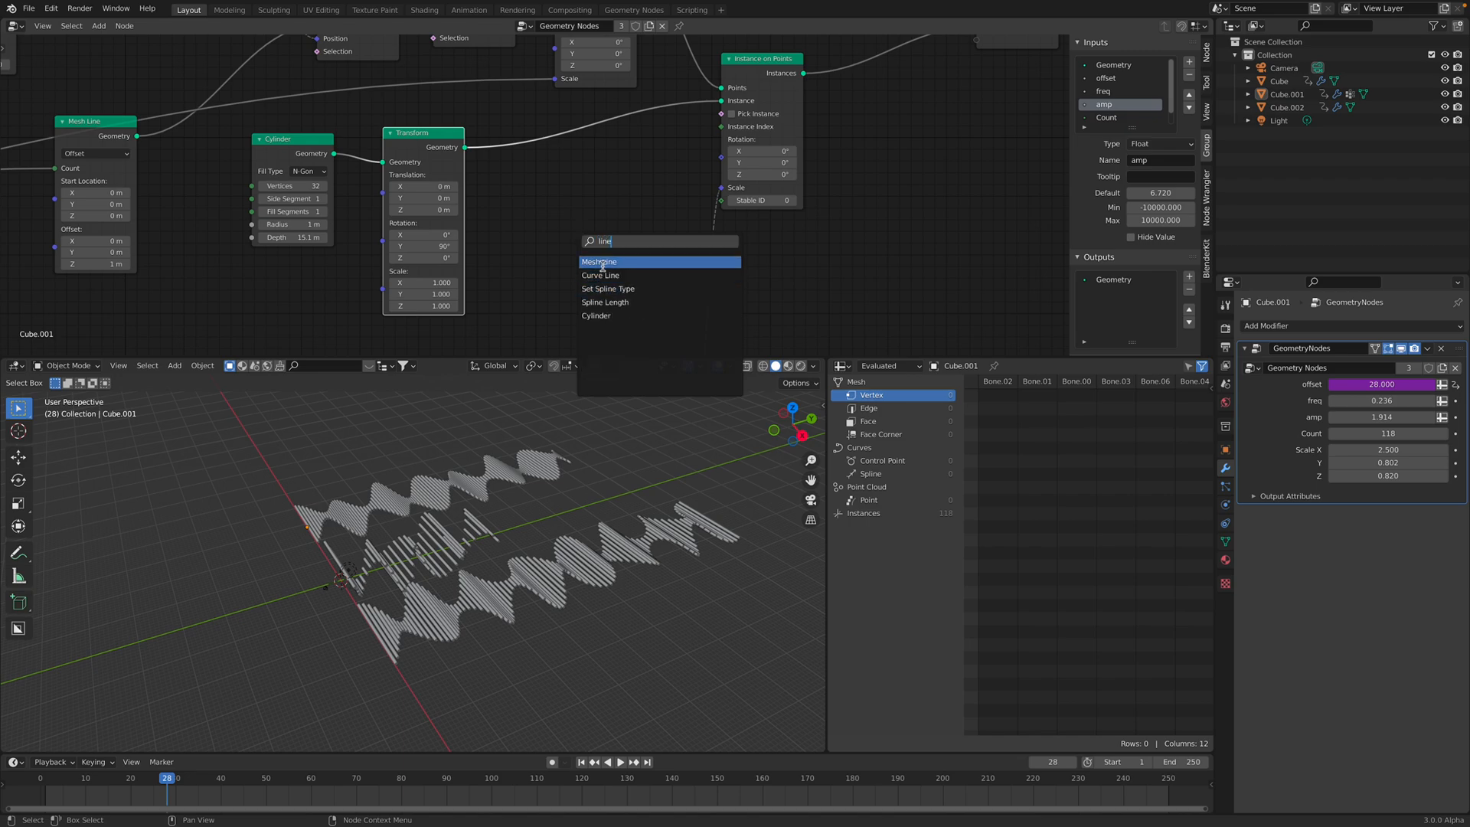
{"action": "type", "text": "ci"}
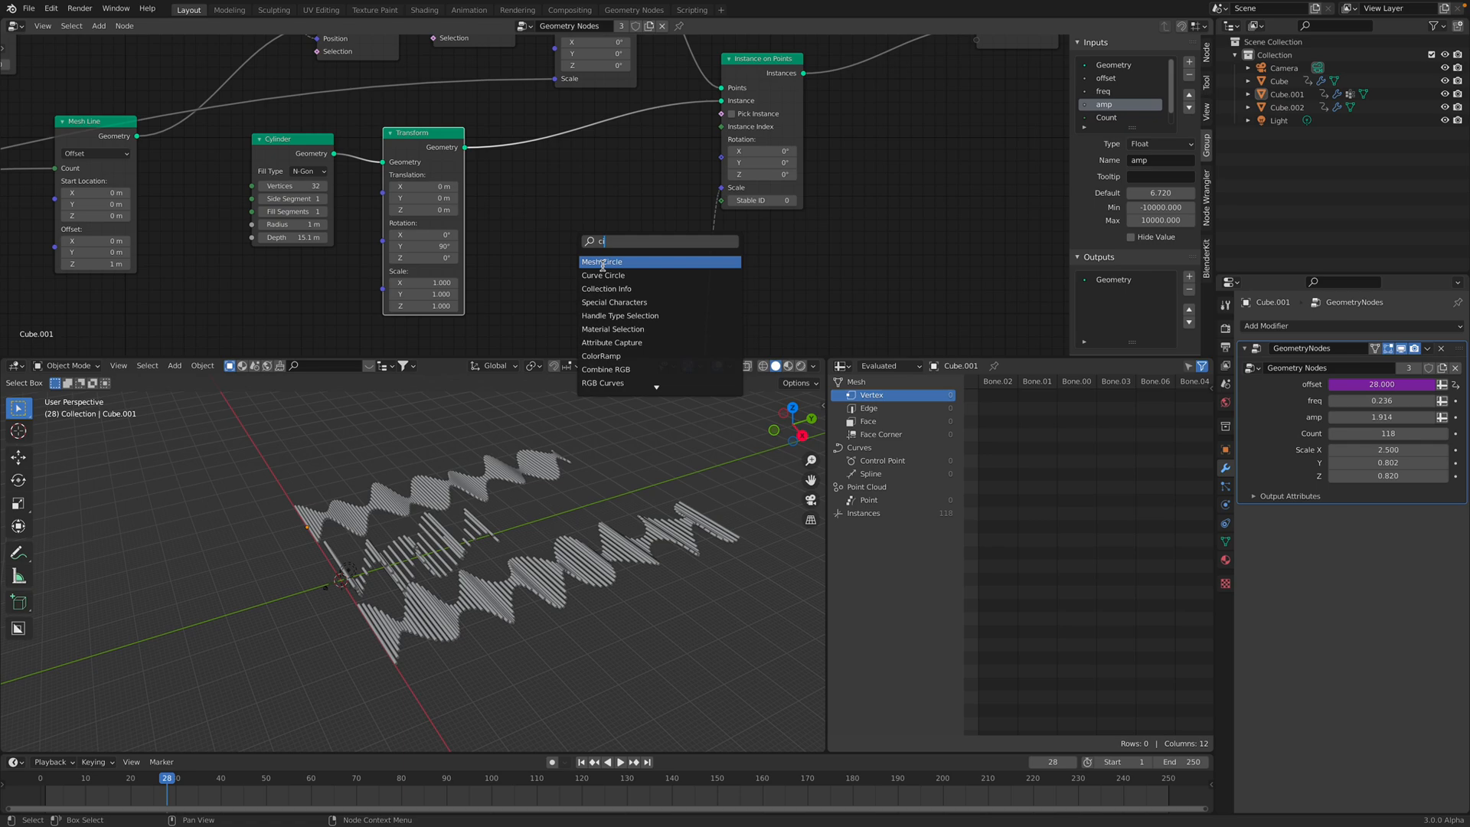
{"action": "left_click", "coordinate": [604, 274]}
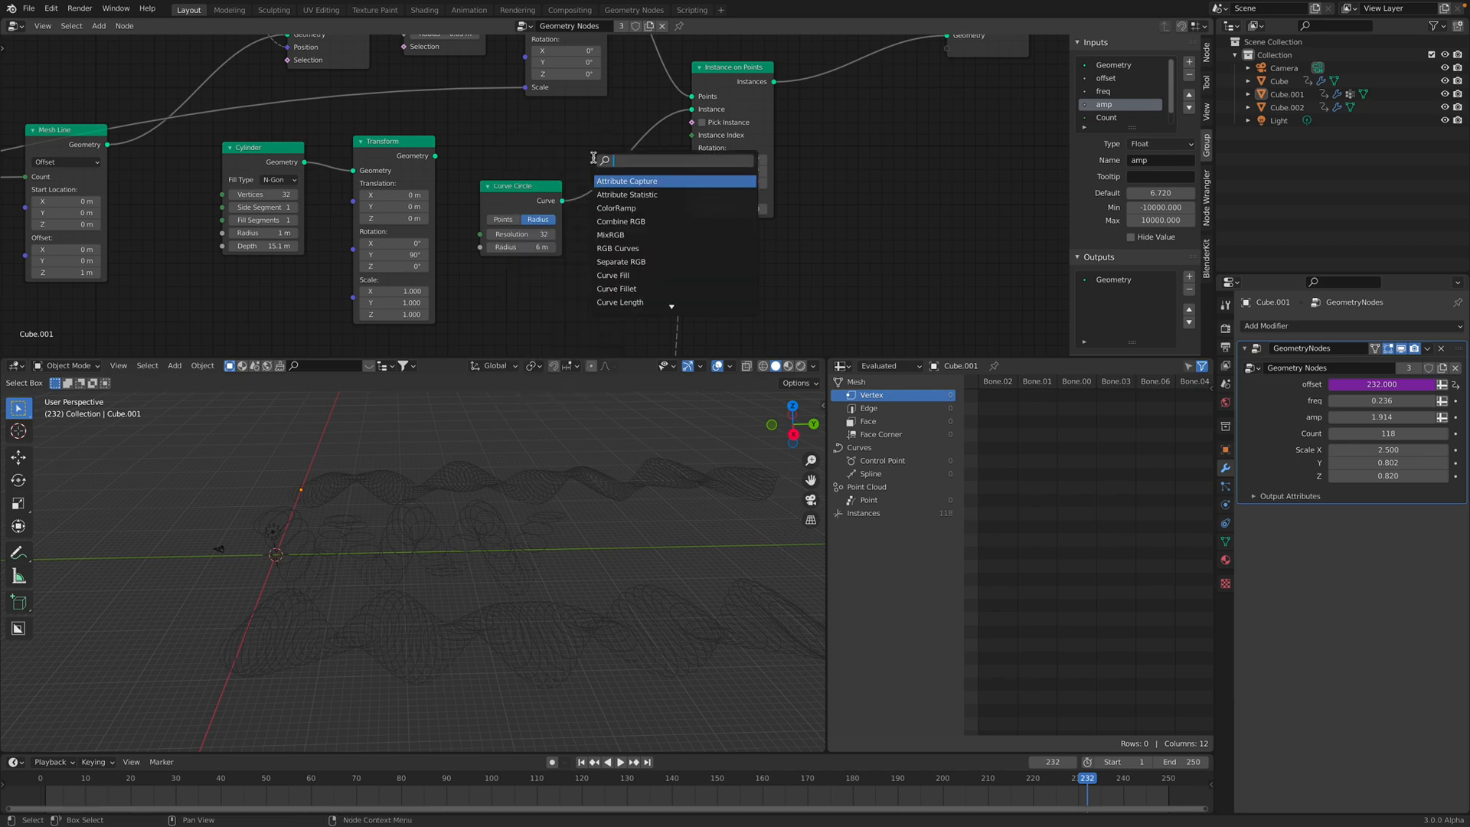
{"action": "left_click", "coordinate": [611, 274]}
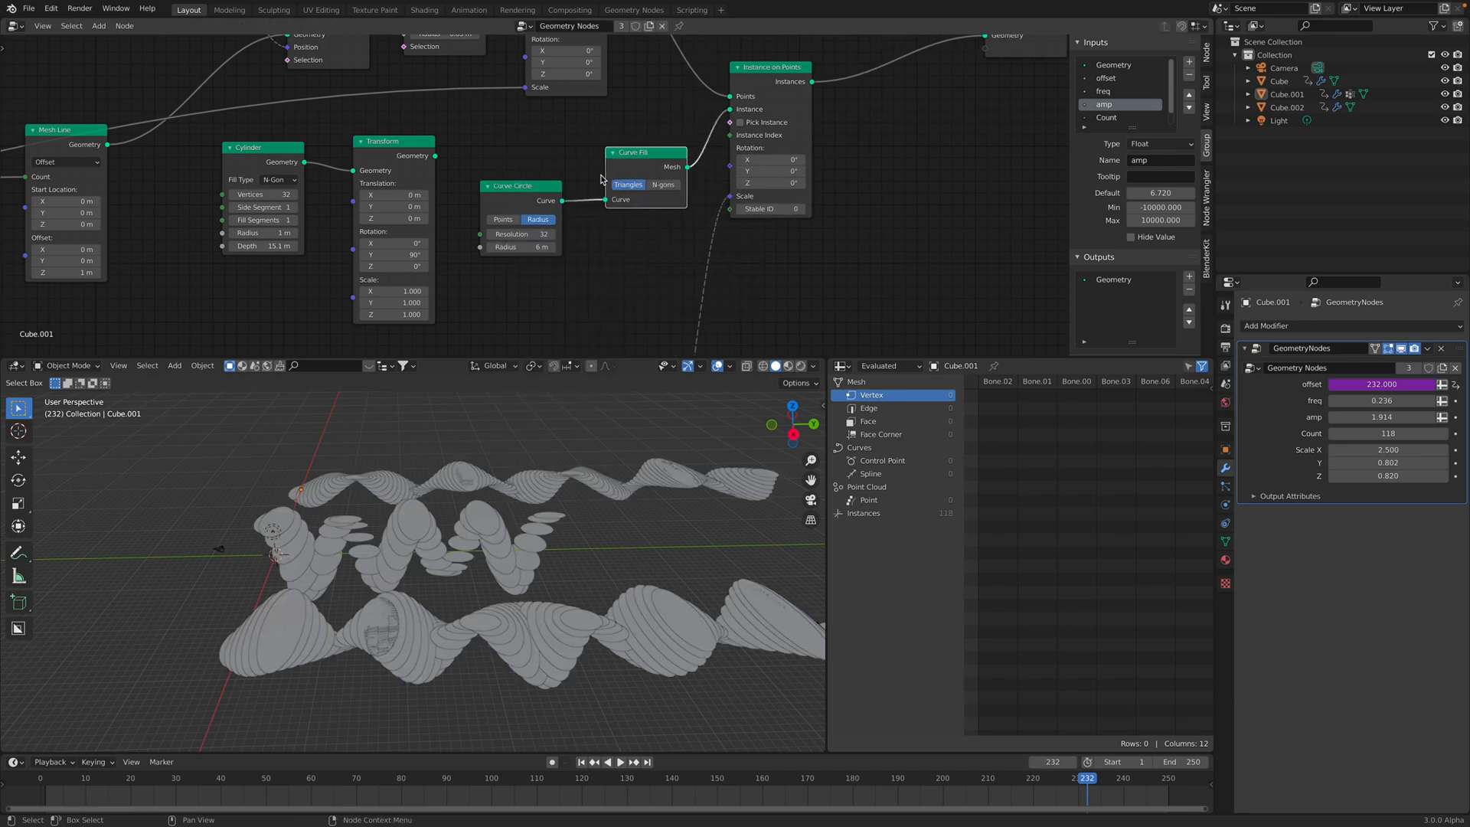
Rotate the filled circles X 42.8° and Y 163° via a Transform node and play the animation
{"action": "left_click", "coordinate": [606, 763]}
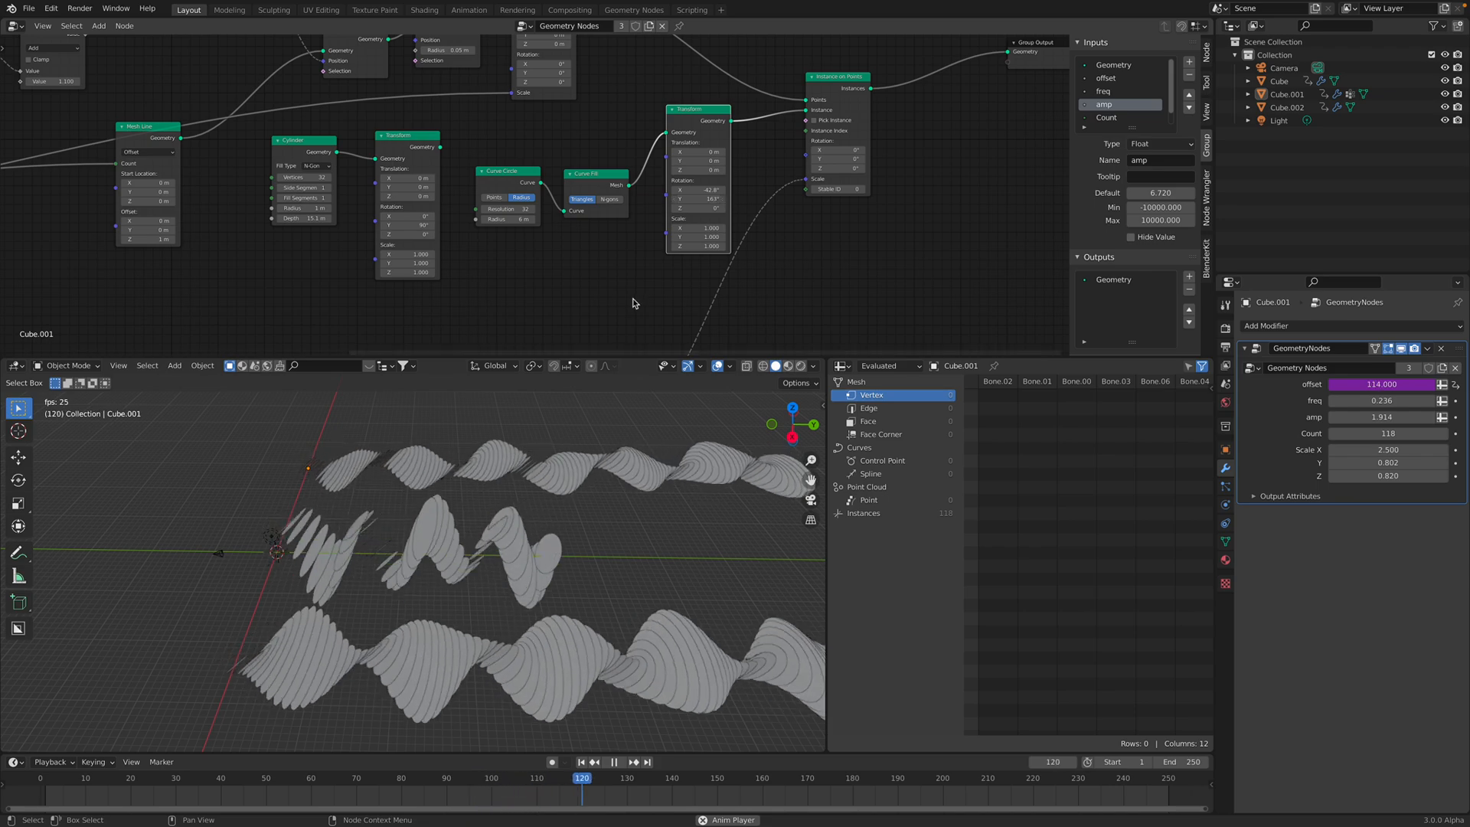
{"action": "left_click", "coordinate": [614, 763]}
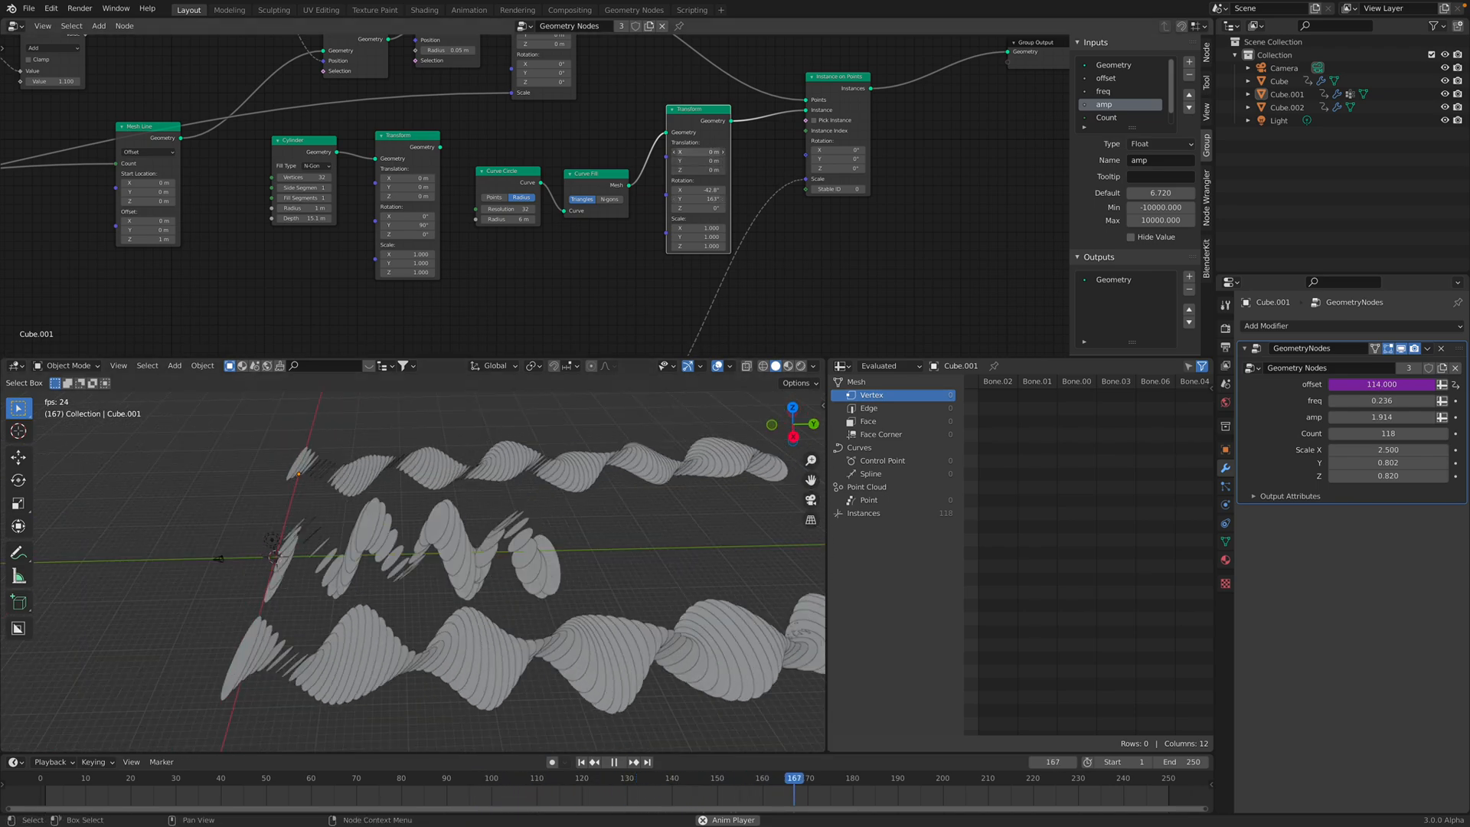